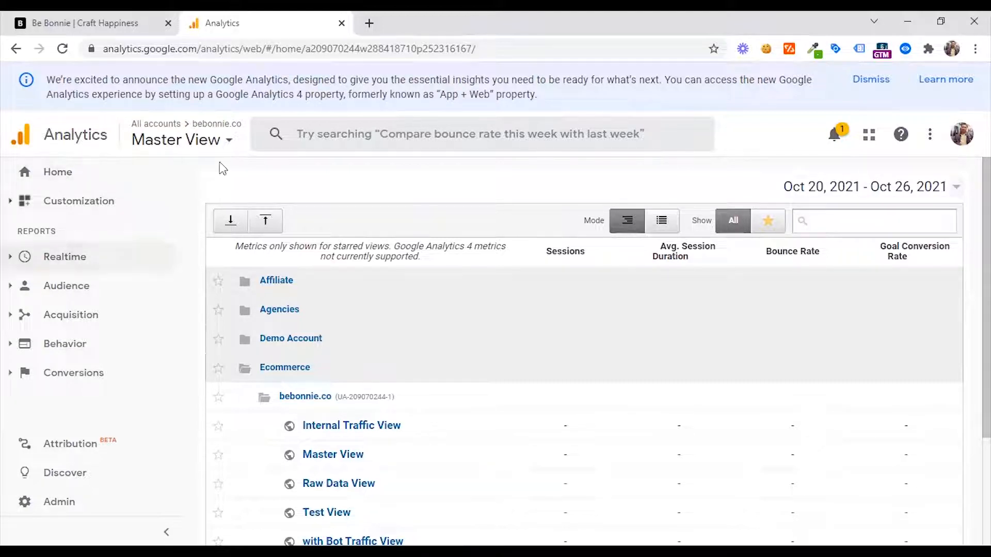
mouse_move(462, 353)
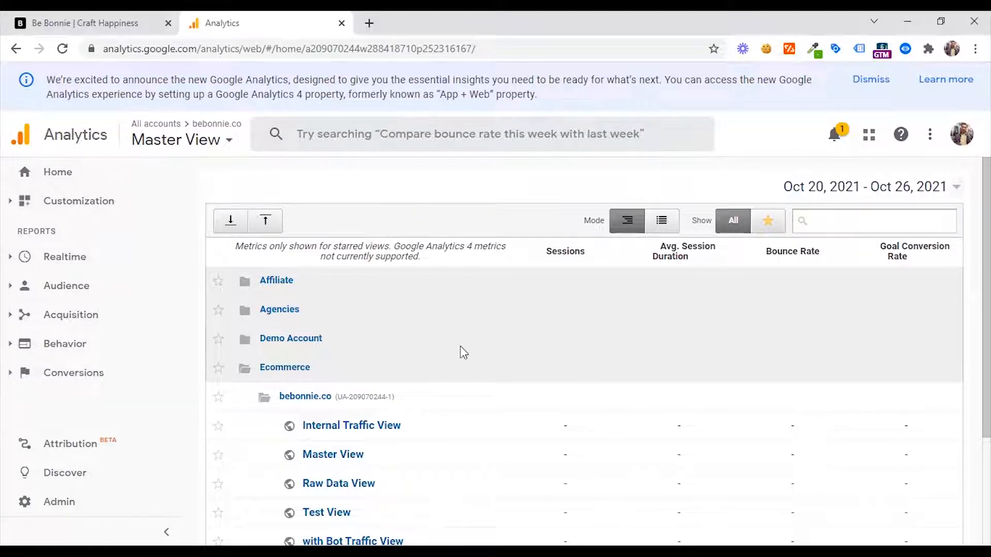
- Open the Home report showing Master View's users, revenue, conversion rate and sessions for Oct 20–26
scroll("down", 3)
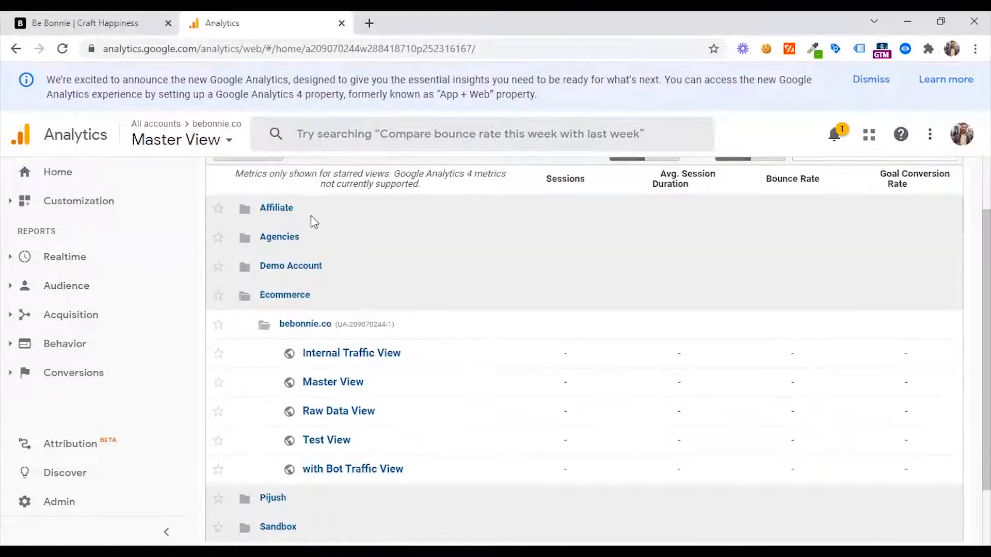
mouse_move(407, 333)
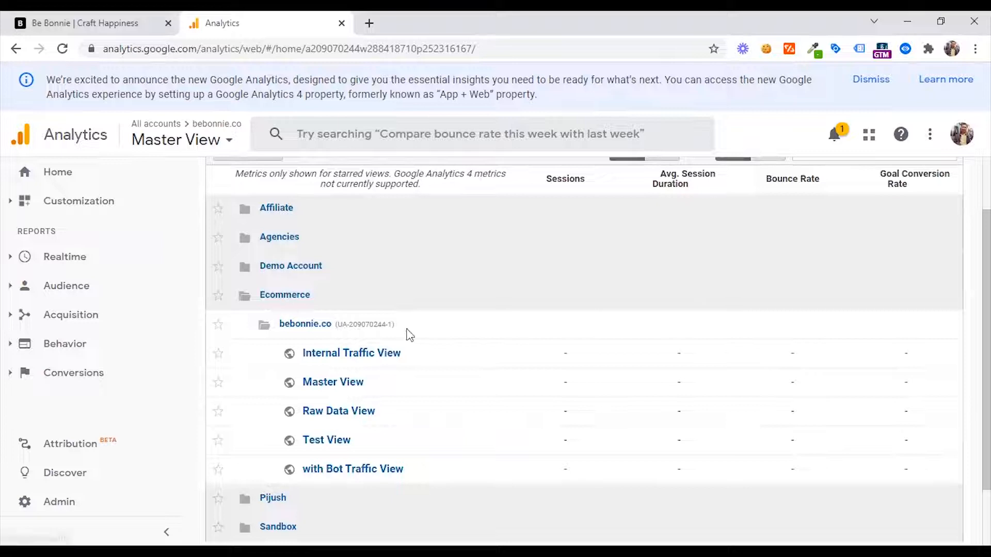
mouse_move(282, 306)
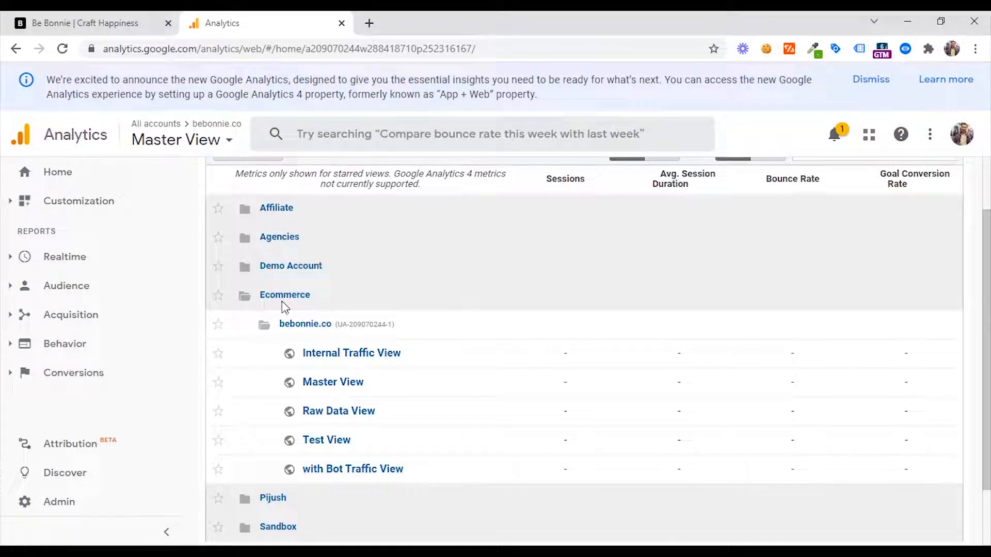
mouse_move(339, 347)
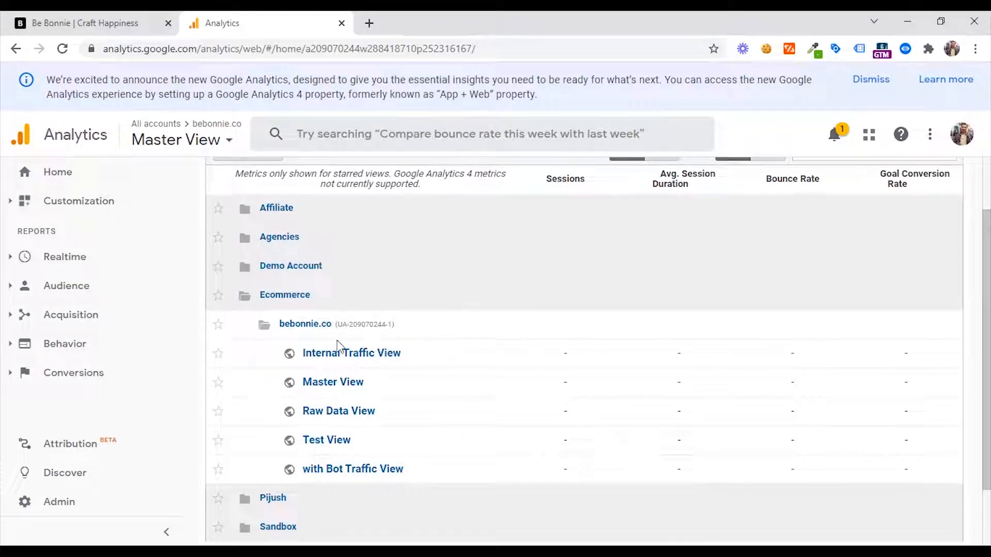
mouse_move(394, 440)
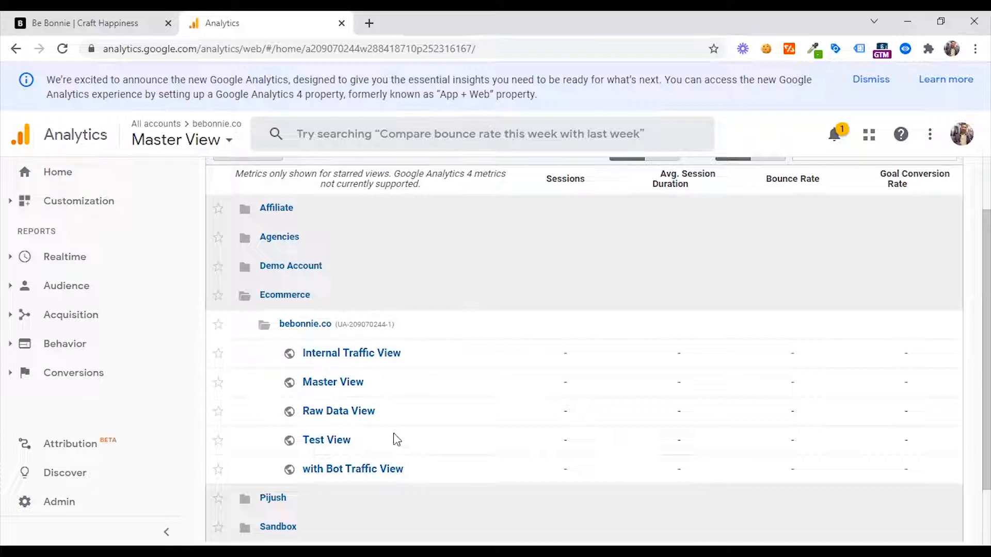
scroll("down", 3)
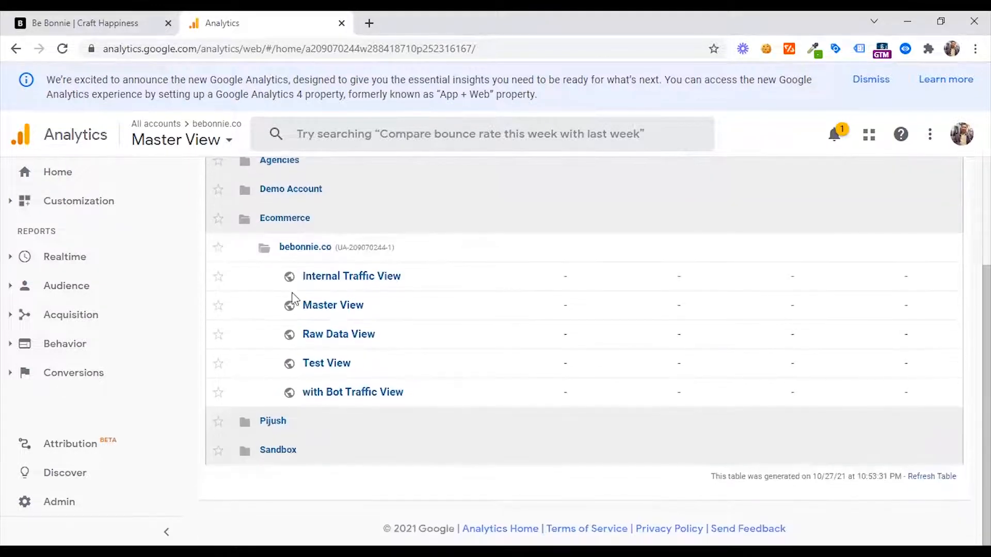
scroll("up", 3)
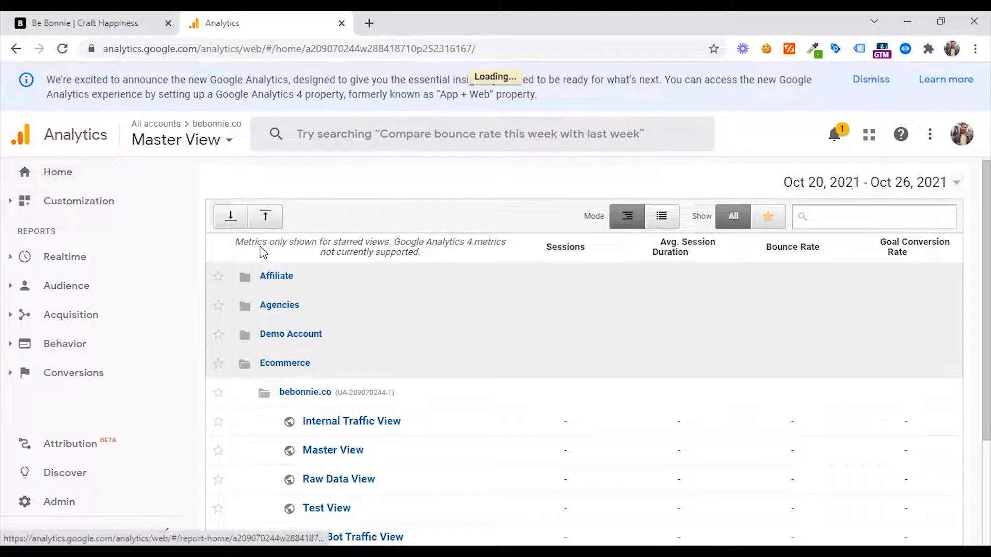
left_click(58, 173)
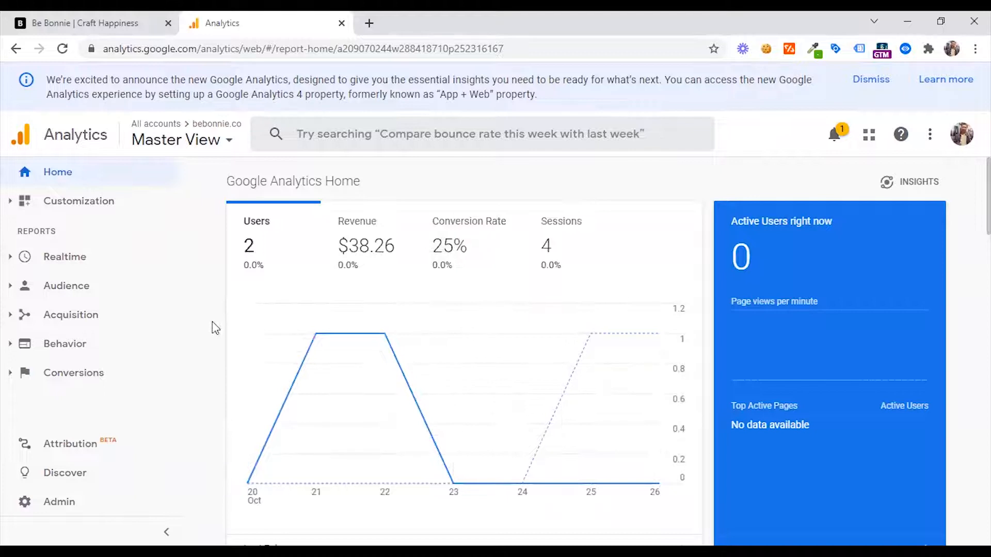
scroll("down", 3)
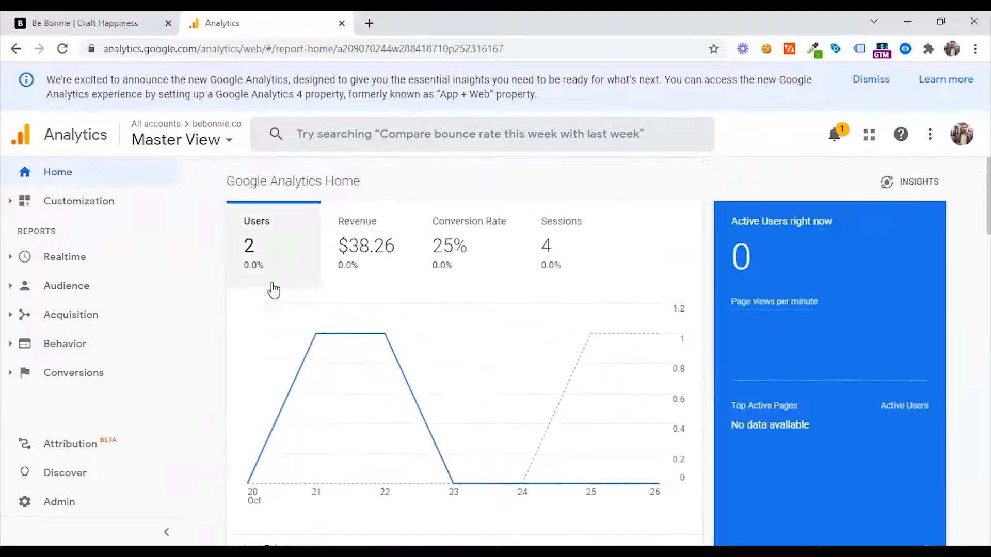
mouse_move(386, 264)
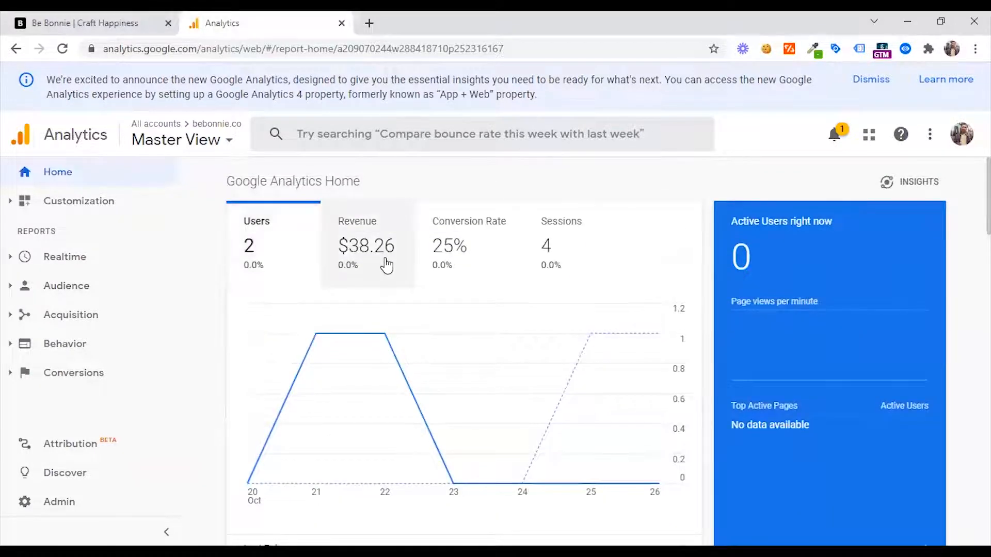
mouse_move(460, 273)
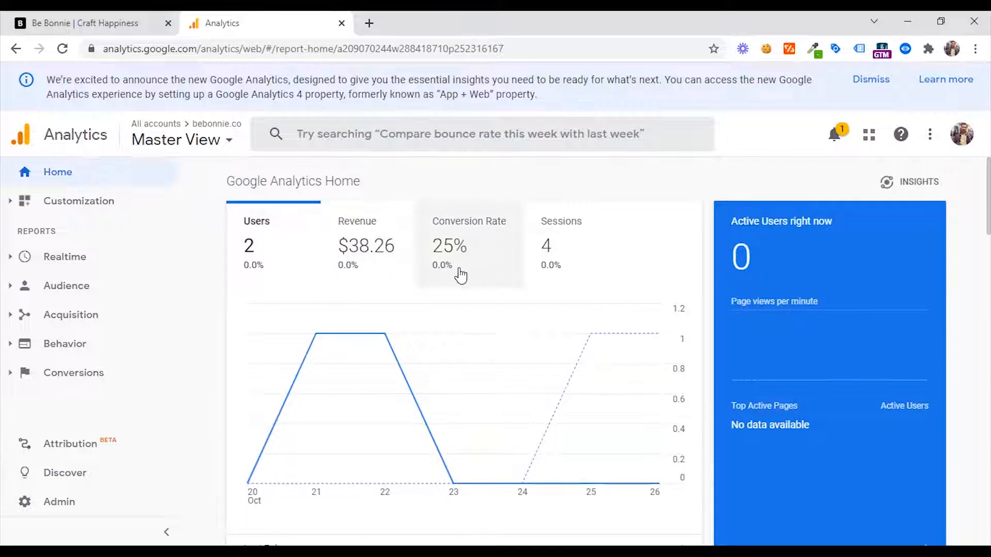
mouse_move(584, 288)
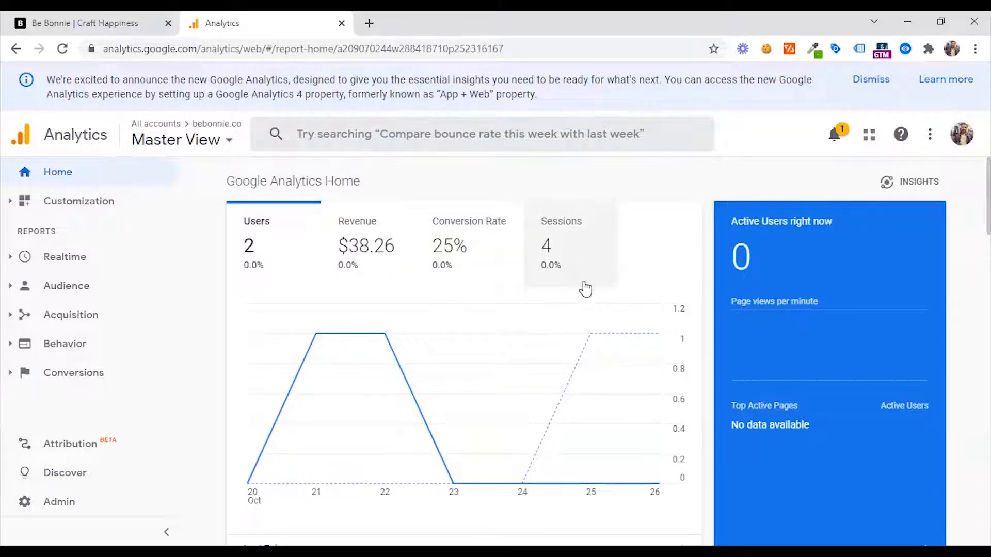
mouse_move(69, 176)
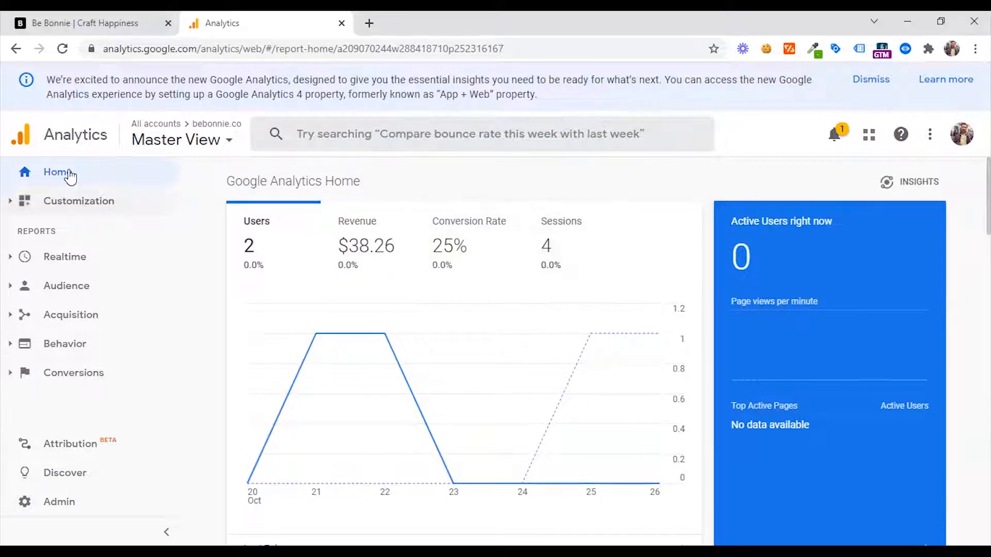
mouse_move(778, 280)
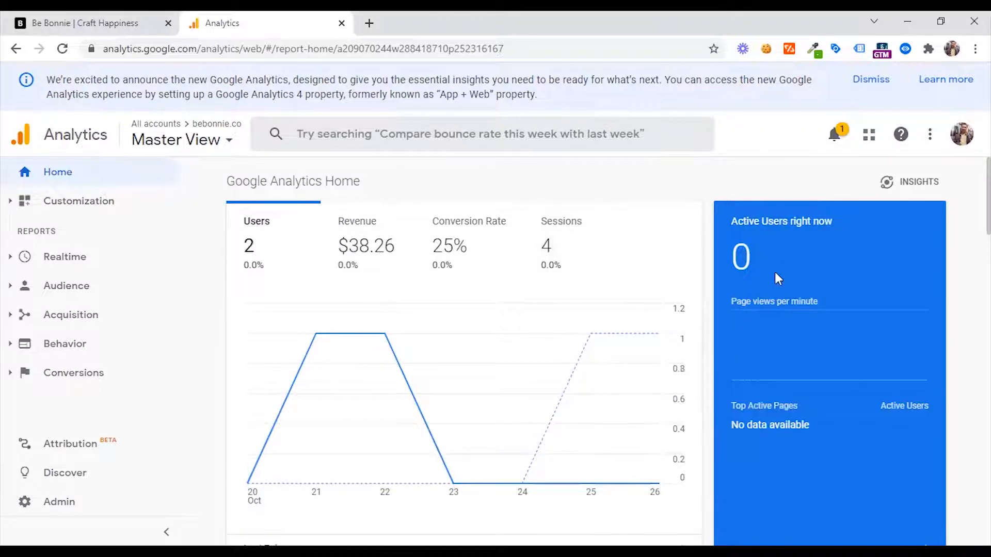
mouse_move(64, 257)
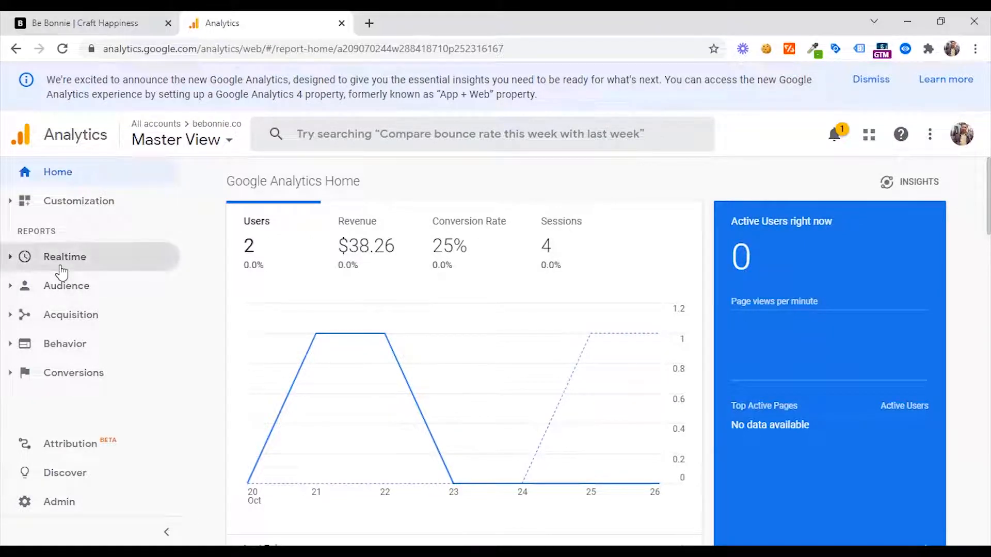
mouse_move(821, 332)
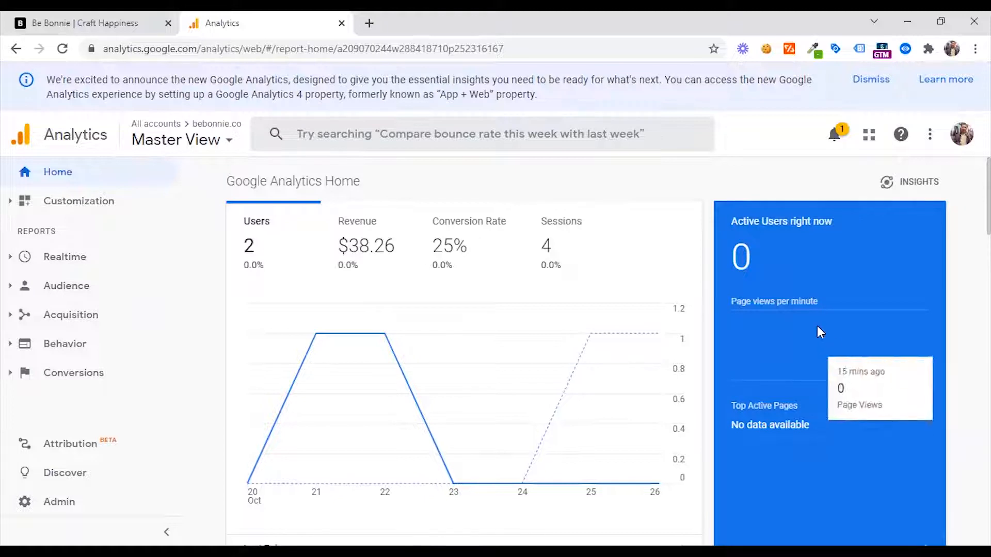
mouse_move(783, 327)
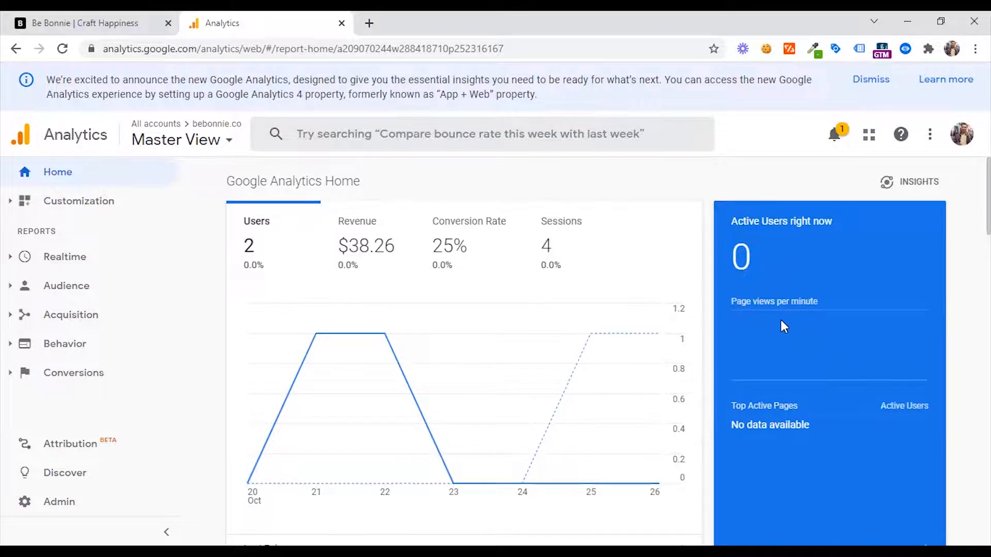
scroll("down", 3)
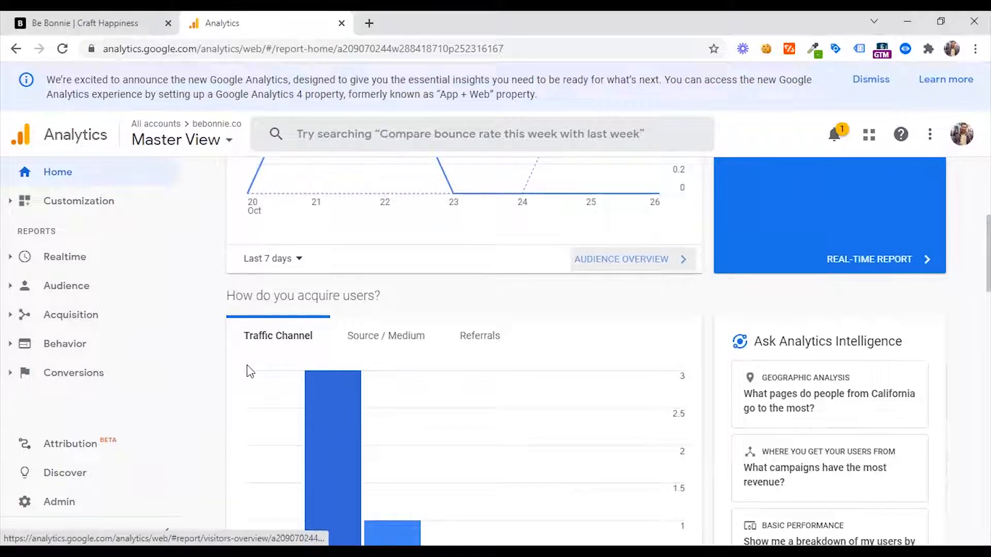
scroll("down", 3)
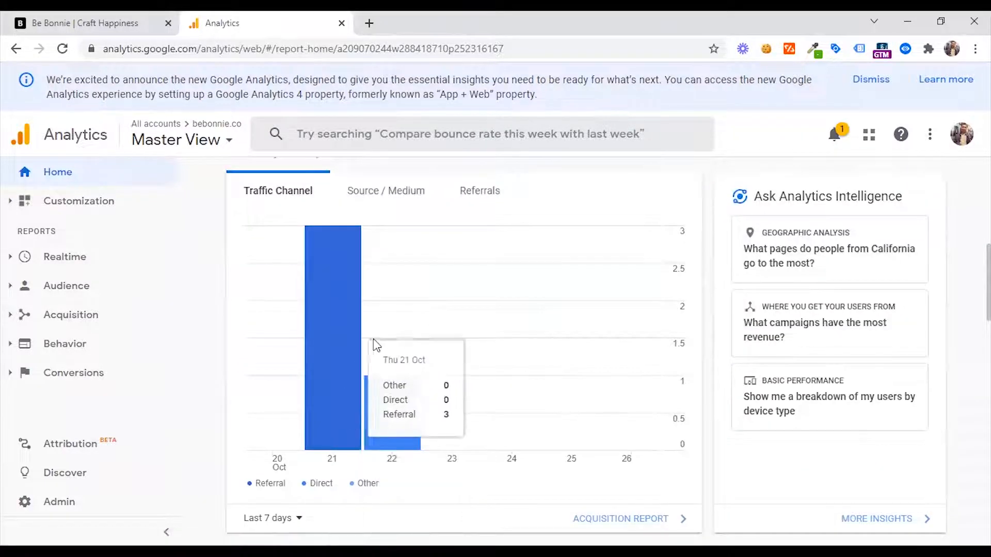
mouse_move(429, 376)
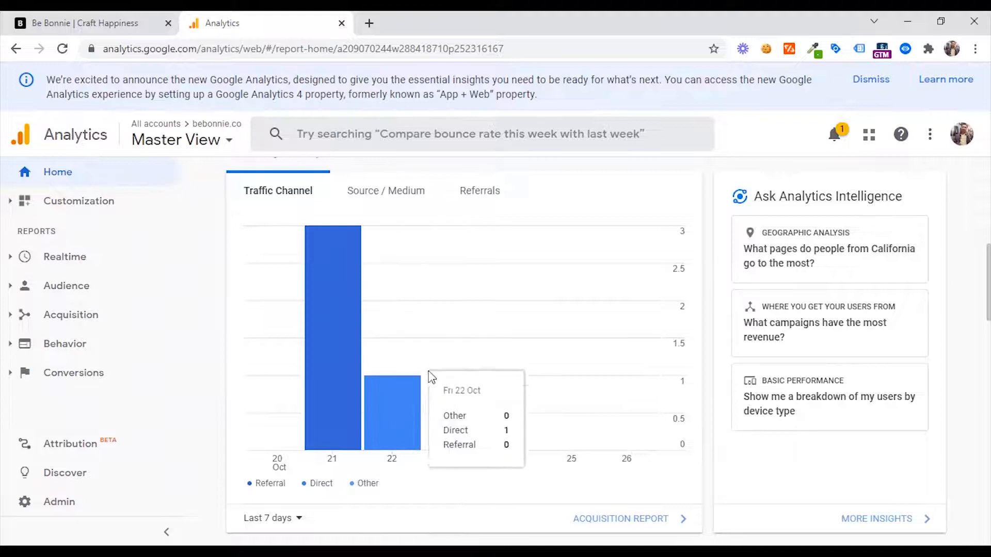
scroll("down", 3)
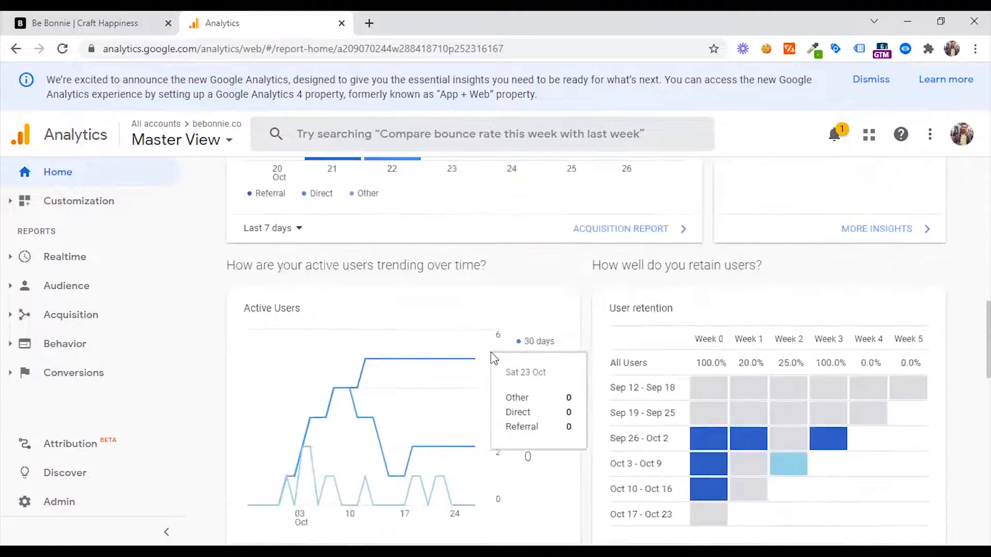
mouse_move(389, 433)
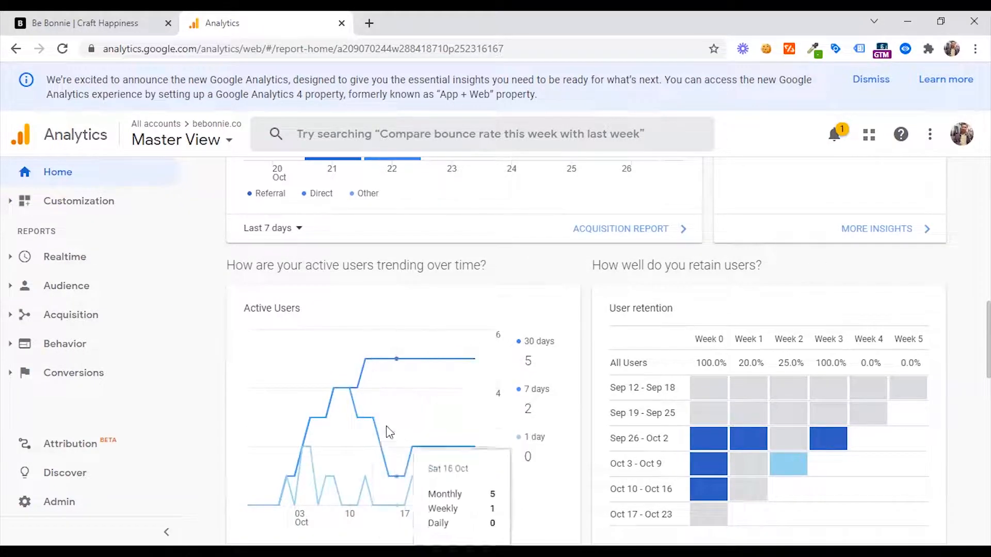
scroll("down", 3)
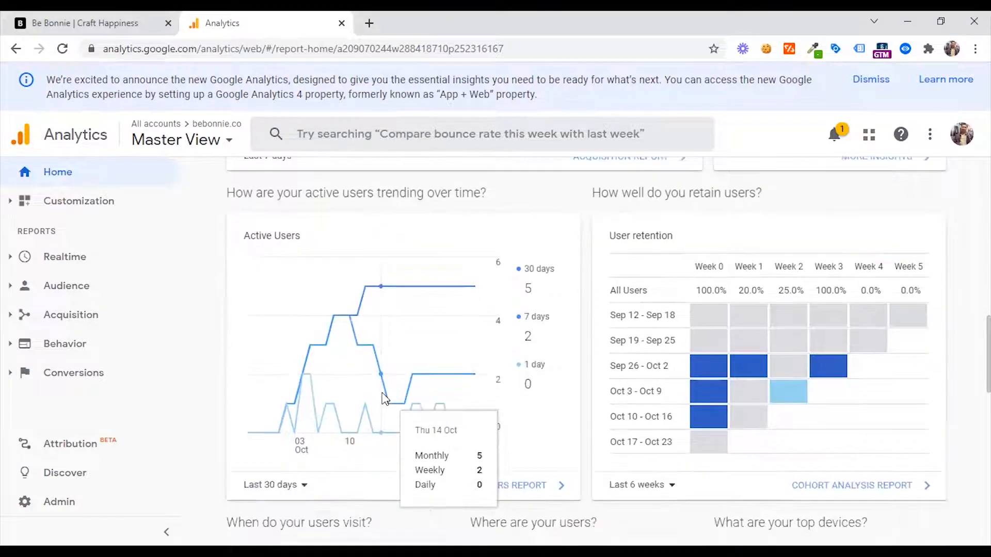
mouse_move(662, 237)
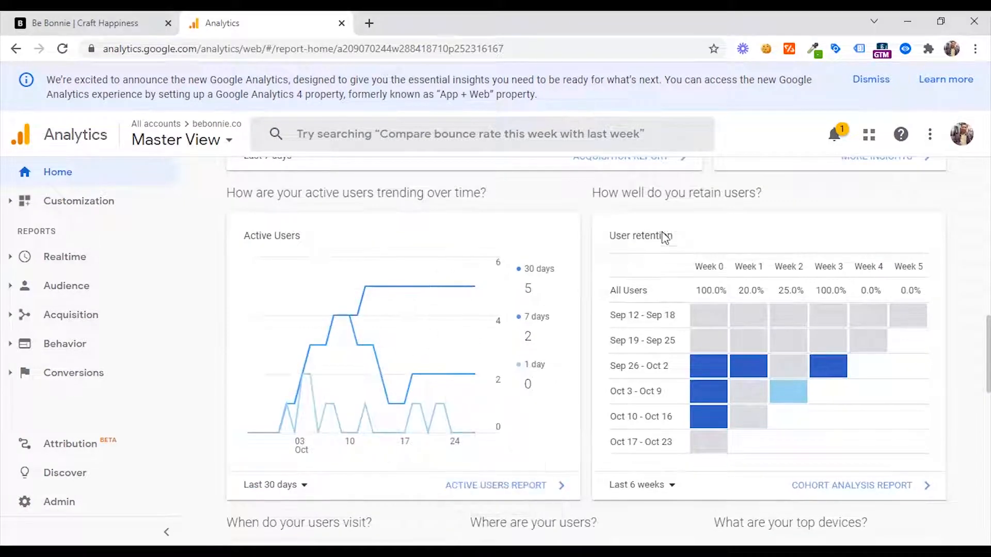
mouse_move(721, 197)
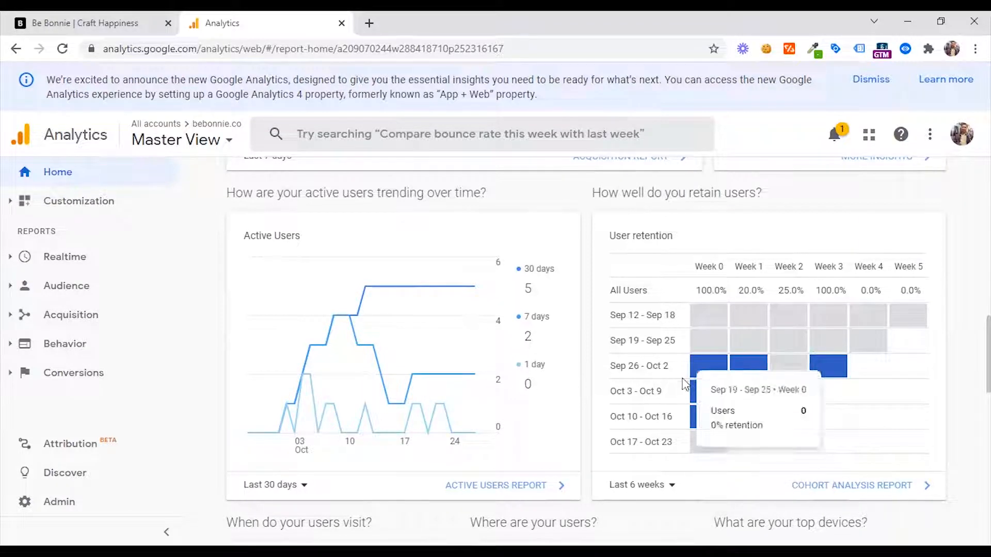
mouse_move(640, 500)
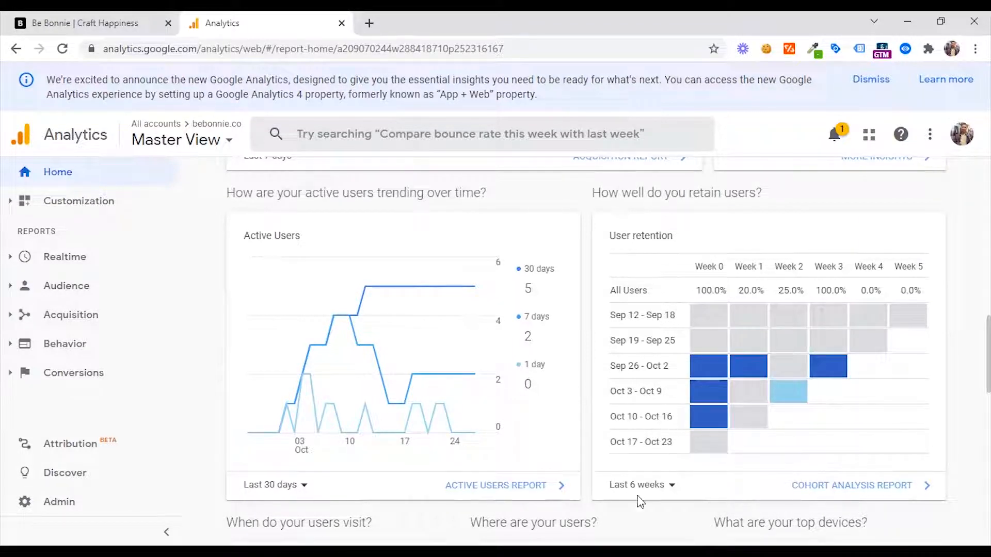
mouse_move(245, 488)
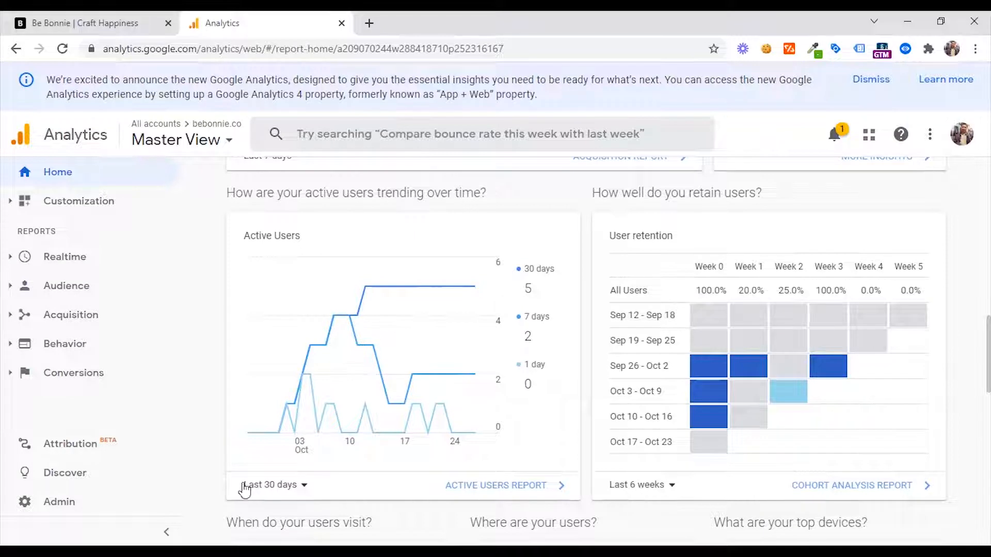
- Scroll the Home overview down to the top pages visited and top-selling products cards
scroll("down", 3)
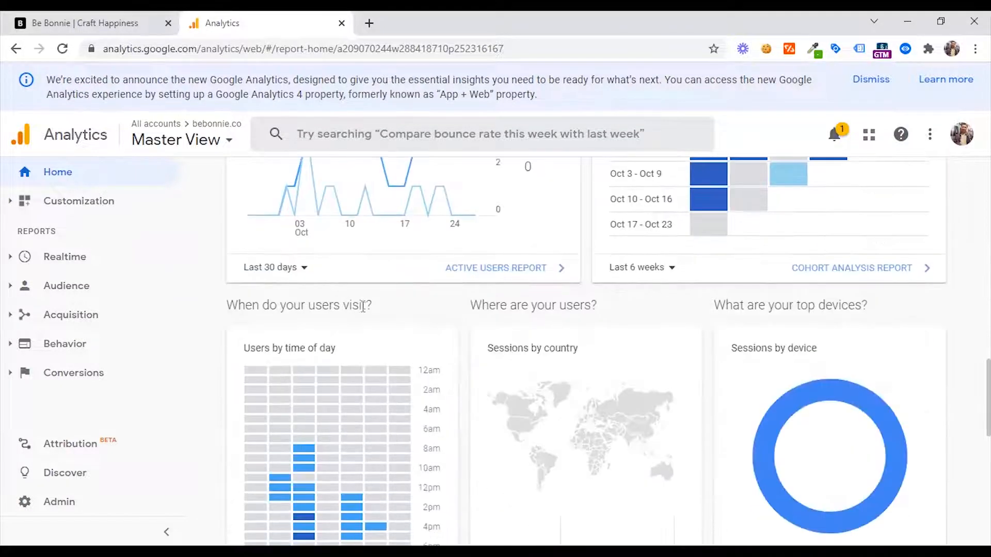
scroll("down", 3)
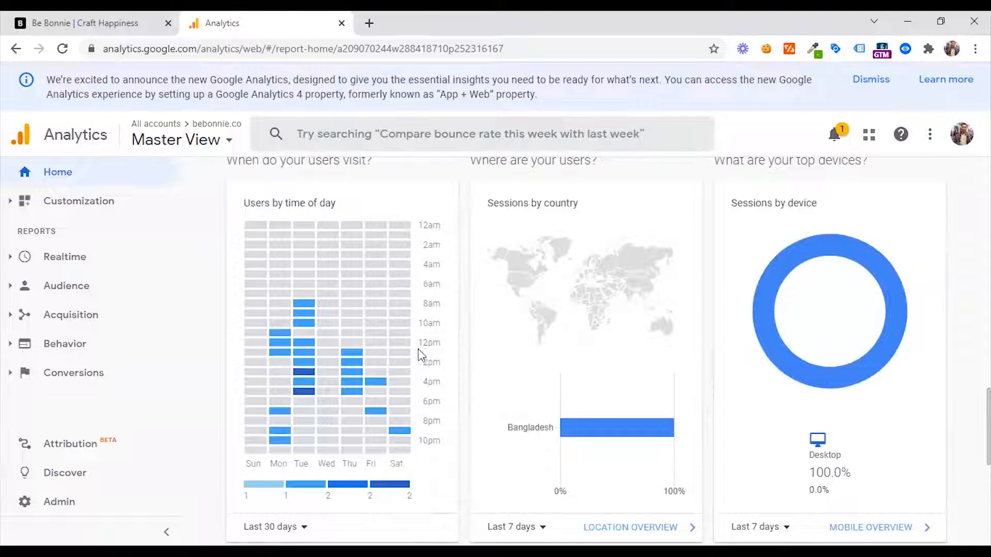
mouse_move(430, 382)
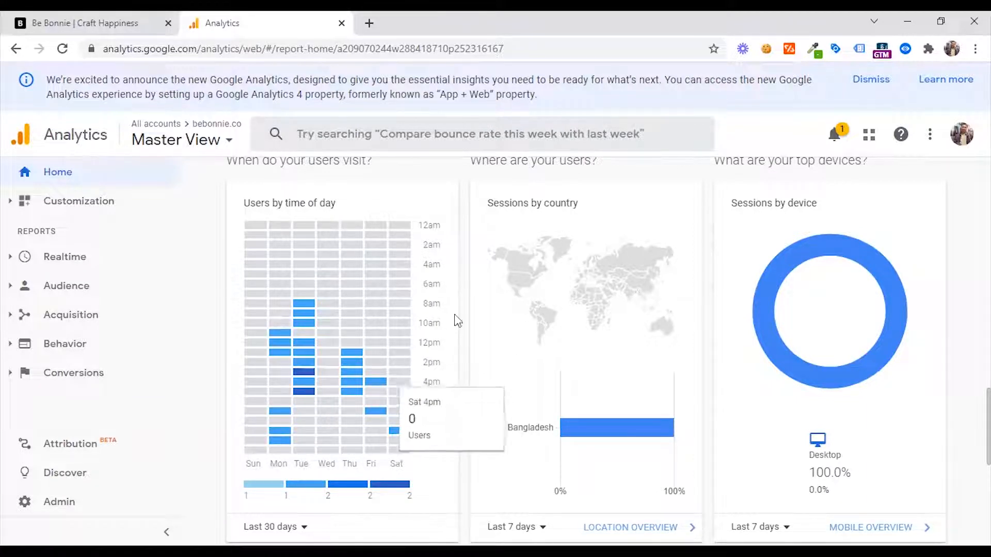
scroll("down", 3)
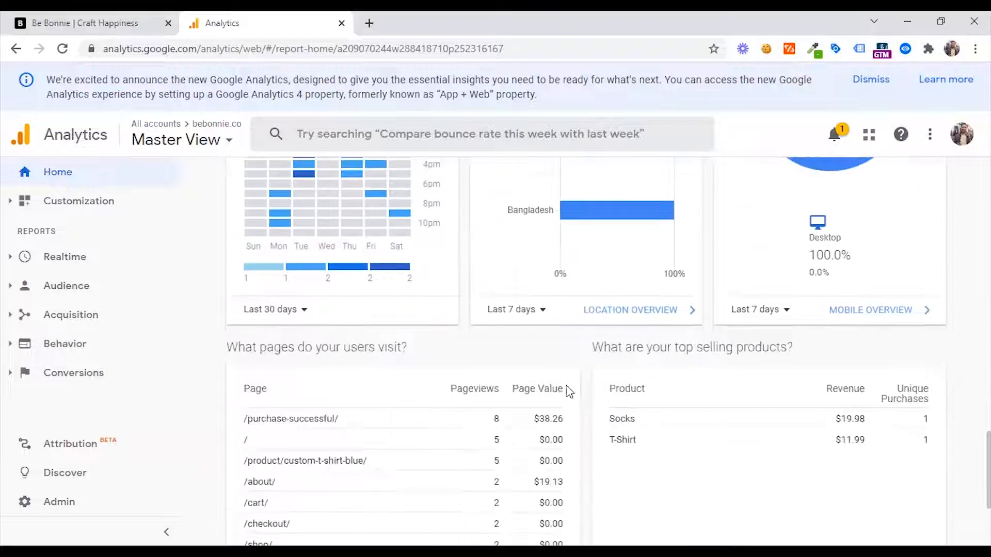
scroll("down", 3)
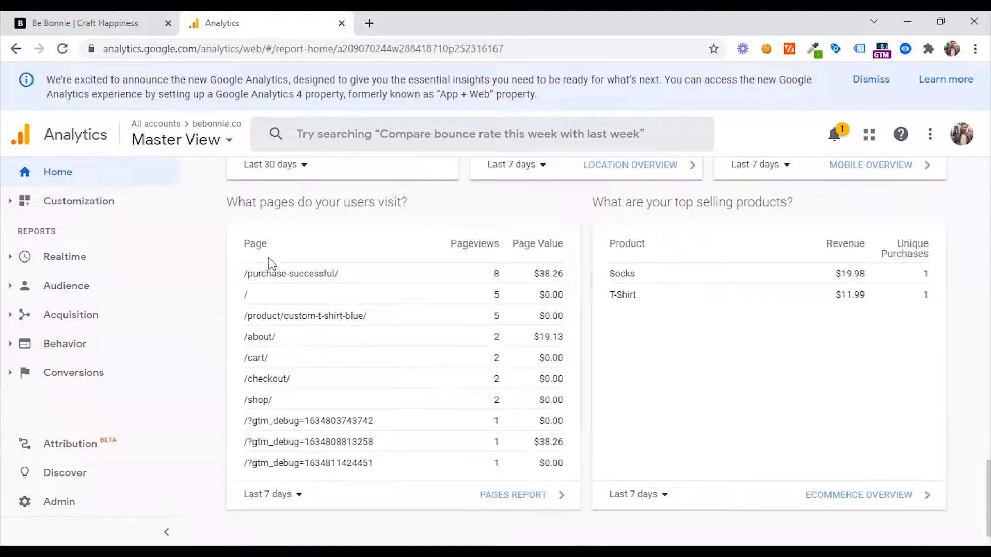
mouse_move(334, 296)
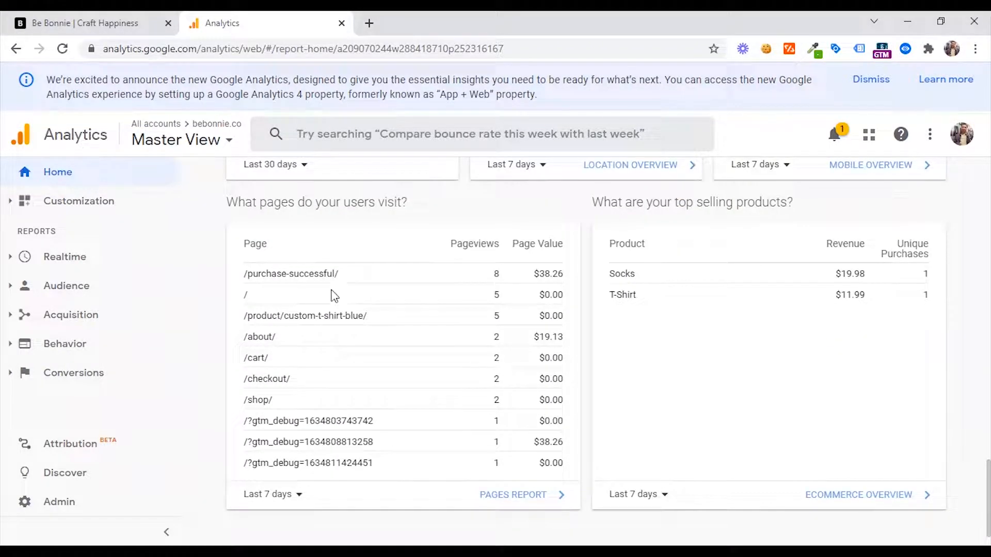
mouse_move(355, 340)
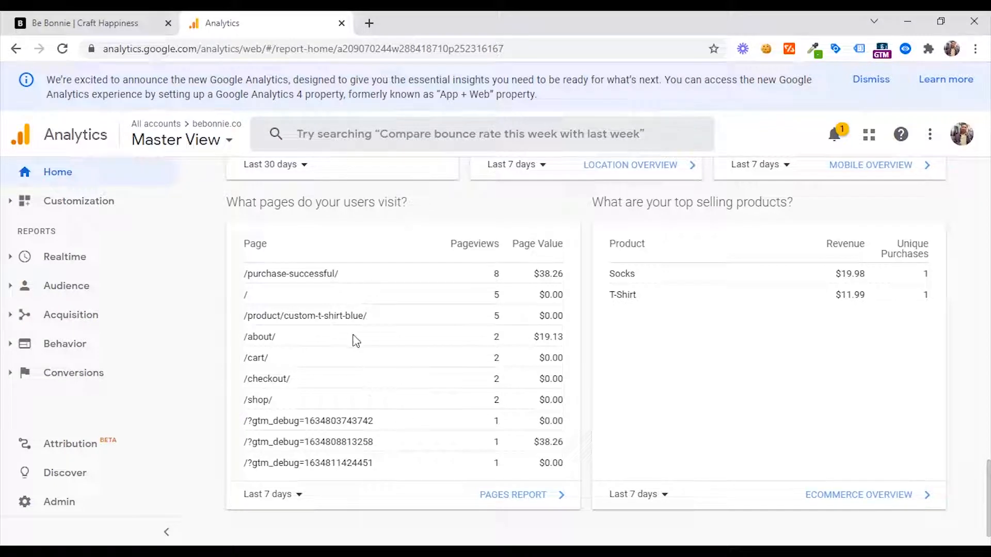
- View recent reports and insight suggestions in the search bar, then the notifications panel
left_click(469, 134)
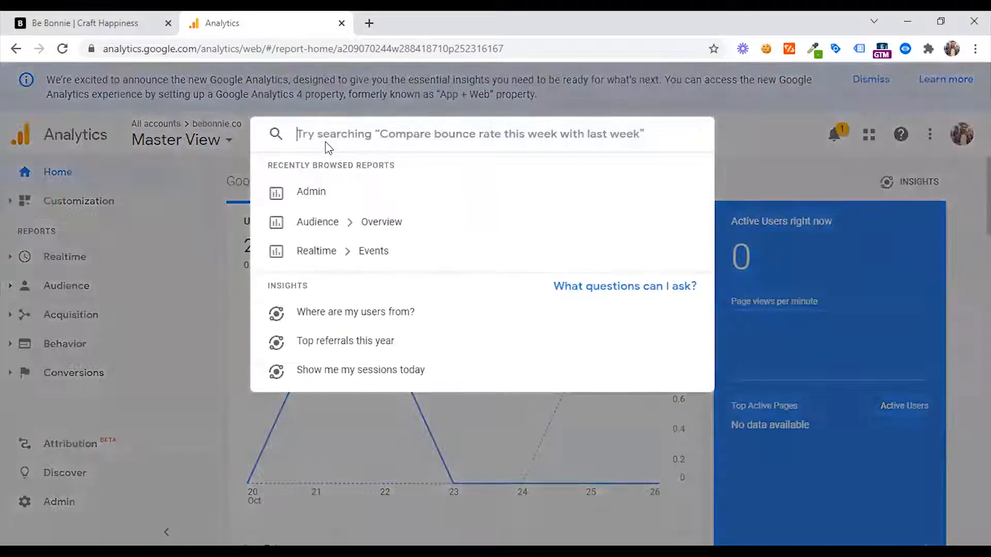
mouse_move(347, 137)
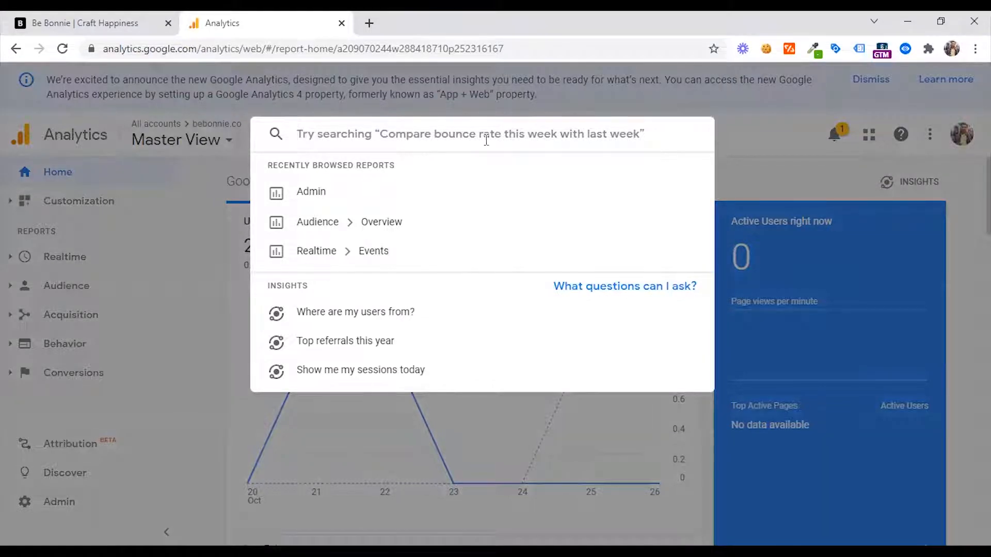
mouse_move(373, 192)
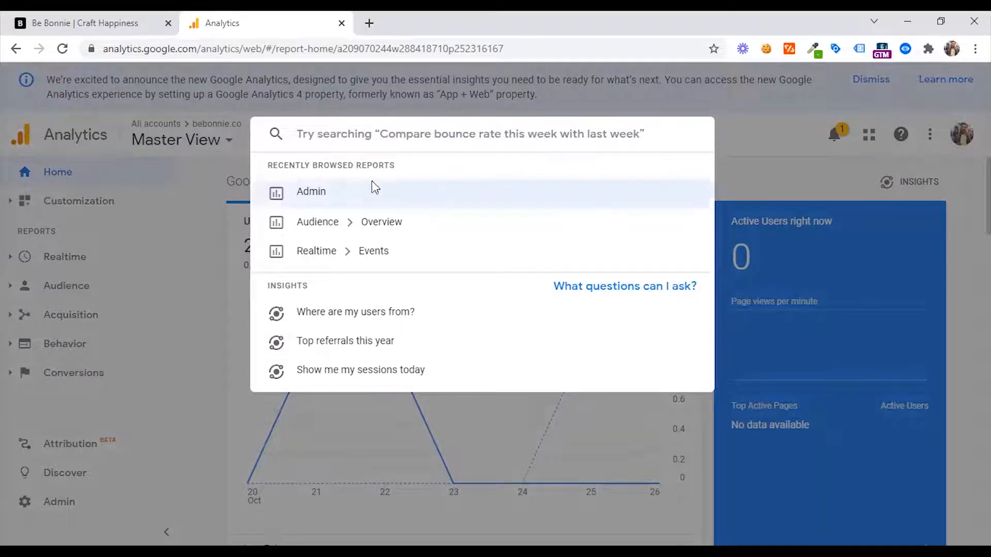
mouse_move(760, 186)
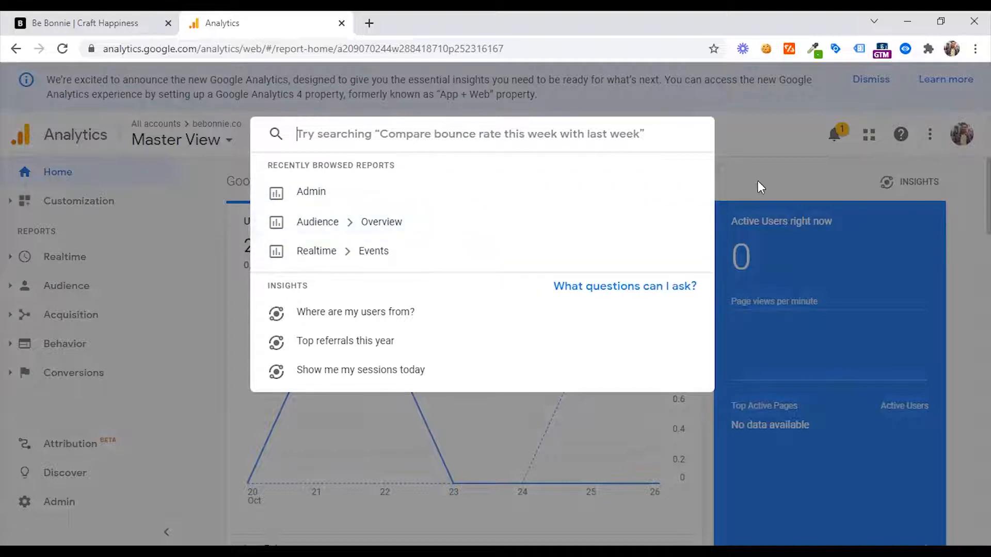
left_click(834, 135)
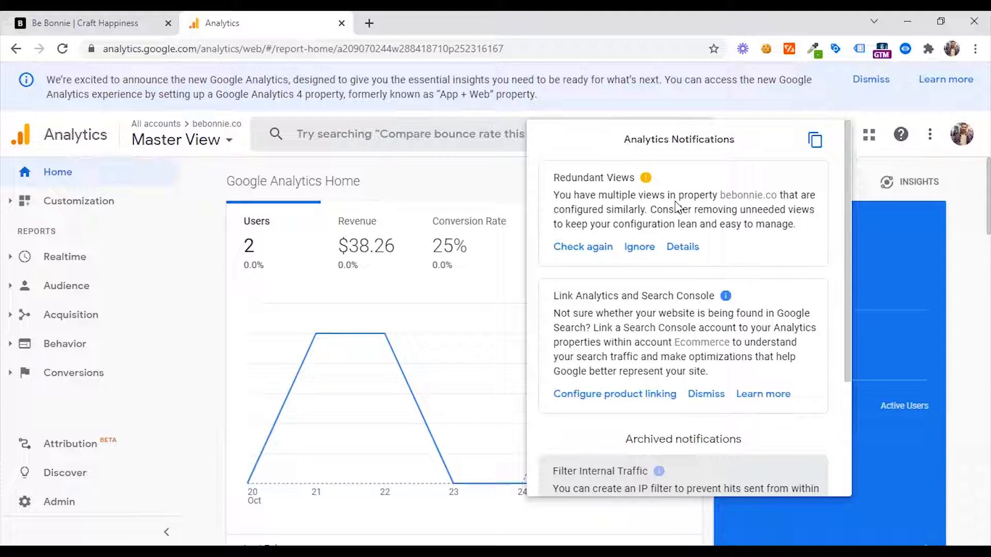
scroll("down", 3)
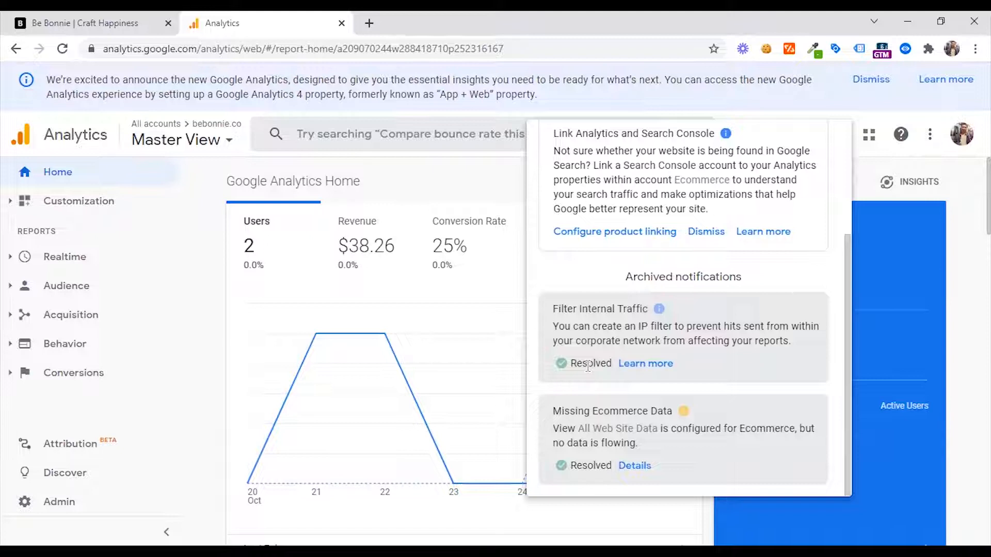
mouse_move(625, 416)
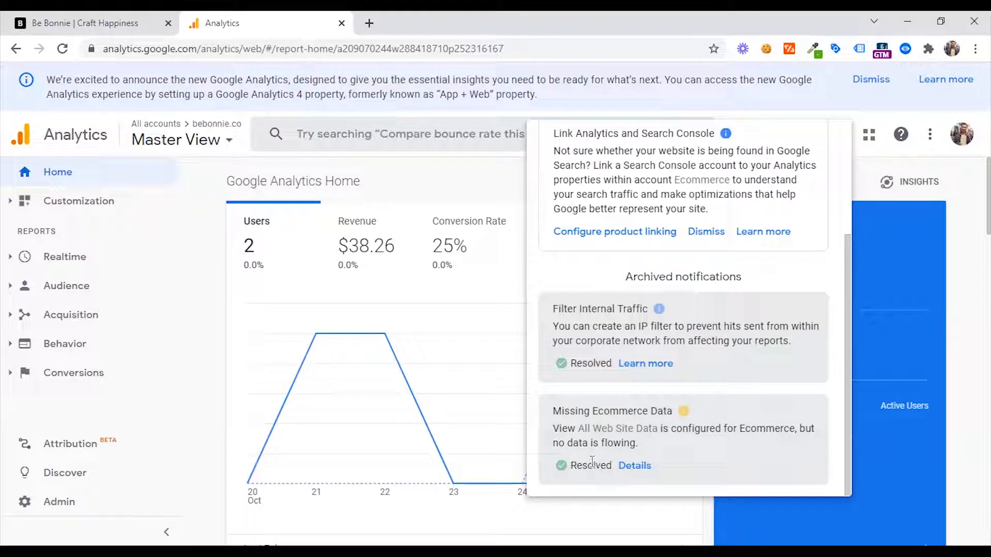
scroll("up", 3)
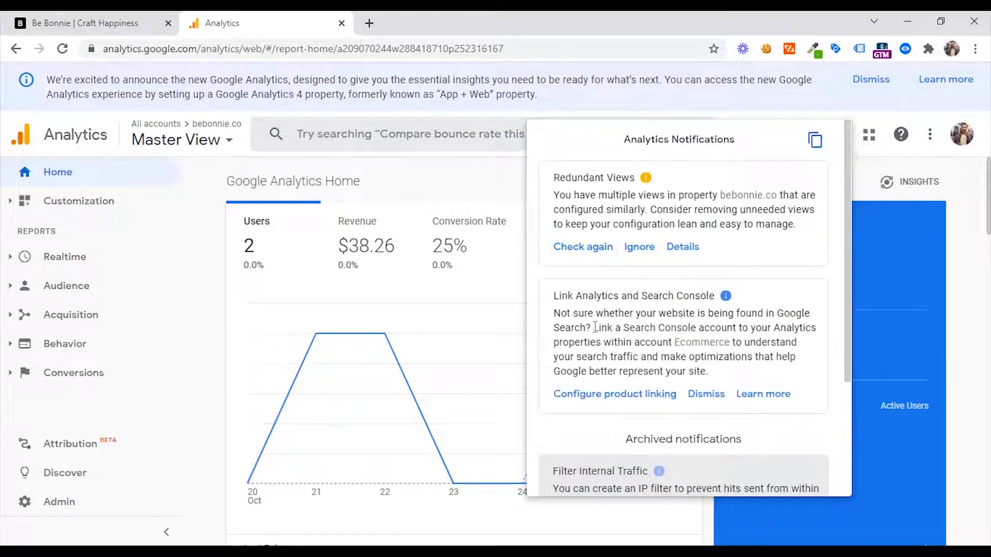
mouse_move(695, 329)
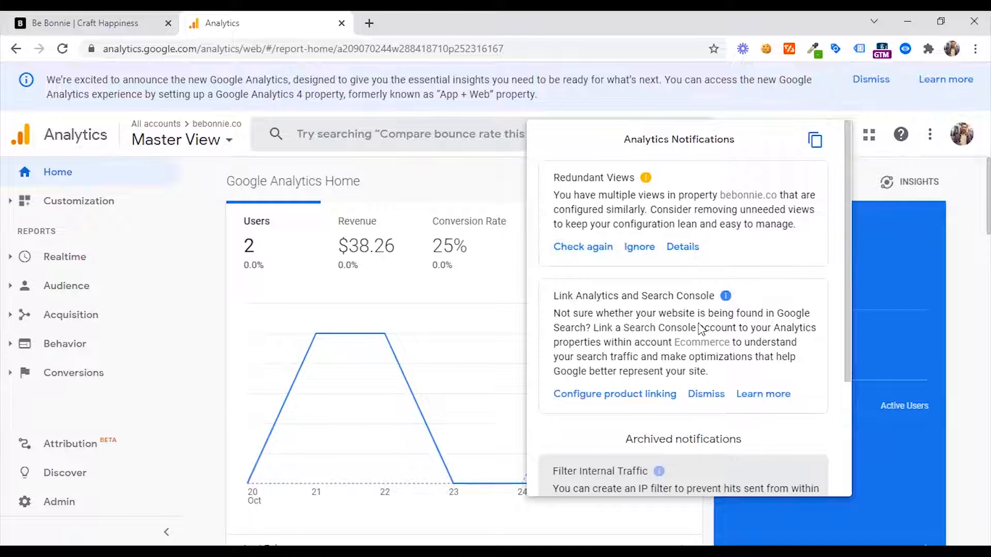
mouse_move(536, 363)
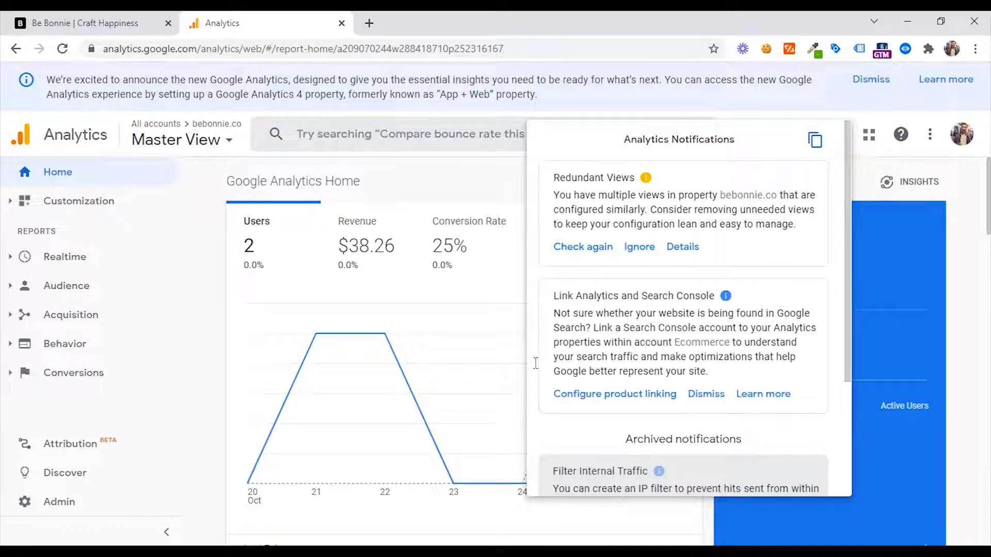
mouse_move(688, 291)
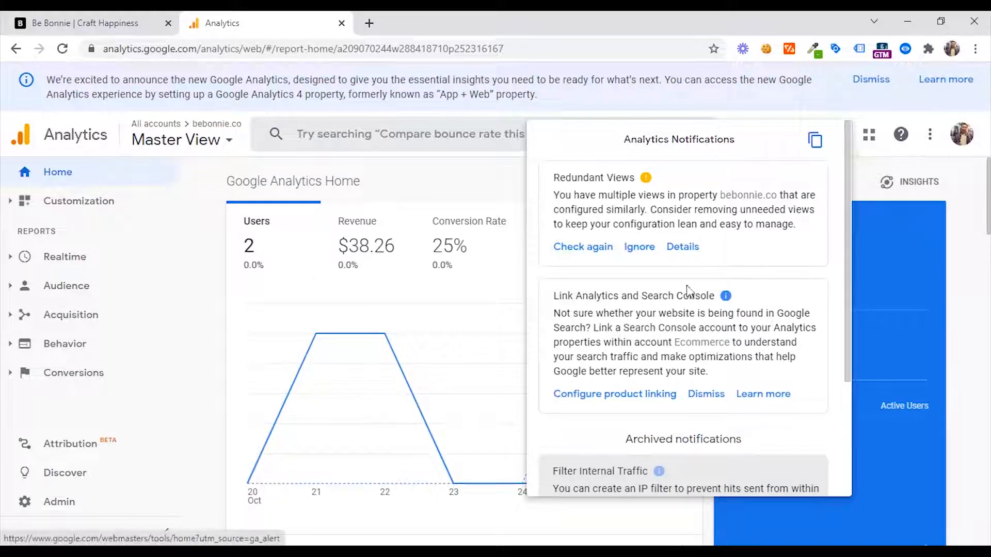
mouse_move(644, 389)
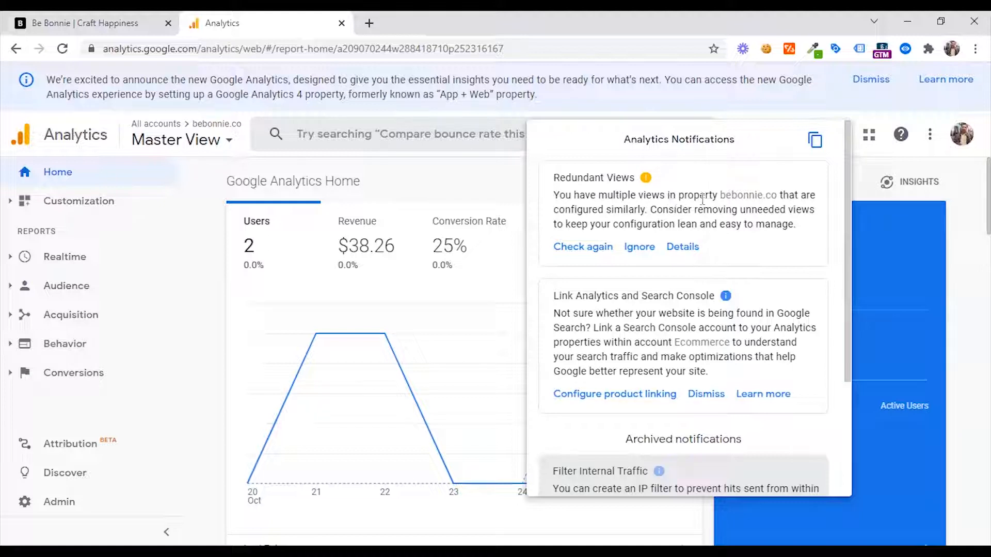
mouse_move(69, 367)
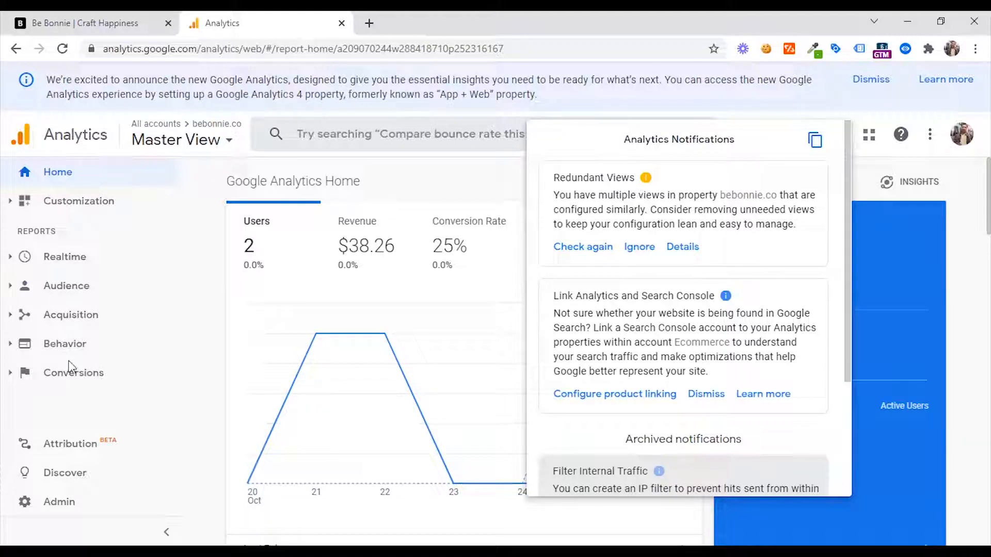
mouse_move(625, 292)
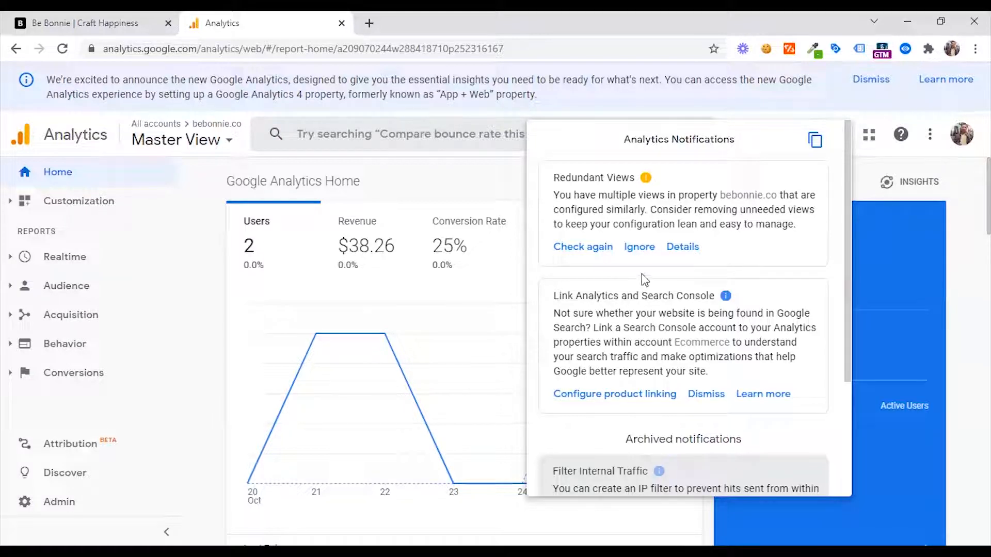
mouse_move(580, 210)
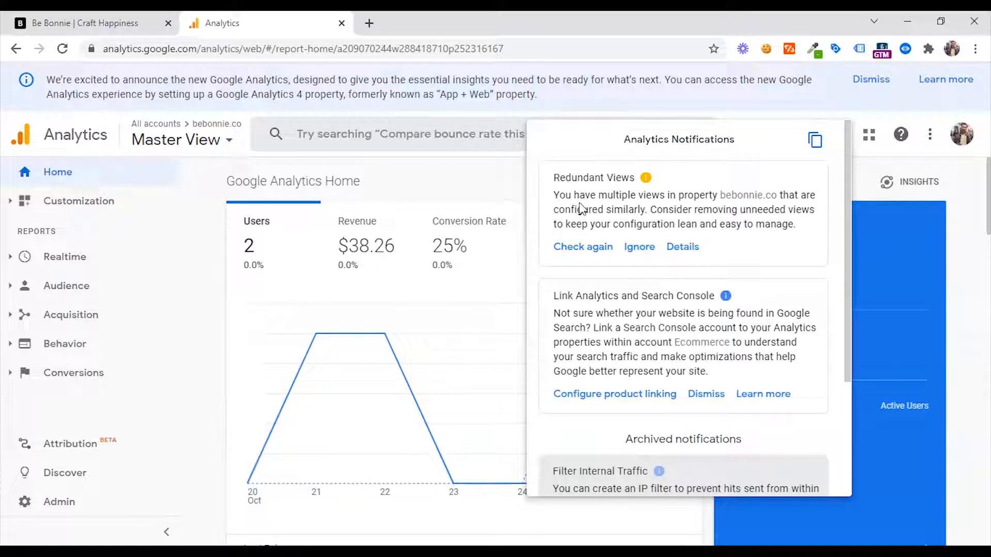
mouse_move(609, 223)
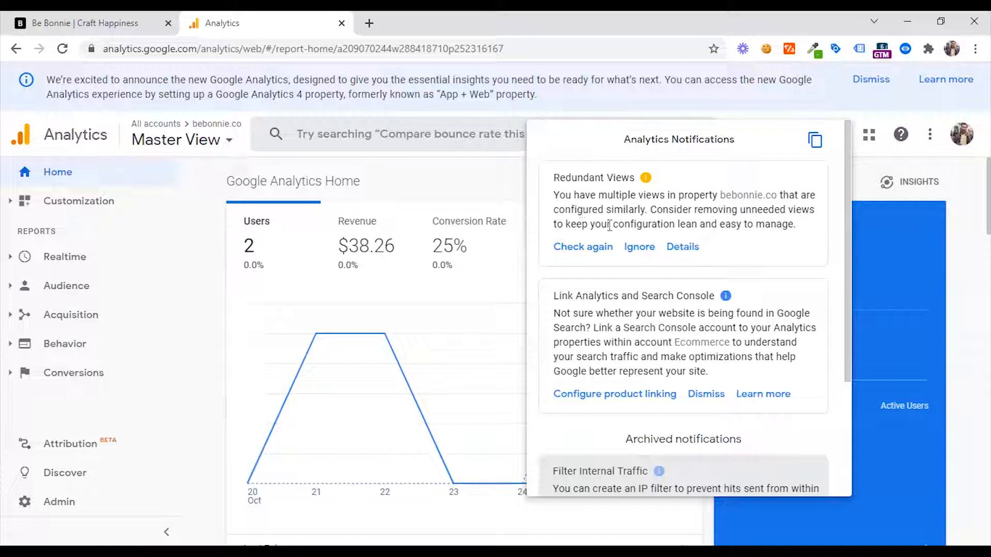
mouse_move(522, 207)
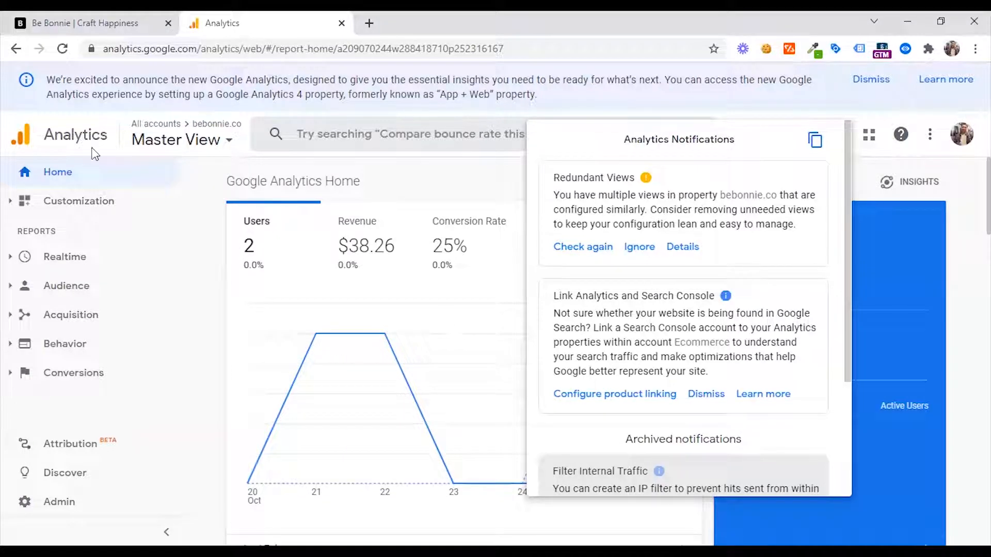
mouse_move(582, 247)
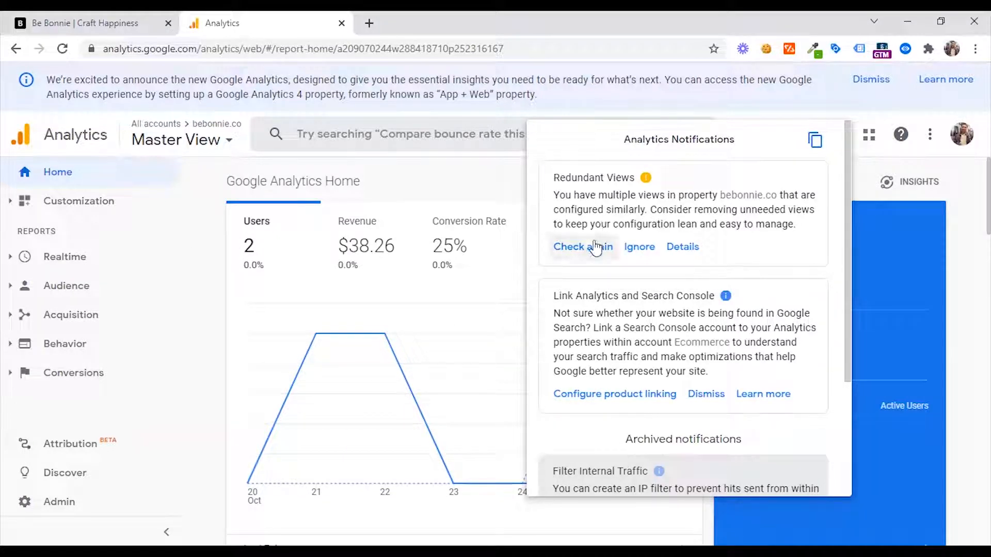
scroll("down", 3)
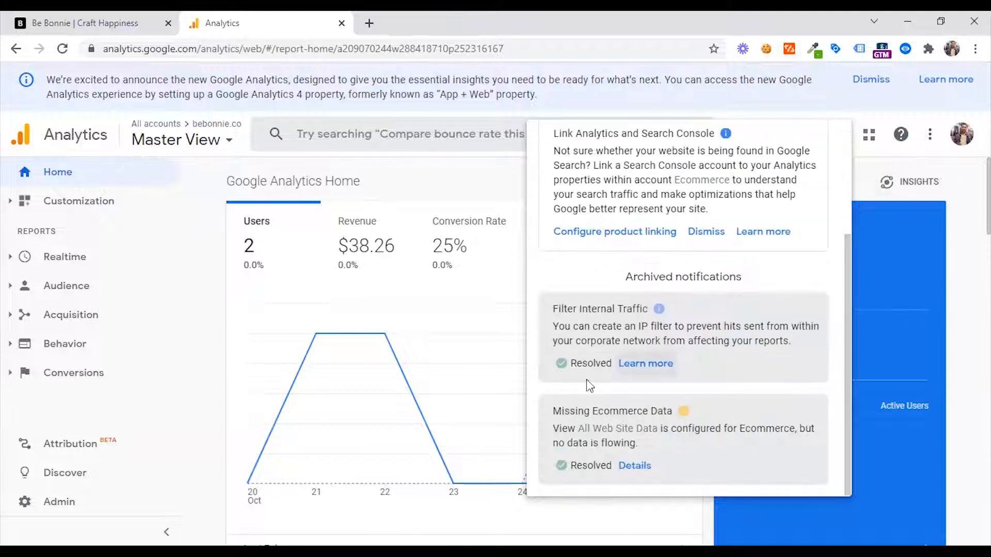
scroll("up", 3)
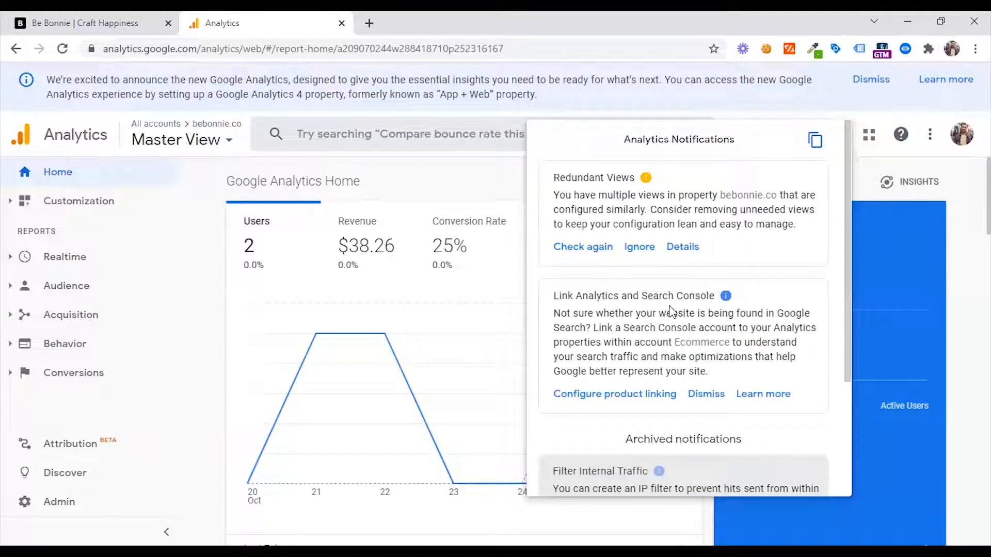
mouse_move(904, 173)
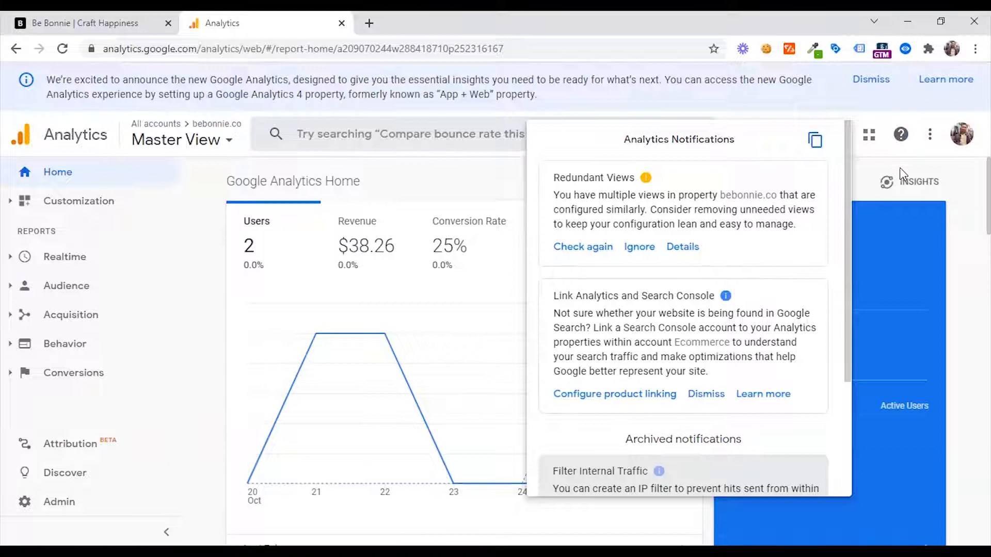
left_click(815, 140)
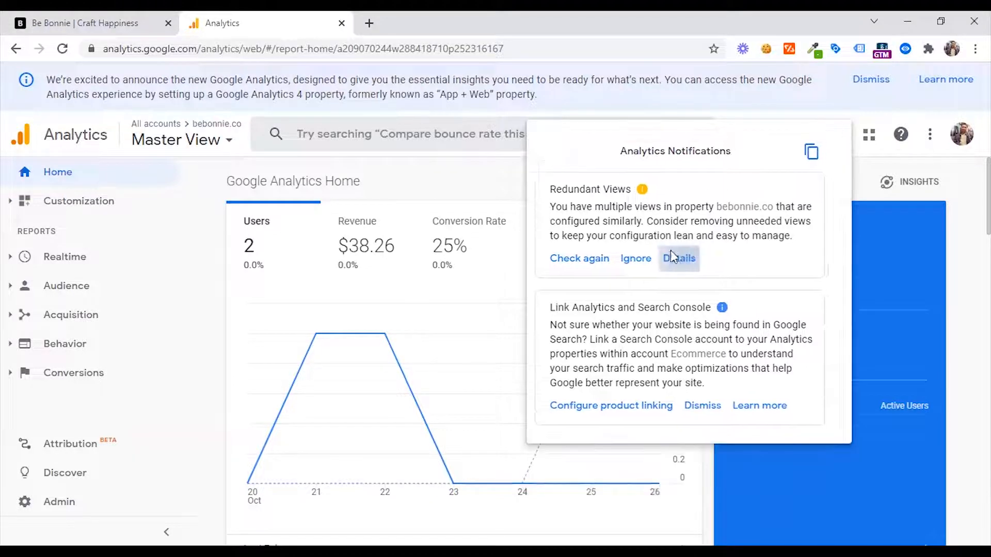
left_click(678, 258)
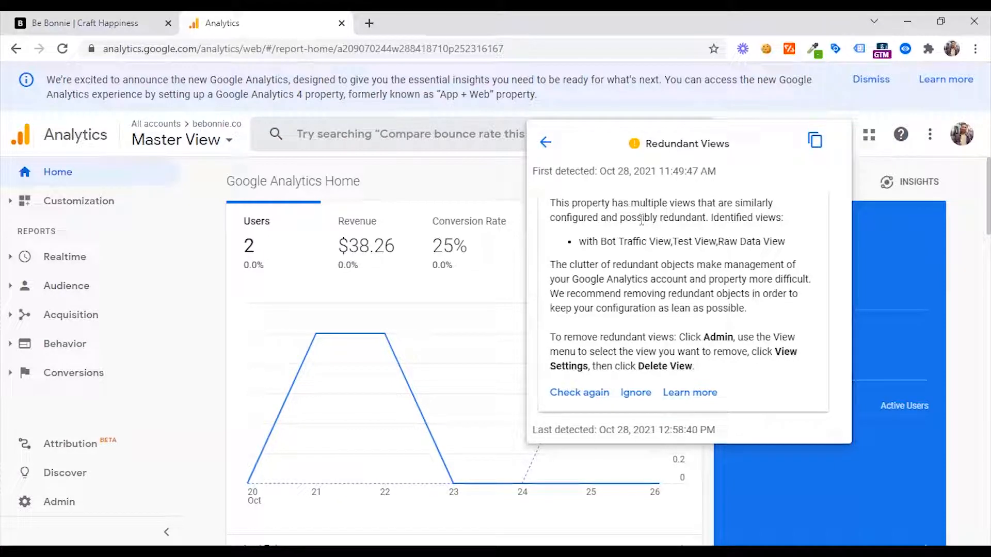
mouse_move(587, 258)
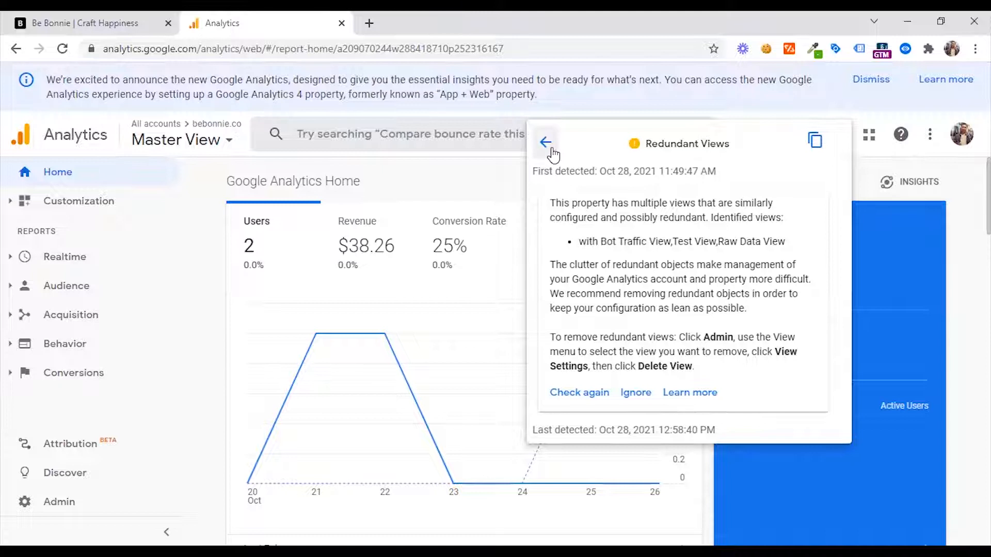
left_click(545, 143)
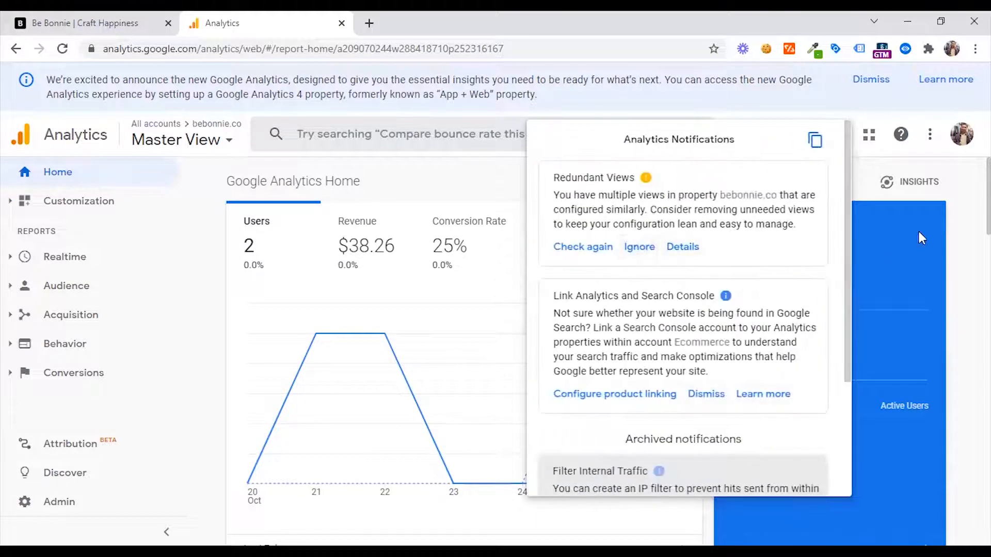
- Show the Google Marketing Platform product menu listing Analytics, Data Studio and Tag Manager
left_click(867, 134)
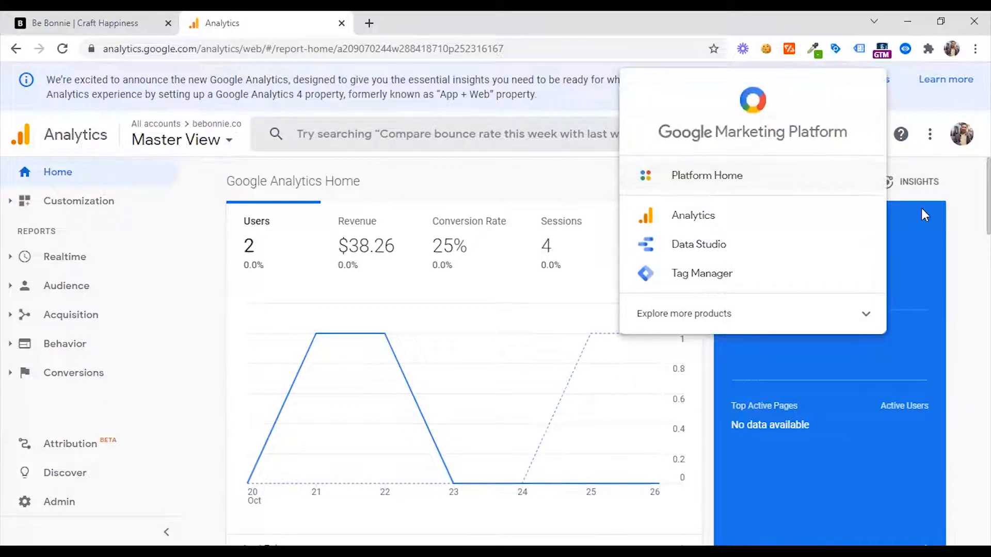
mouse_move(935, 241)
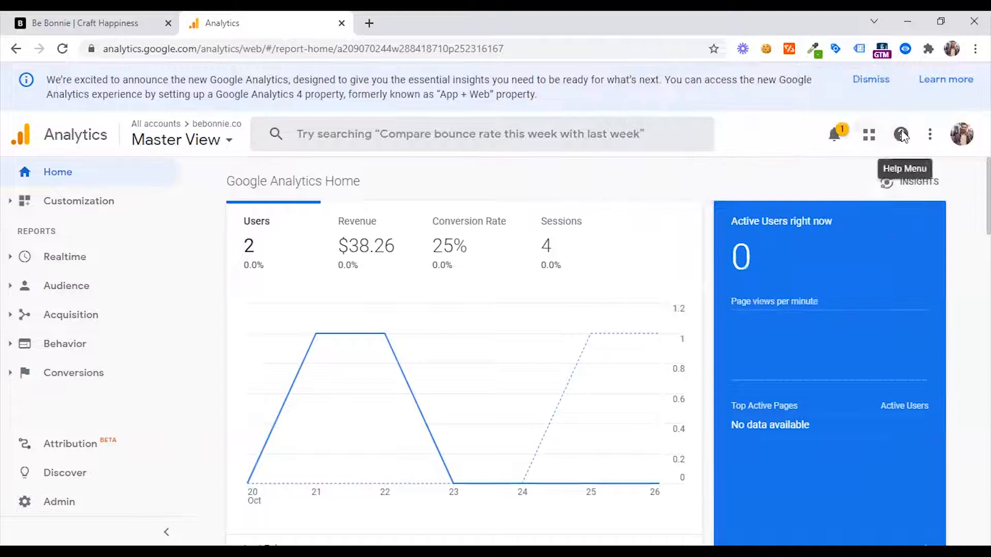
- Search the Help panel for 'report' to surface custom report articles, then close it
left_click(900, 134)
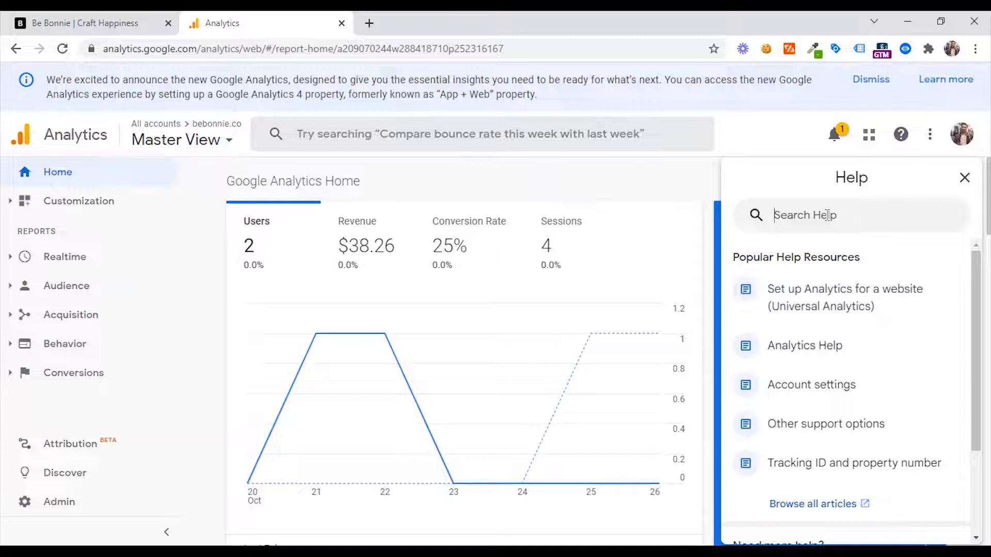
type("report")
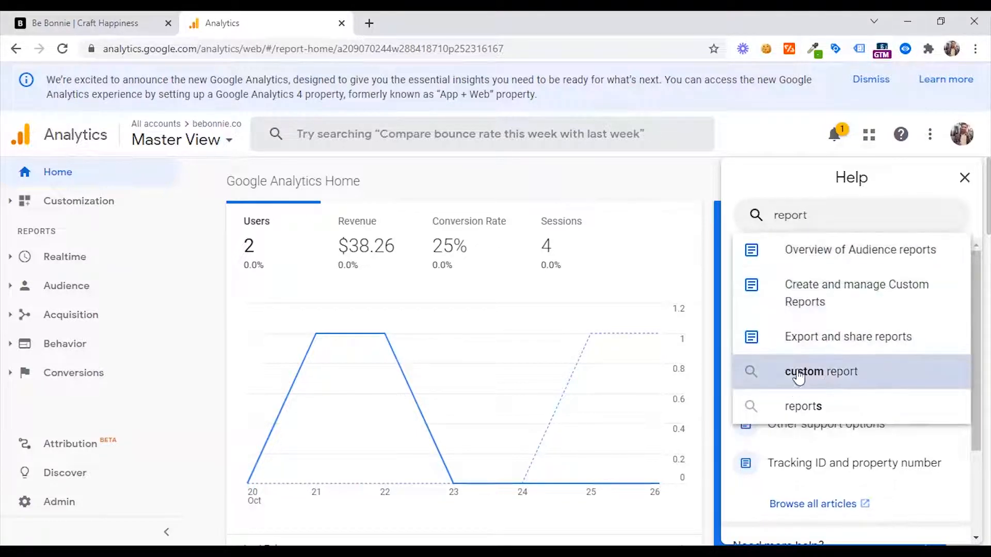
mouse_move(841, 306)
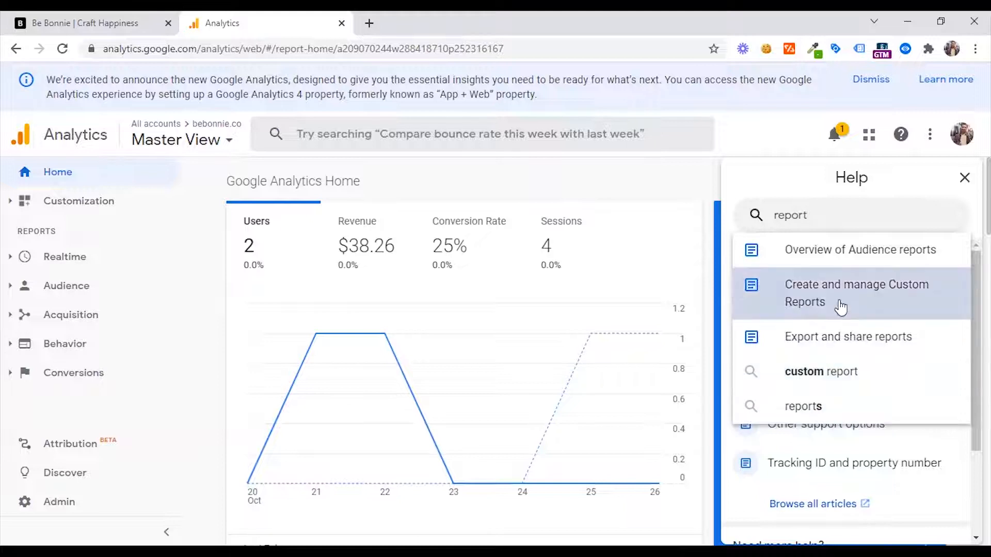
mouse_move(931, 184)
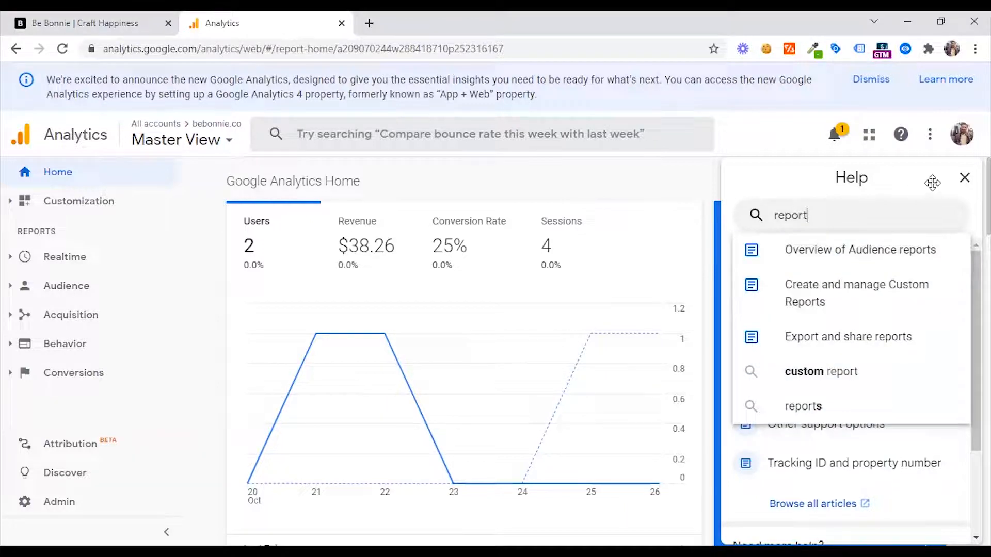
left_click(961, 135)
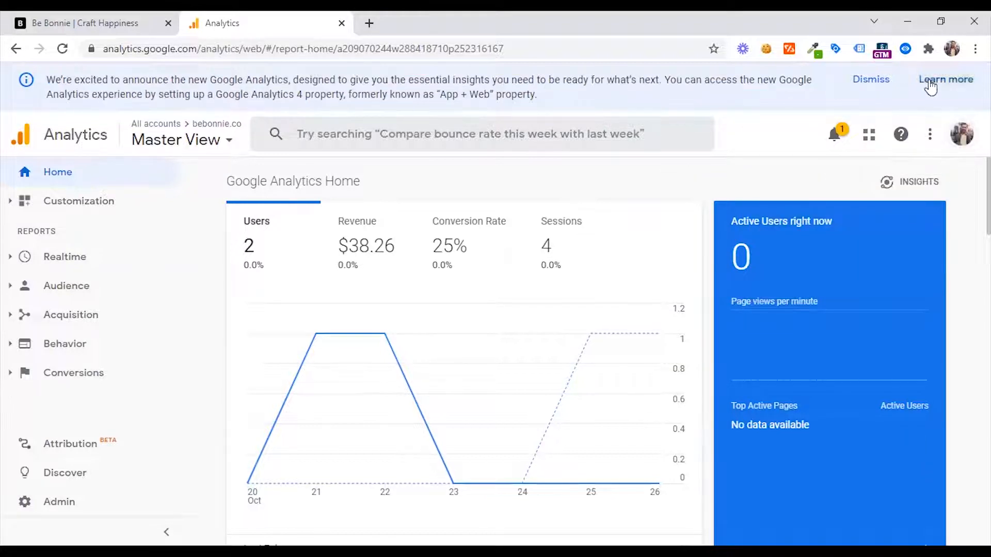
- Dismiss the GA4 announcement banner and open Analytics Intelligence insights, acknowledging the search tip
left_click(870, 79)
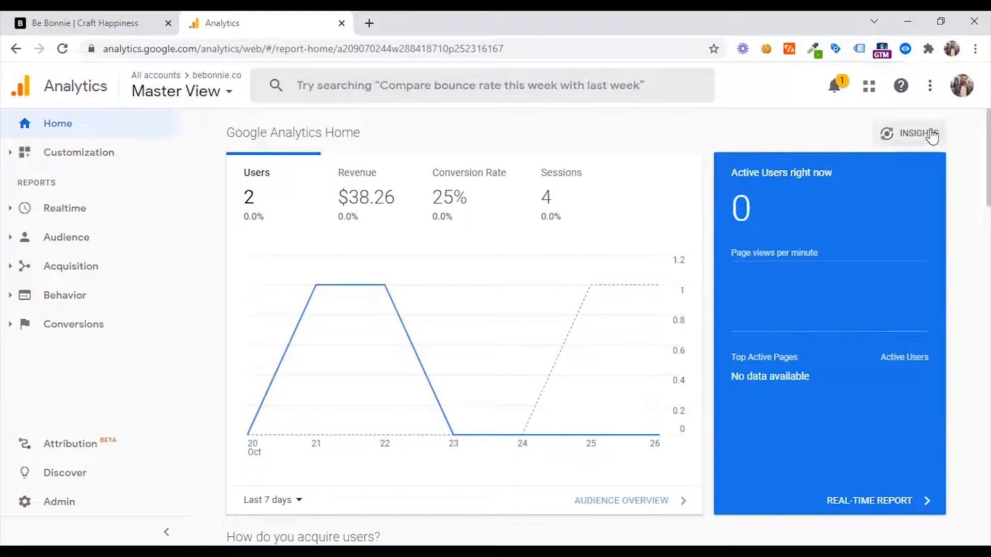
mouse_move(866, 154)
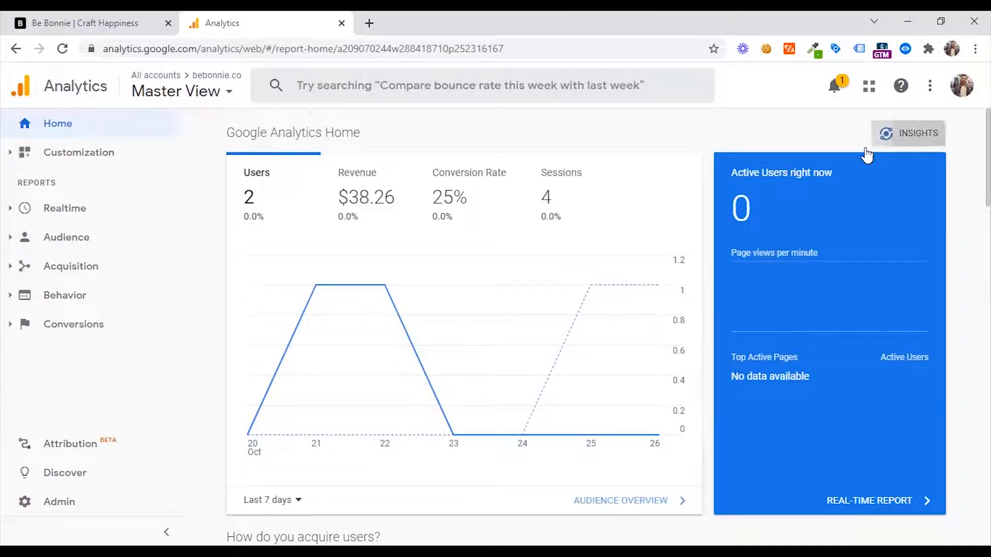
left_click(917, 133)
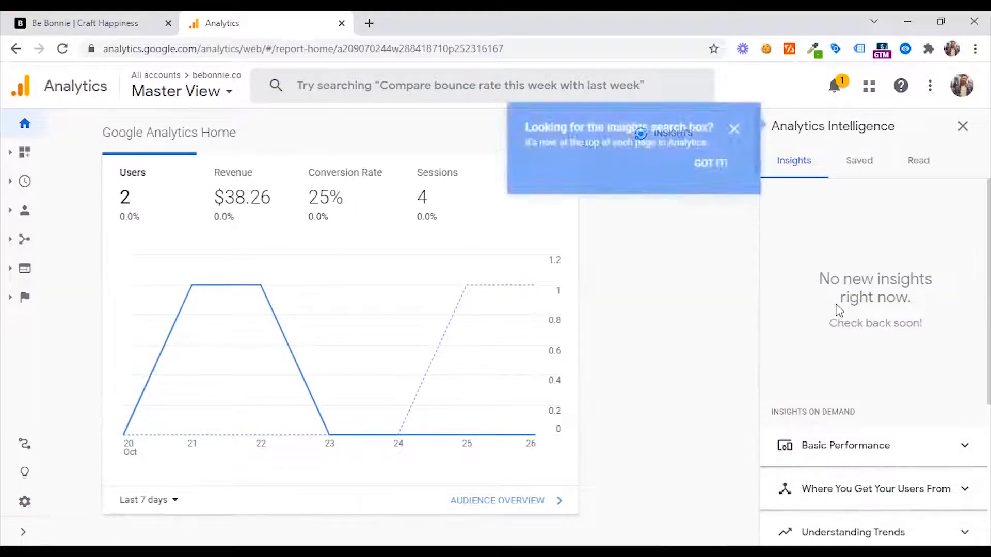
left_click(710, 162)
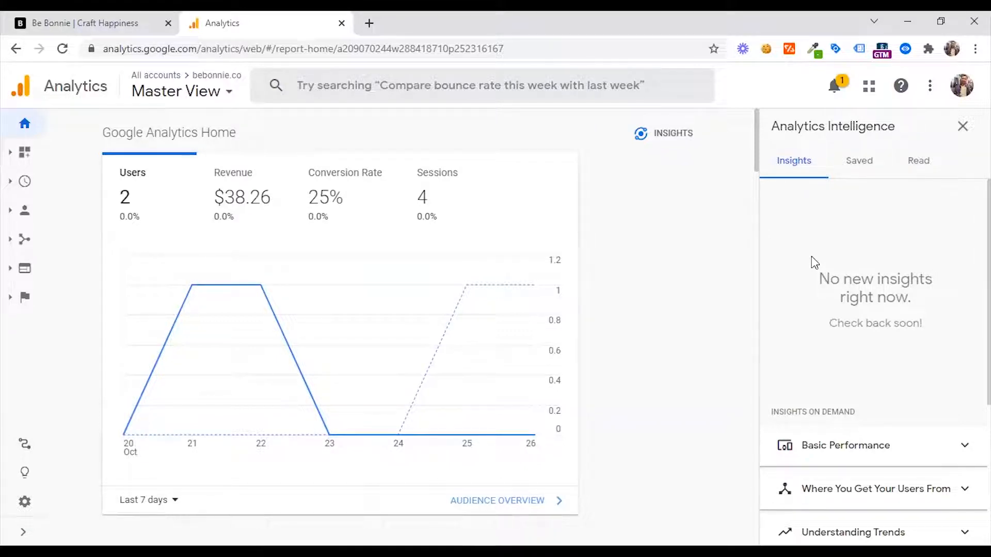
mouse_move(773, 320)
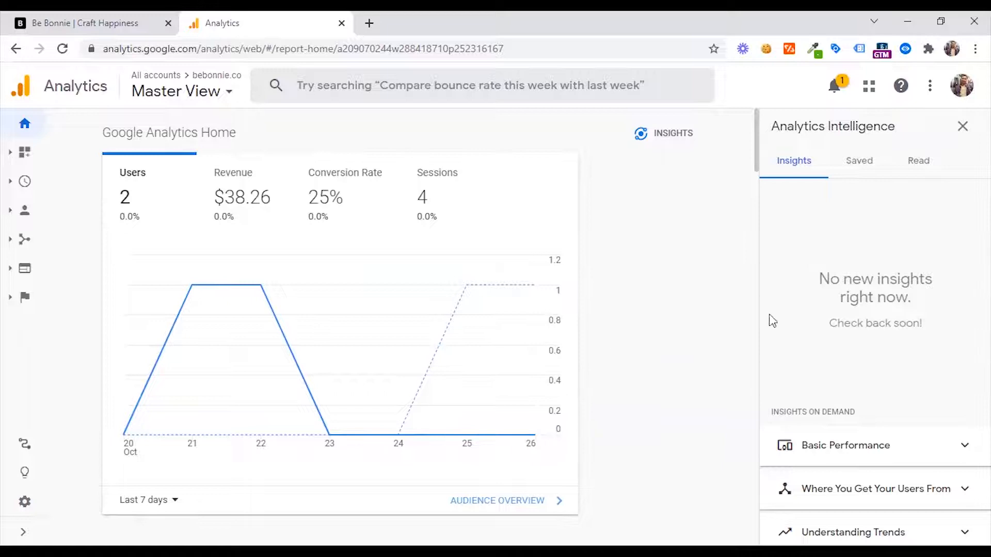
- Scroll through the Intelligence panel's on-demand insight categories
scroll("down", 3)
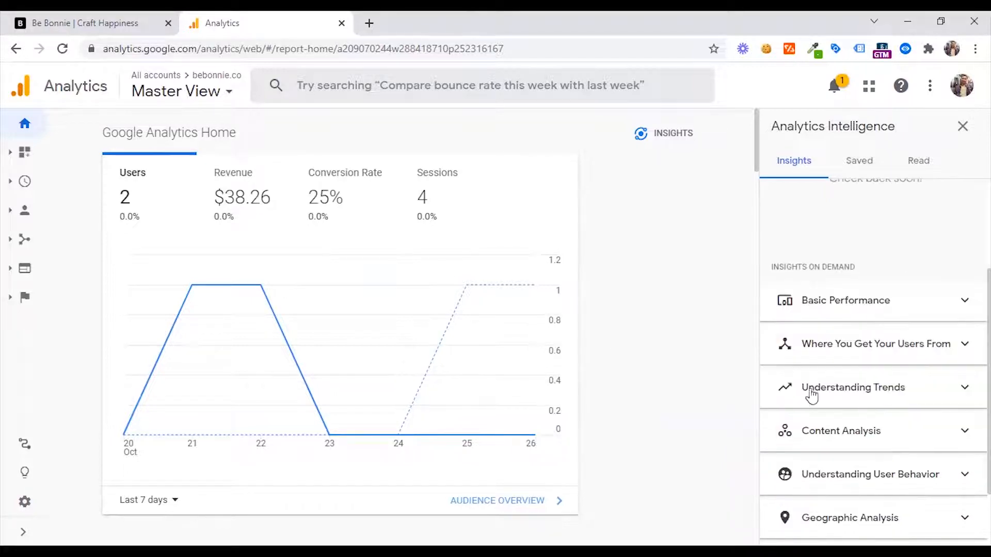
scroll("up", 3)
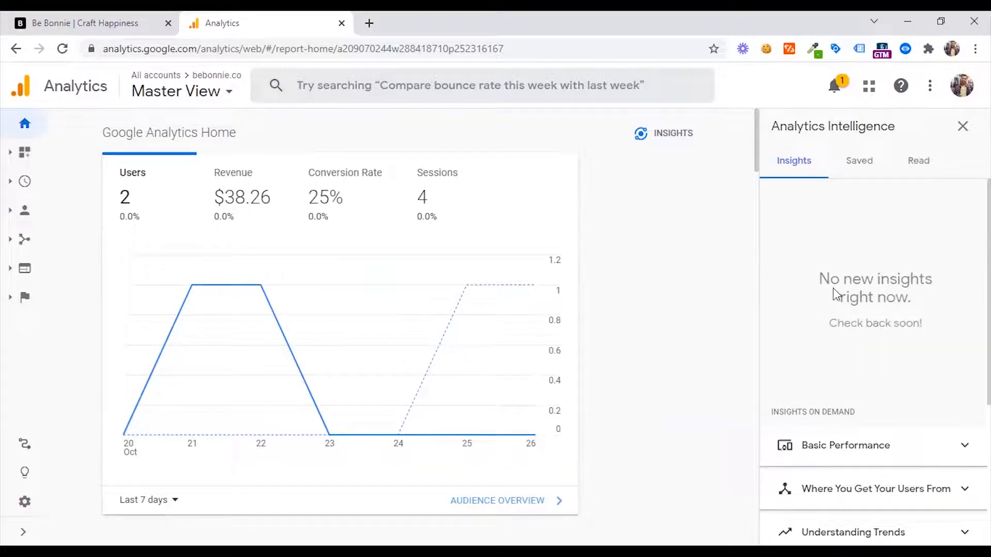
scroll("down", 3)
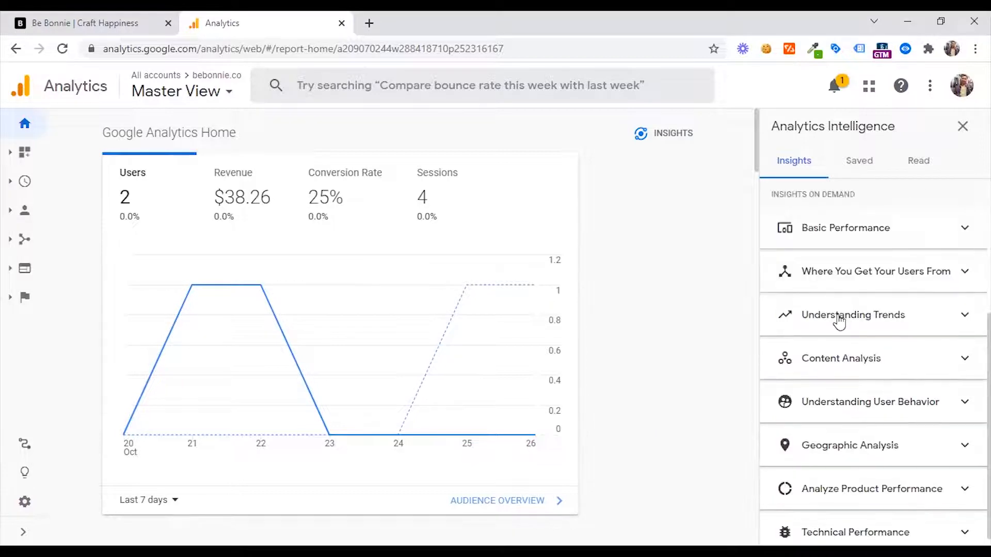
mouse_move(833, 309)
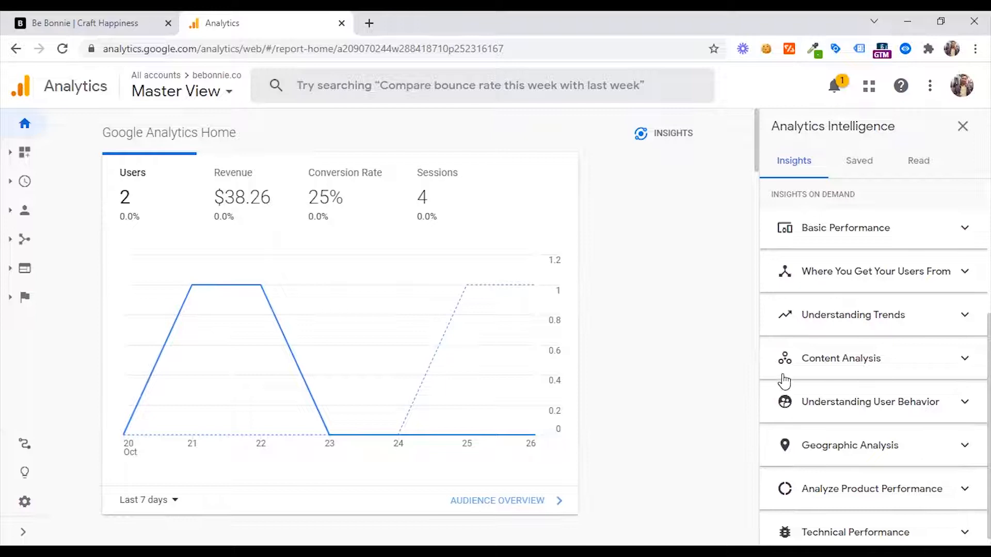
- Under Understanding Trends, ask Intelligence for the month-over-month growth rate of users
left_click(852, 315)
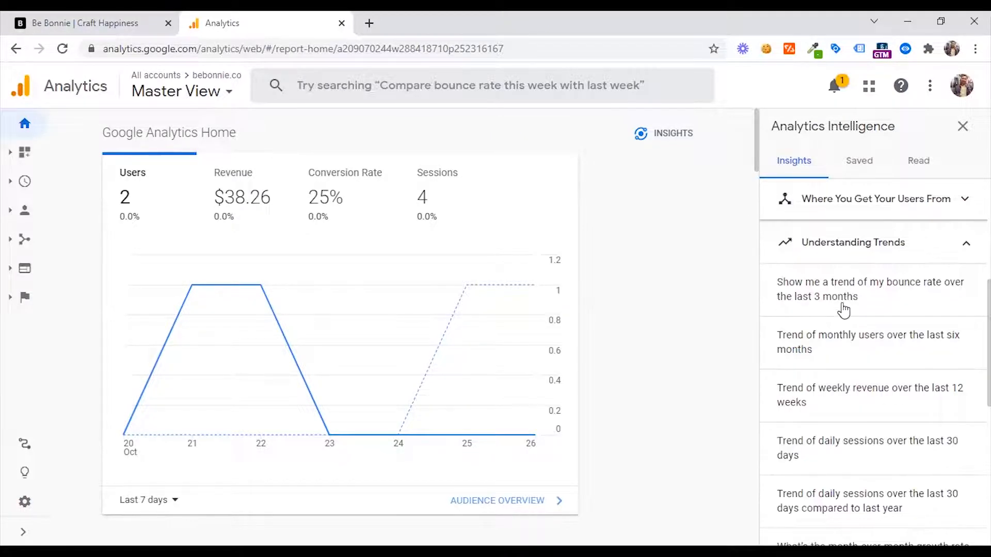
mouse_move(824, 309)
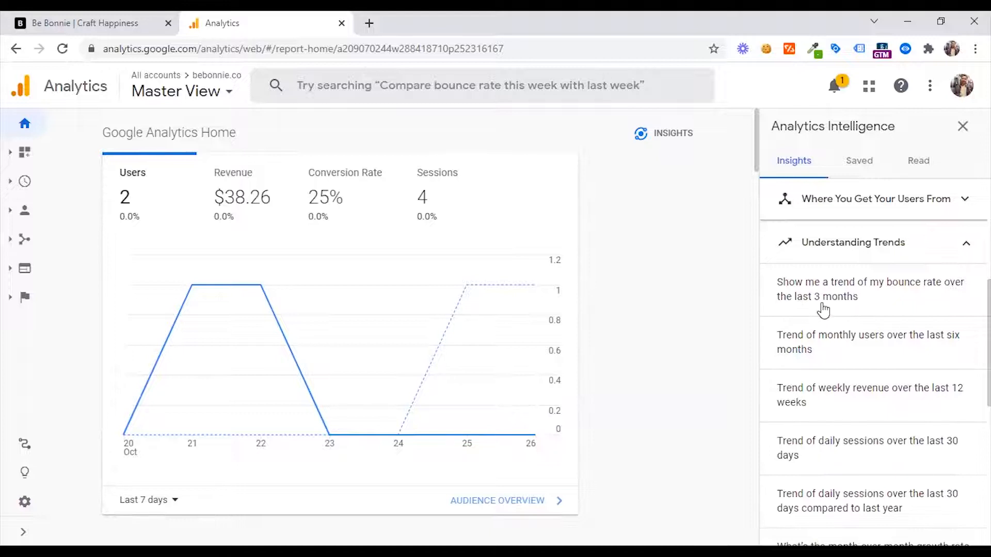
mouse_move(866, 353)
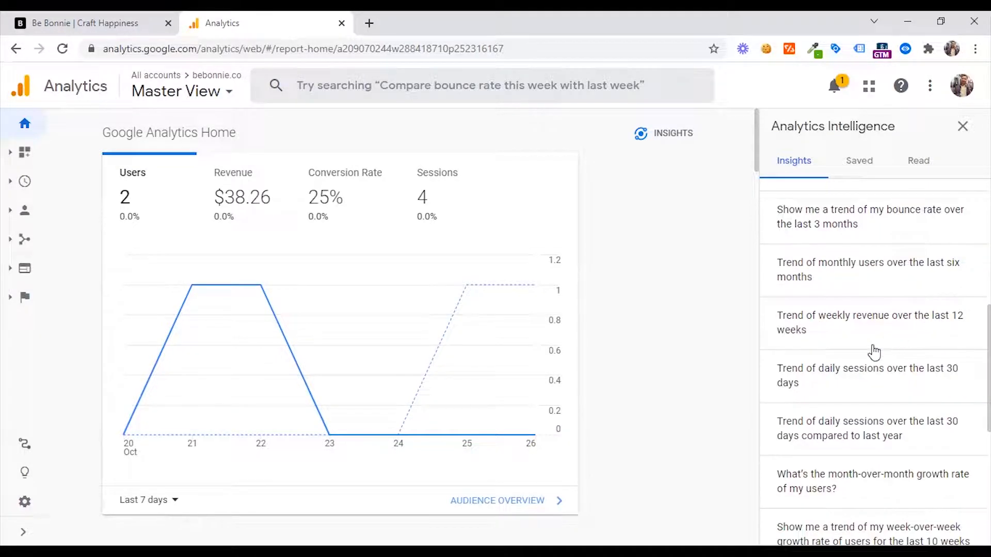
scroll("down", 3)
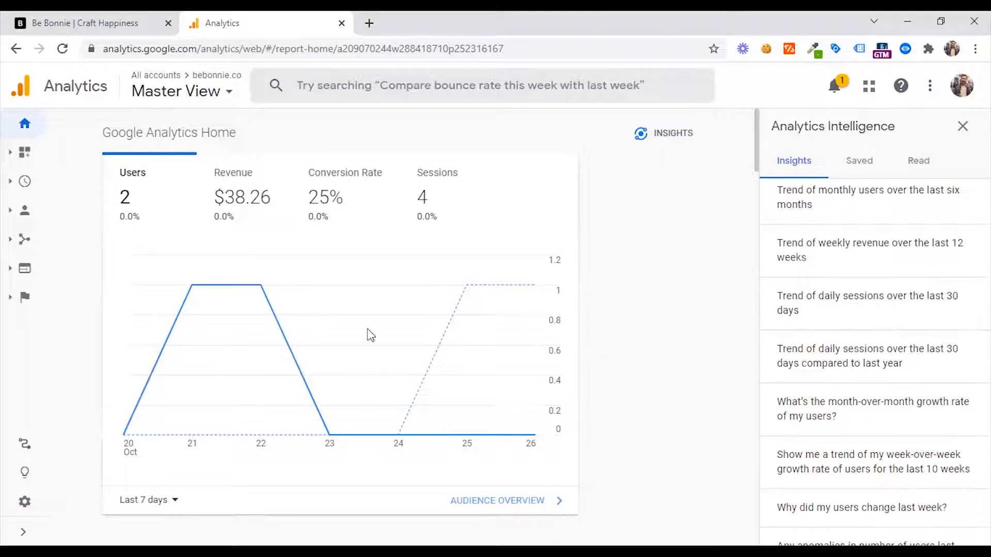
mouse_move(183, 91)
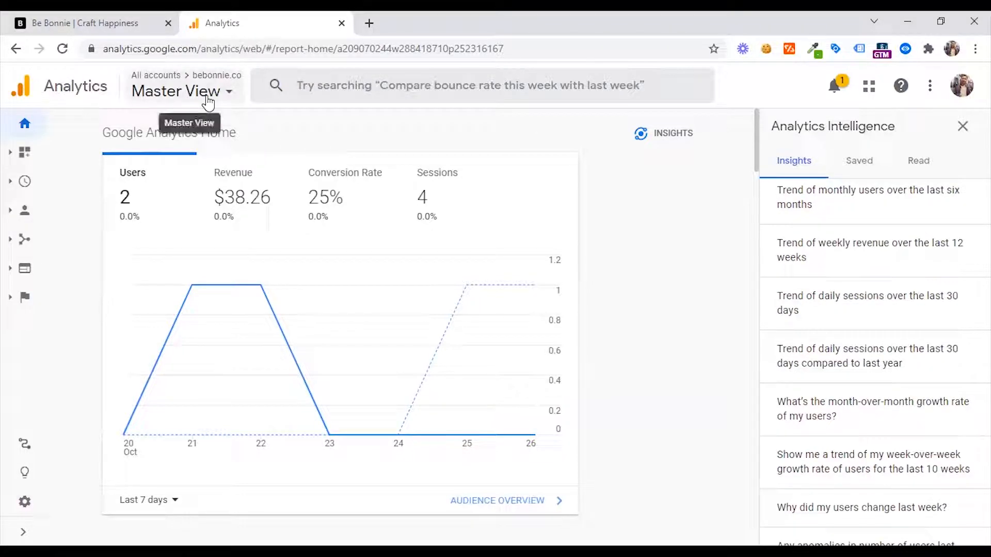
mouse_move(863, 369)
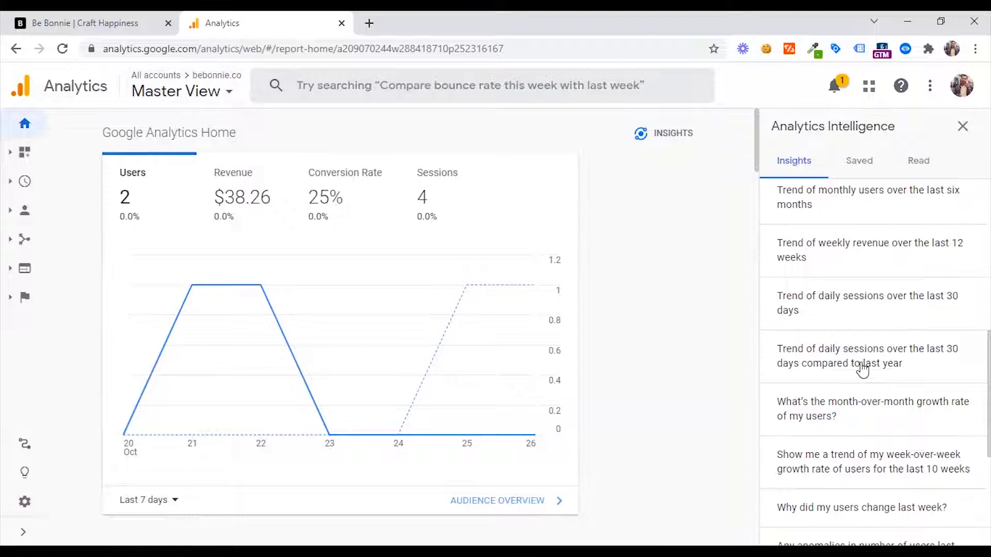
scroll("down", 3)
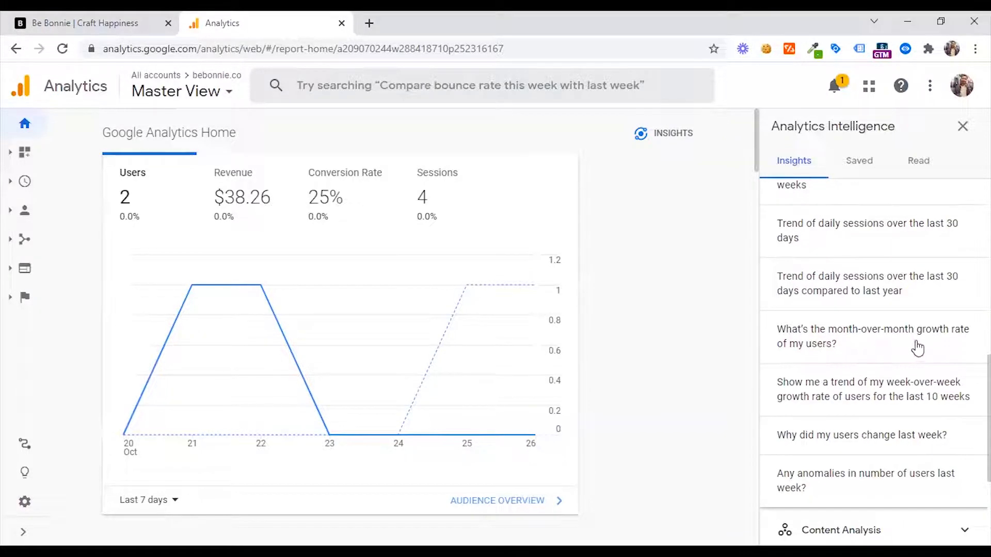
mouse_move(835, 369)
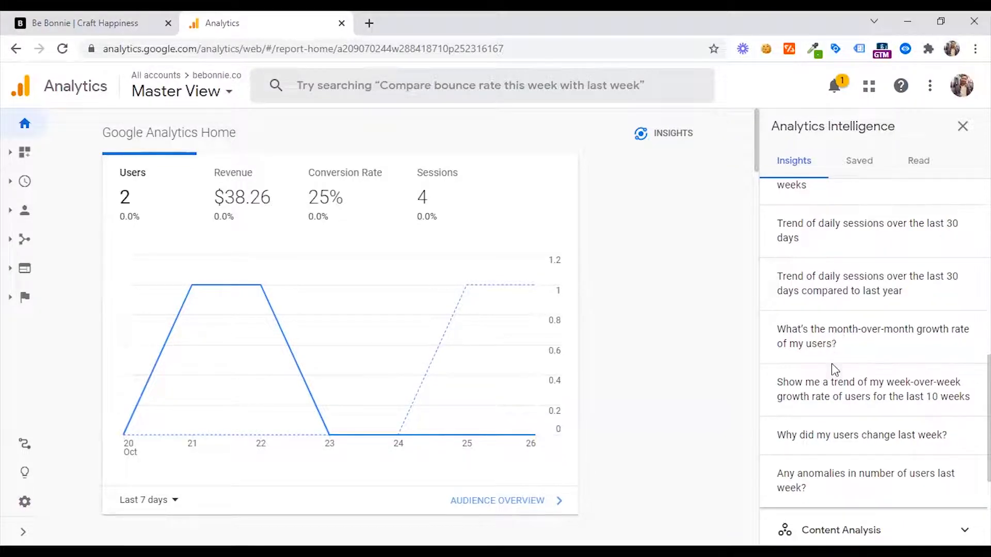
left_click(874, 337)
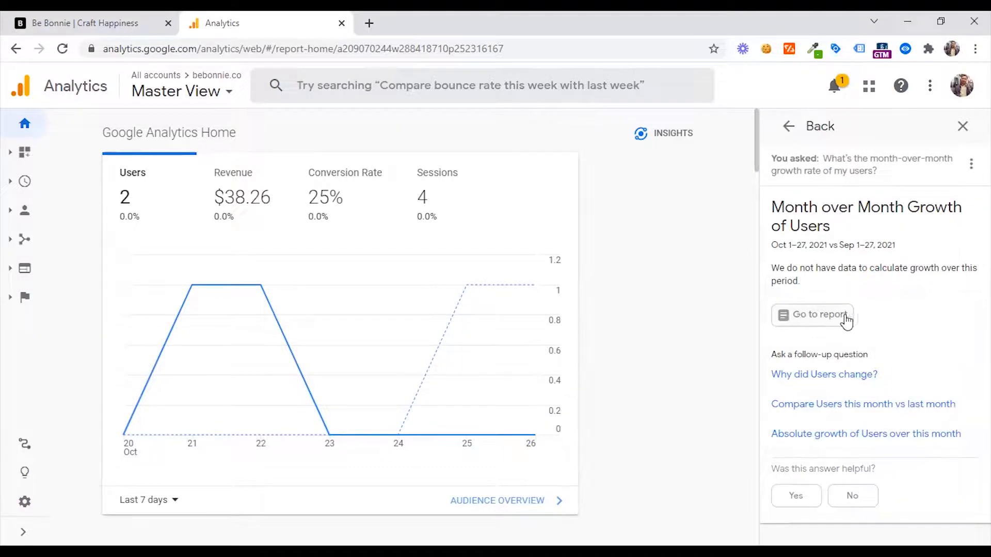
mouse_move(877, 280)
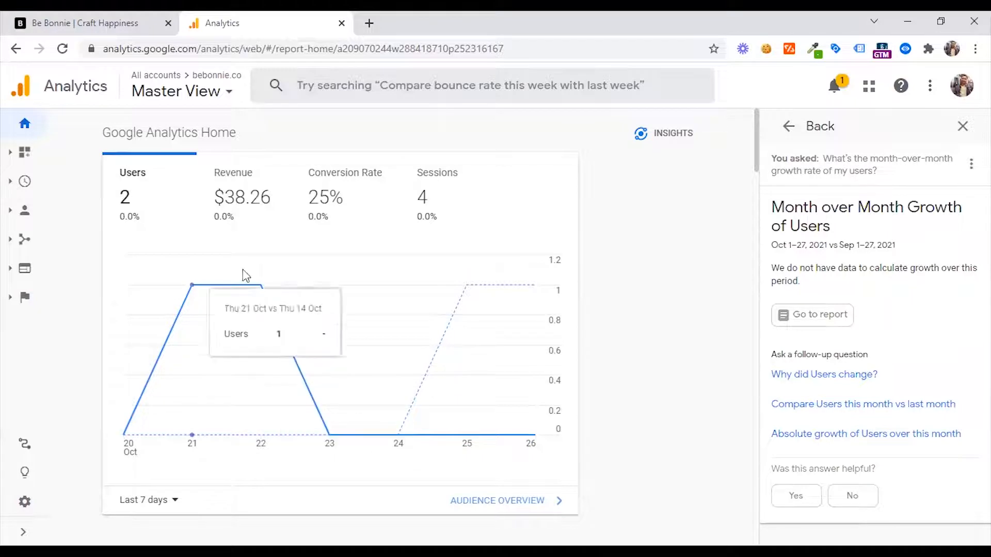
- Switch to Demo Account > UA - Google Merchandise Store > 1 Master View via the account selector
left_click(181, 90)
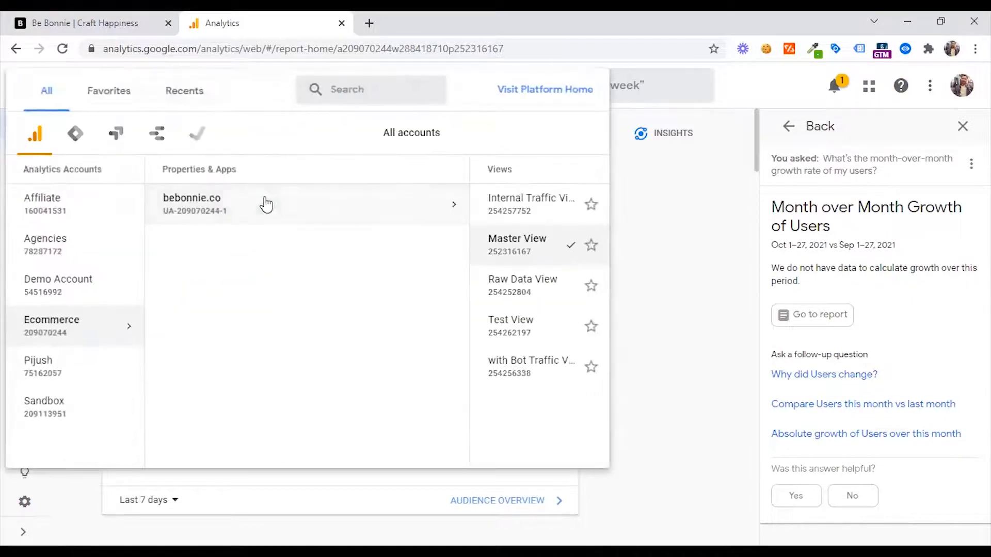
left_click(517, 245)
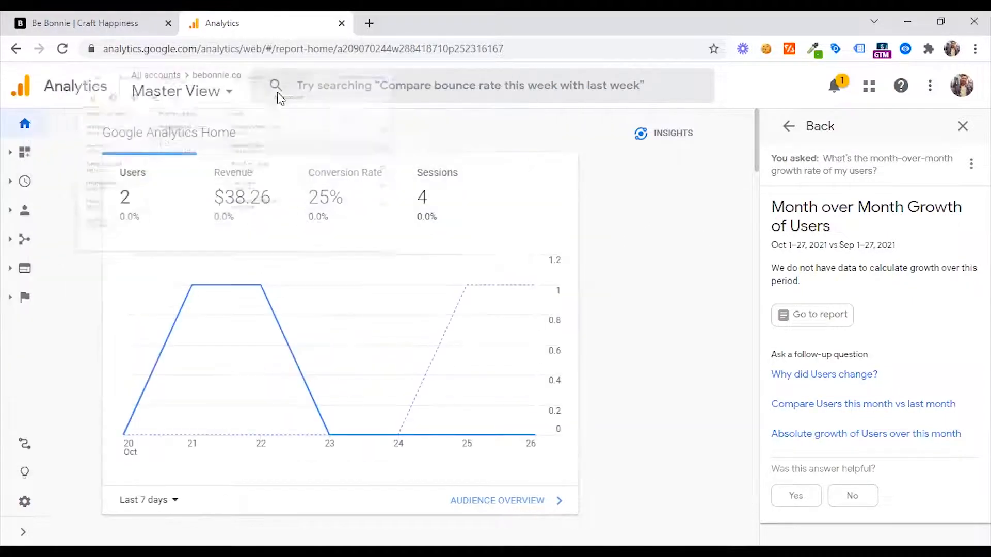
left_click(181, 91)
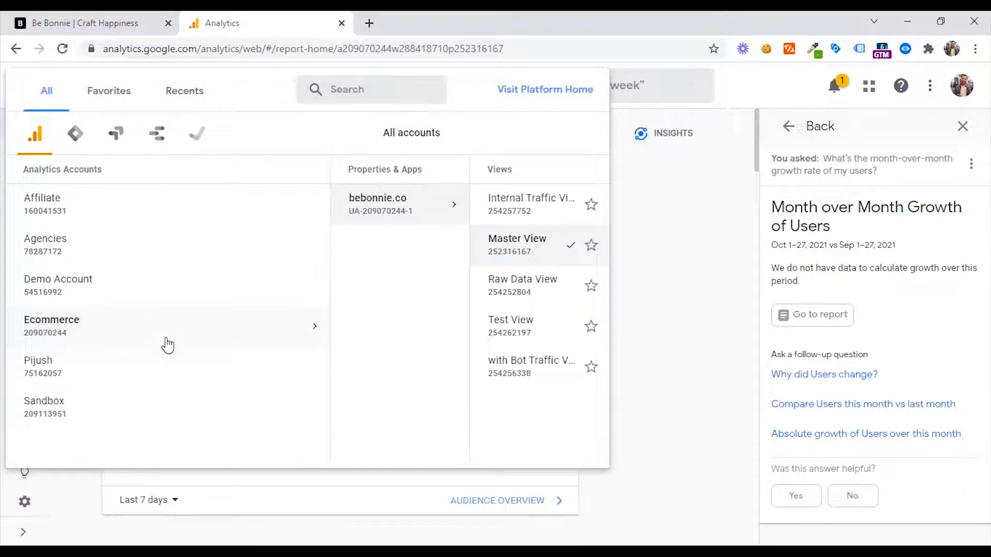
left_click(58, 285)
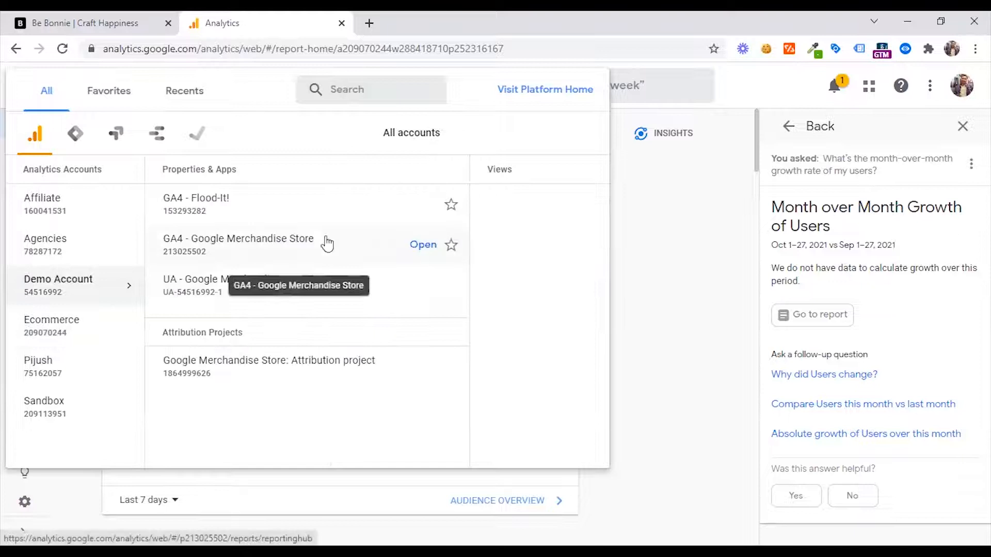
mouse_move(261, 297)
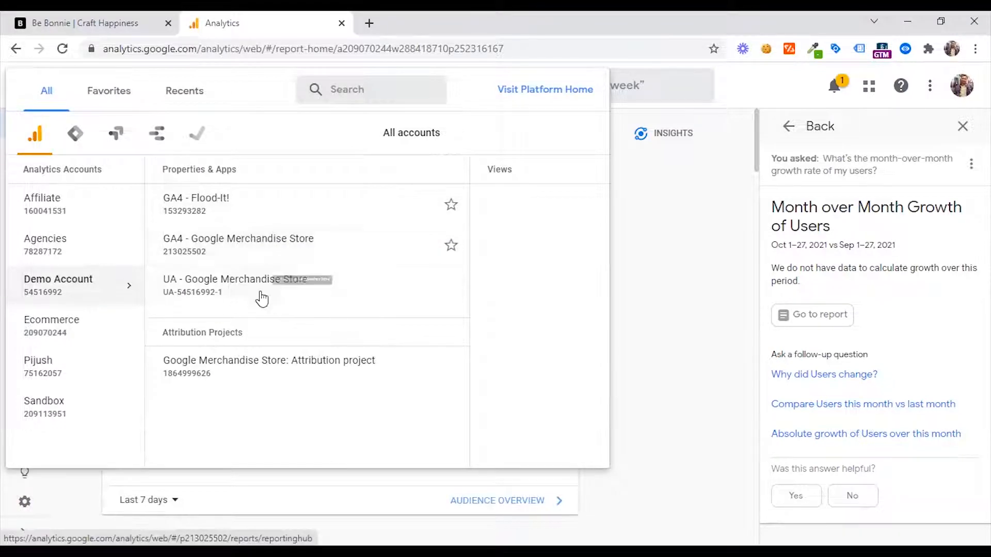
left_click(239, 284)
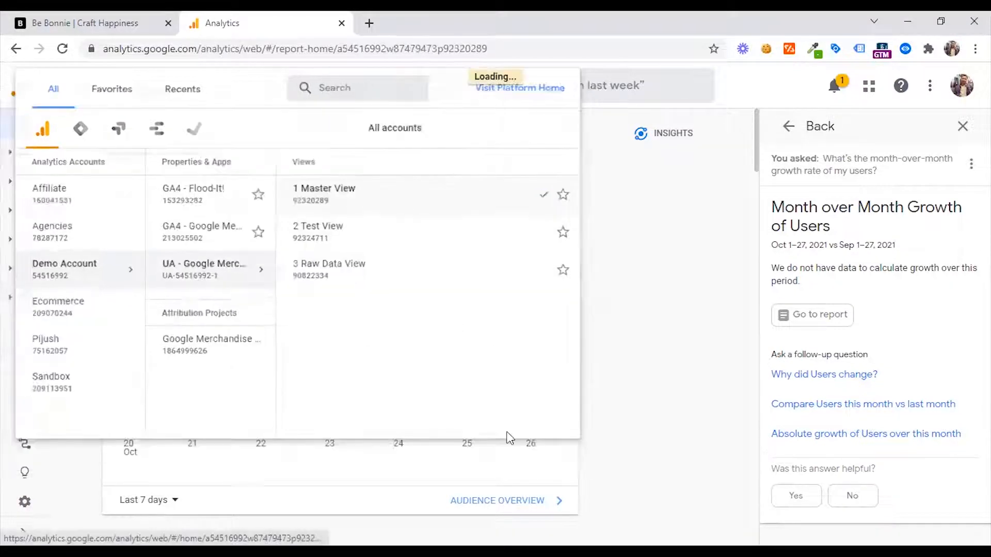
left_click(324, 188)
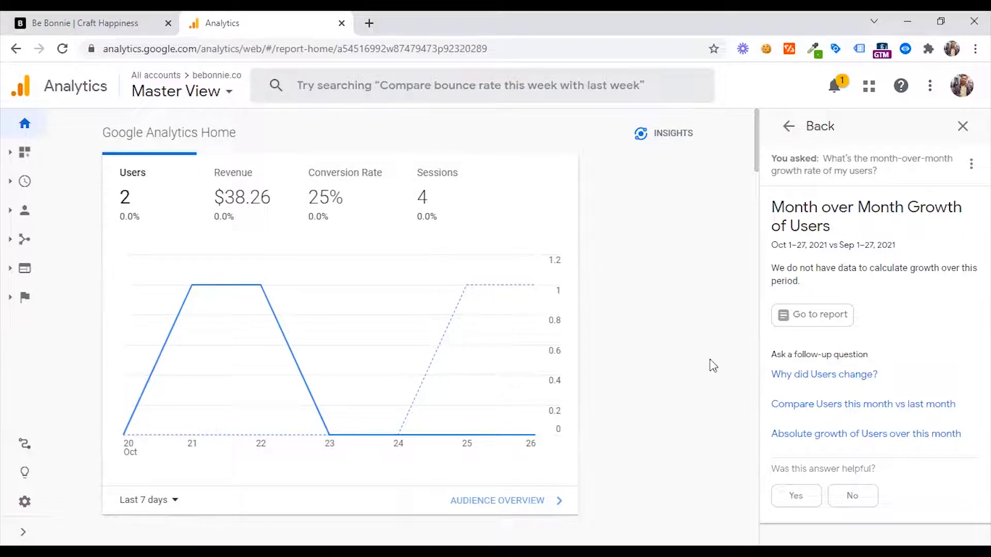
left_click(962, 126)
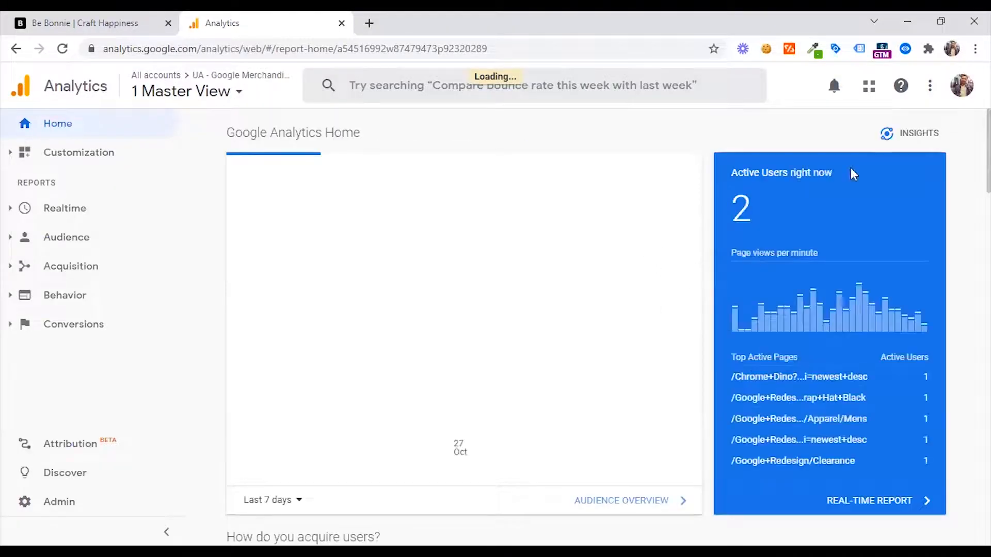
- Ask Intelligence under Understanding User Behavior for new vs. returning users last month
left_click(908, 133)
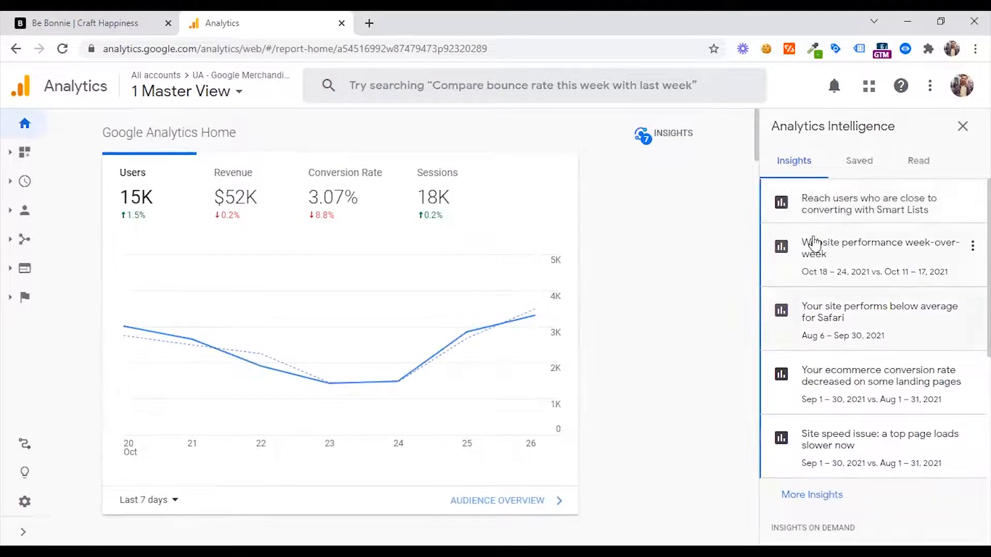
scroll("down", 3)
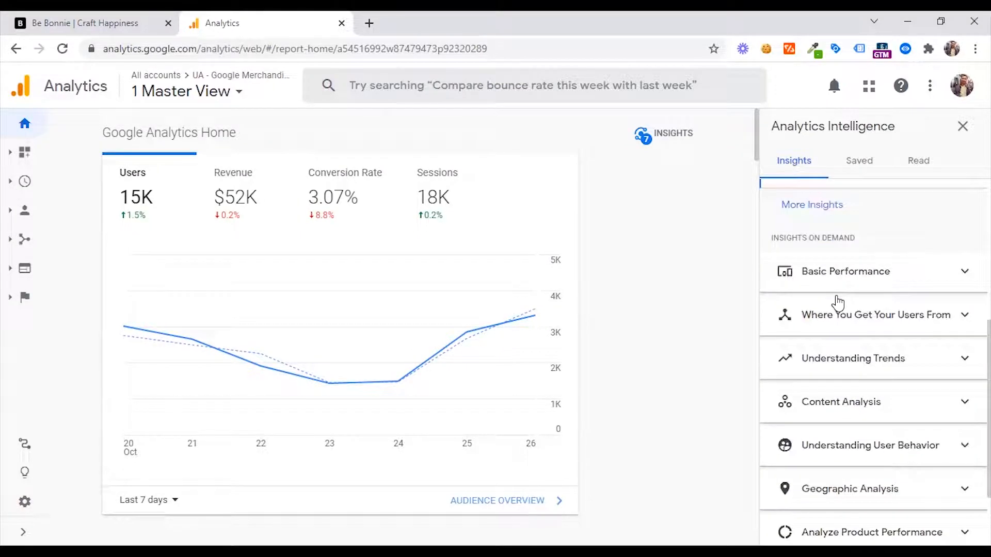
mouse_move(858, 452)
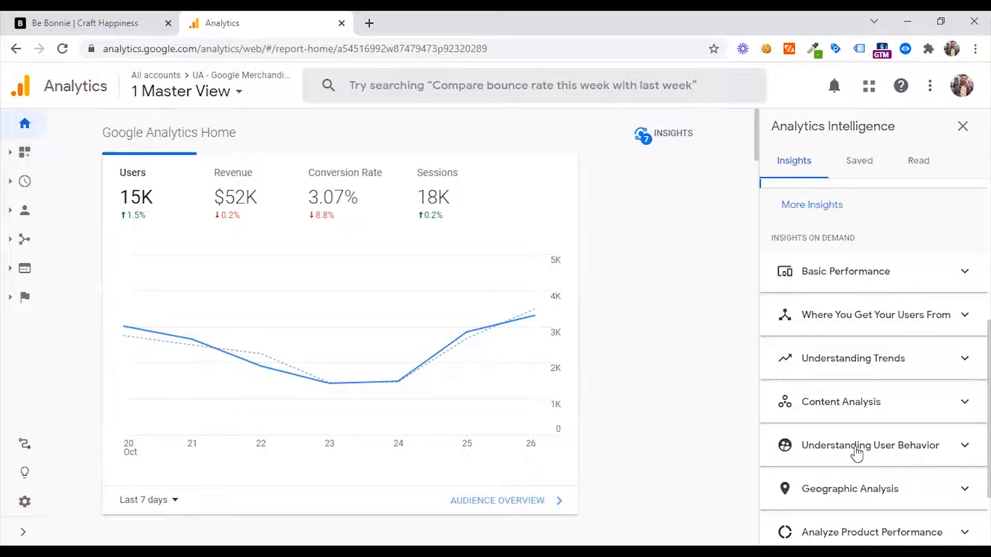
left_click(870, 445)
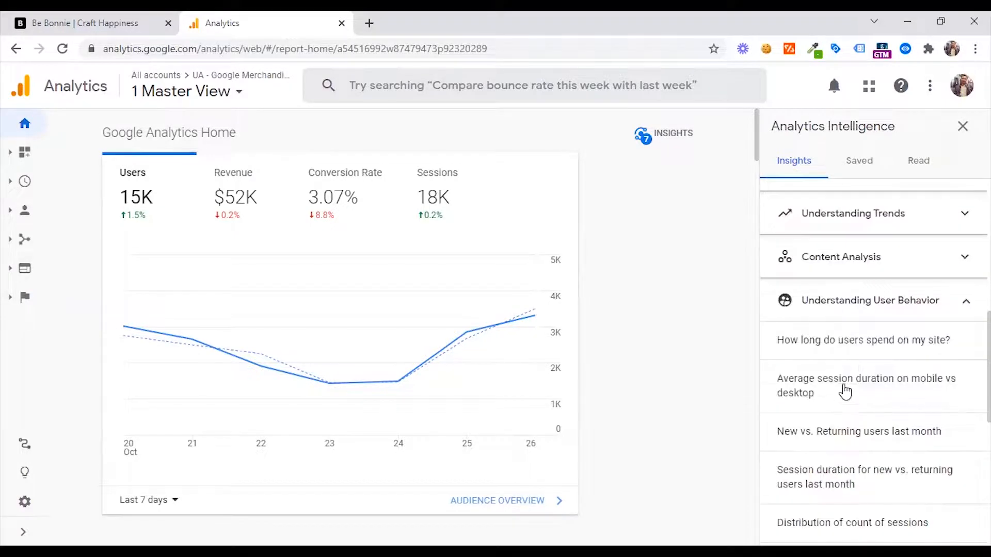
left_click(858, 432)
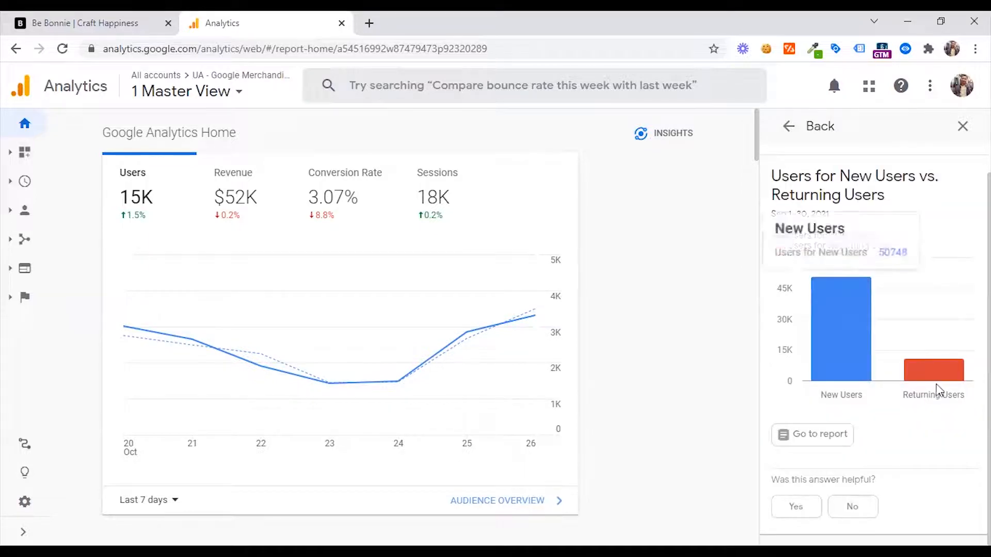
mouse_move(776, 215)
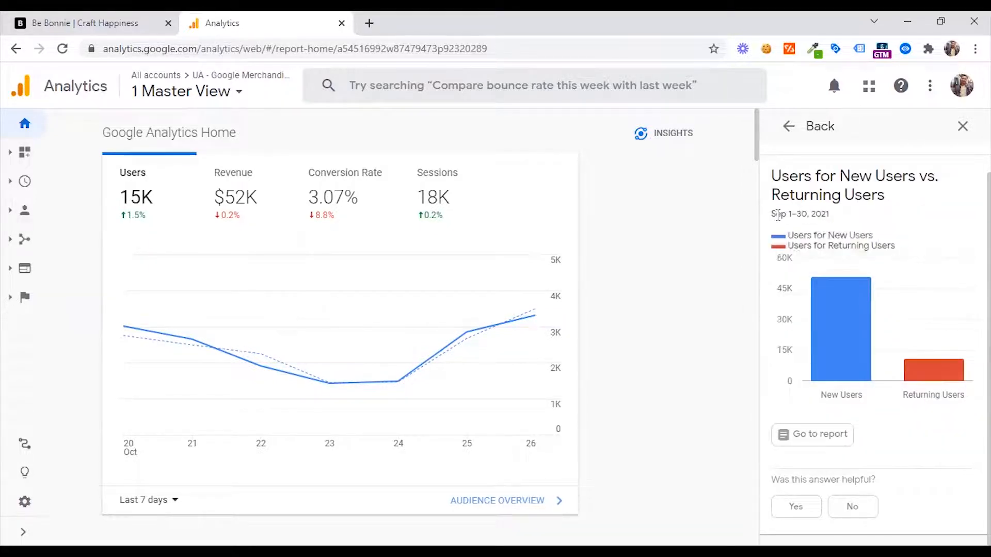
mouse_move(840, 337)
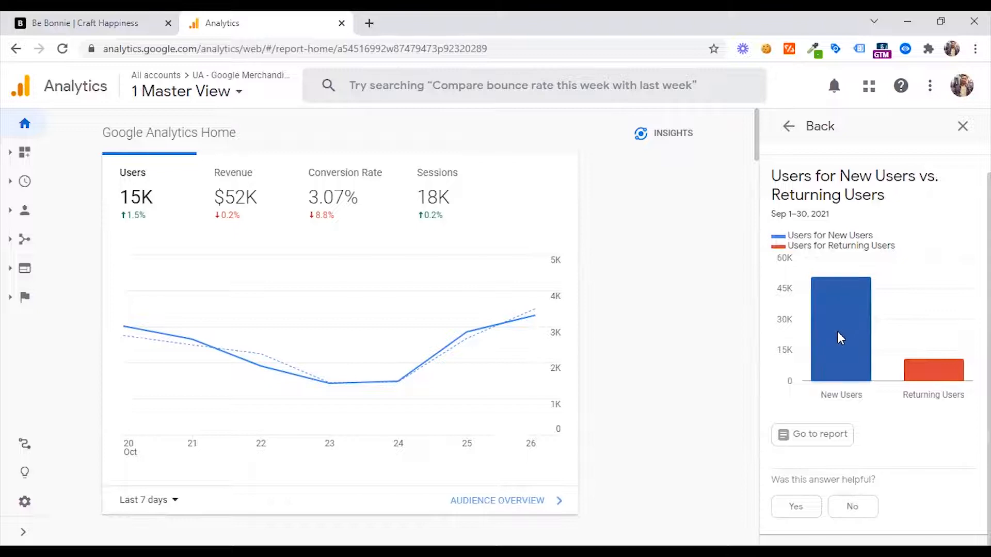
mouse_move(330, 382)
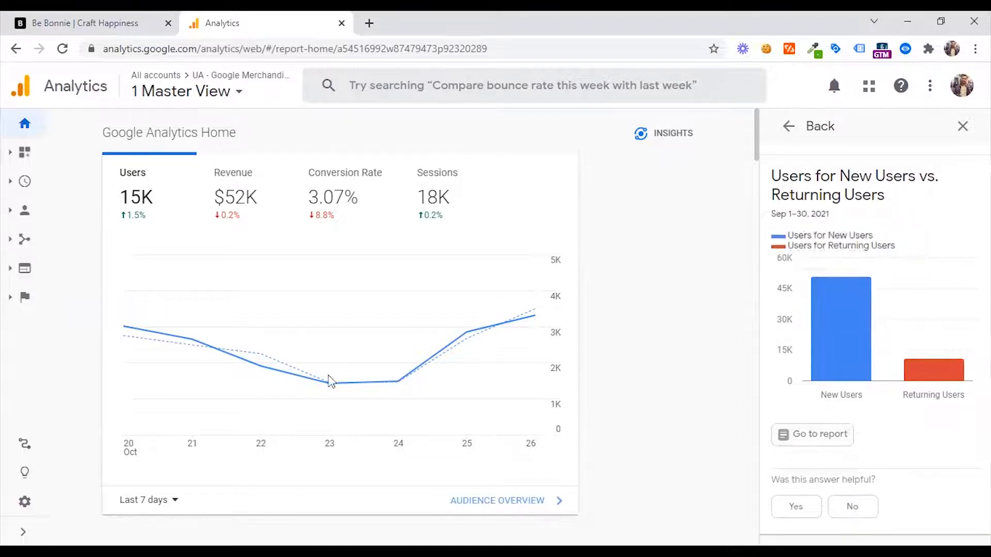
- Return to the insight list, browse the remaining categories and close the Intelligence panel
left_click(787, 125)
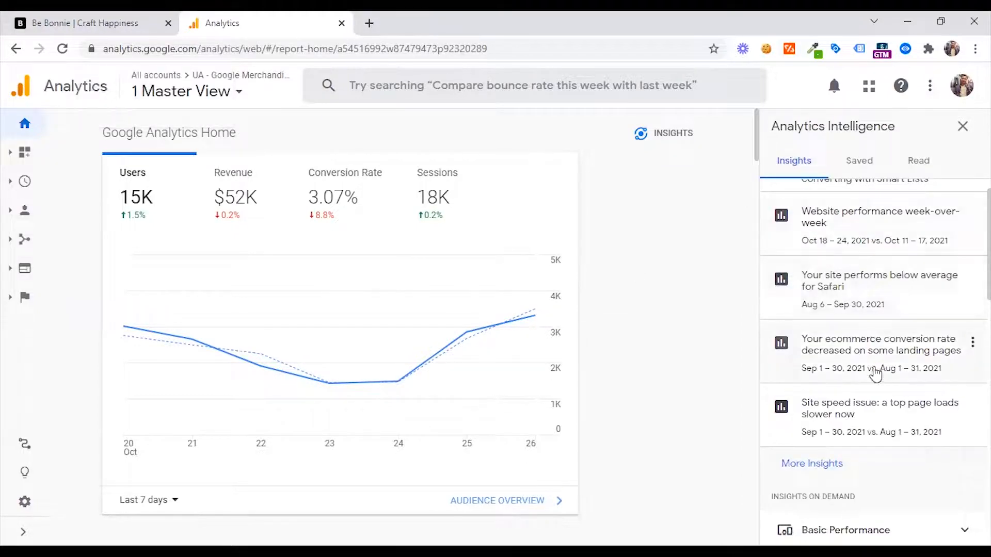
scroll("down", 3)
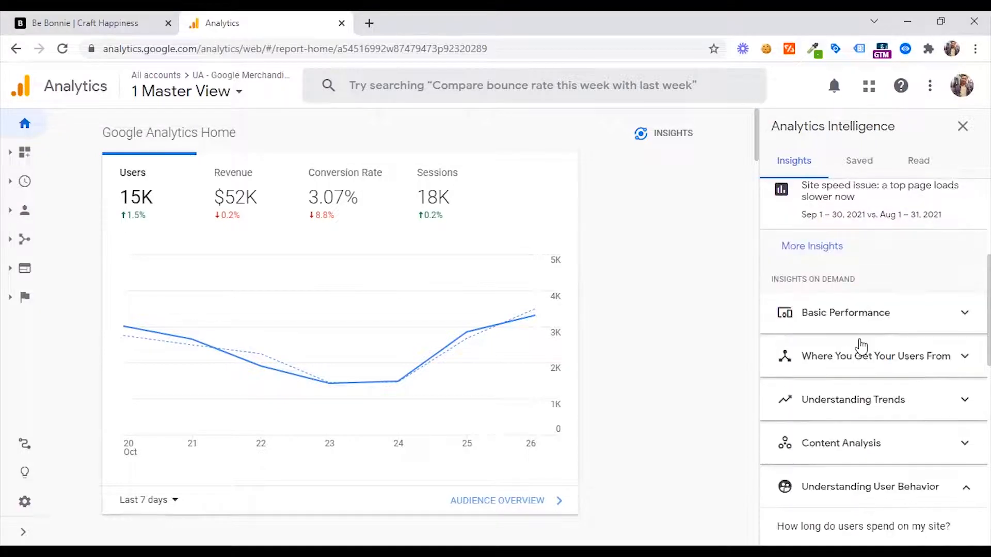
scroll("down", 3)
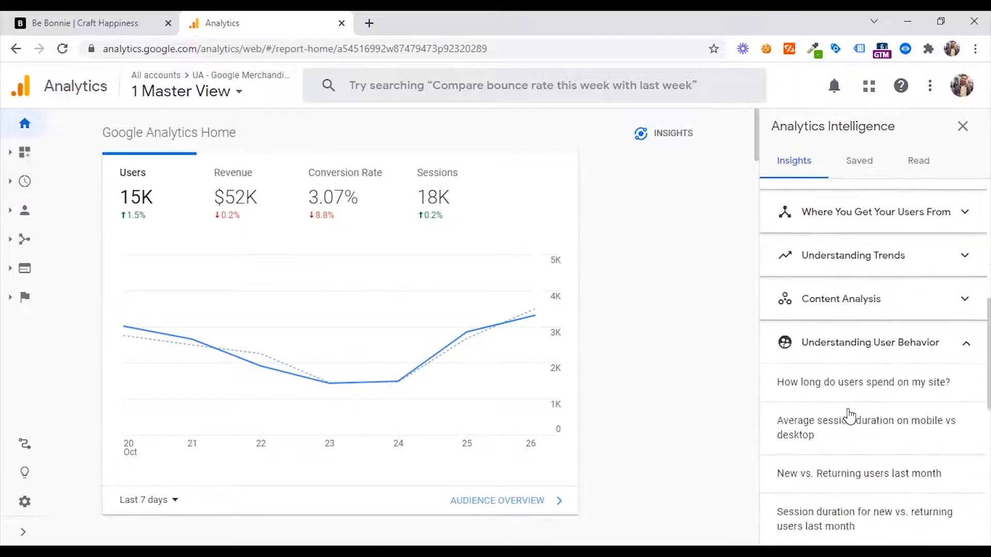
scroll("down", 3)
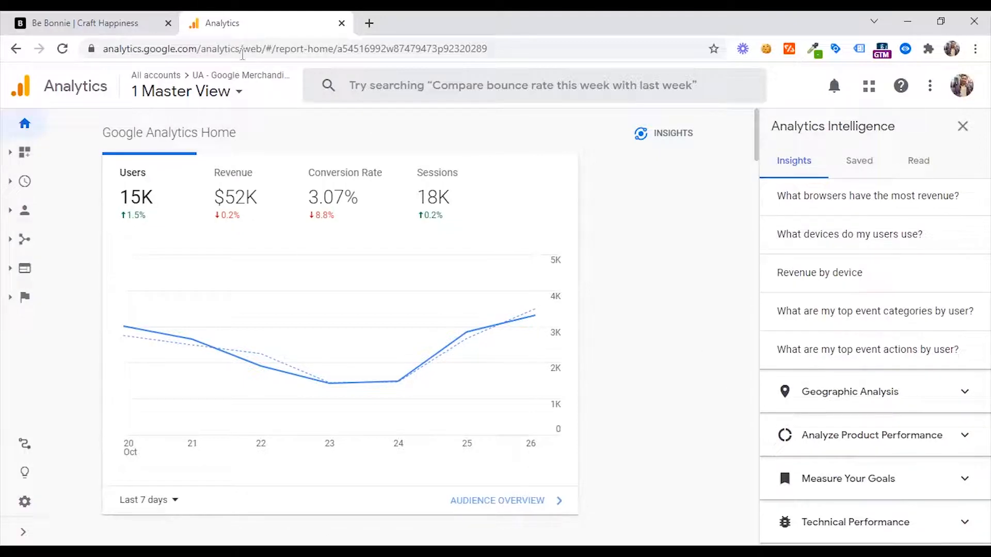
left_click(960, 126)
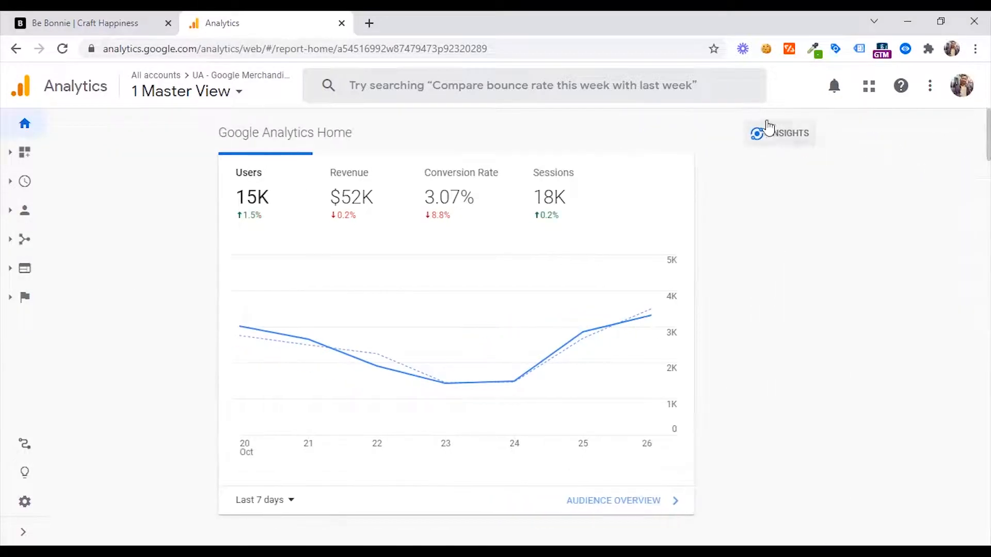
mouse_move(116, 222)
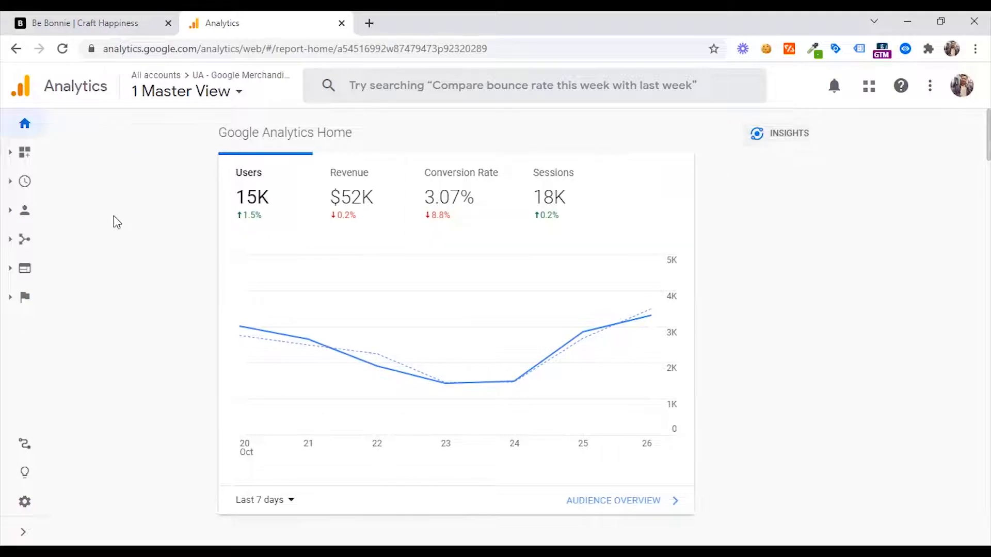
- Expand the left navigation and open Dashboards under Customization, listing six shared dashboards
left_click(25, 152)
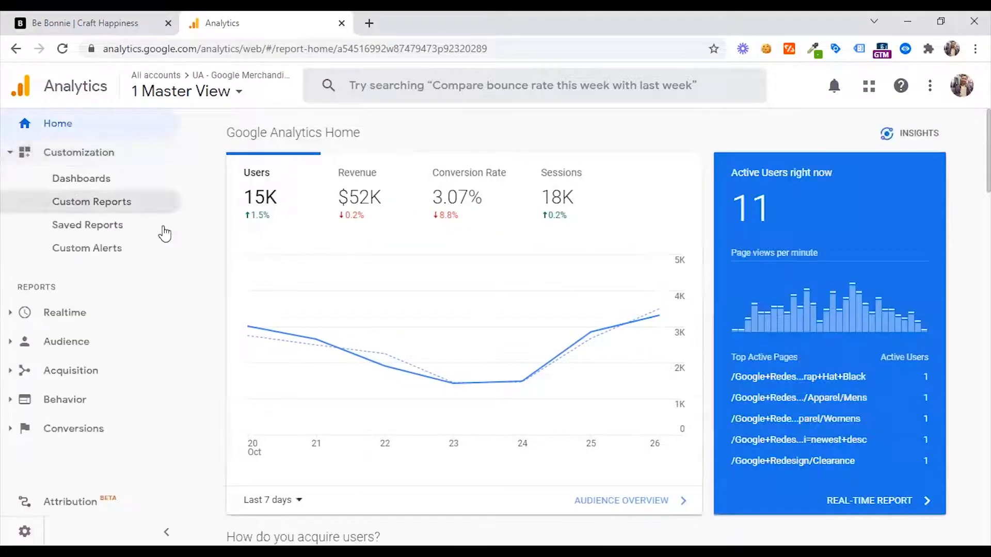
left_click(78, 153)
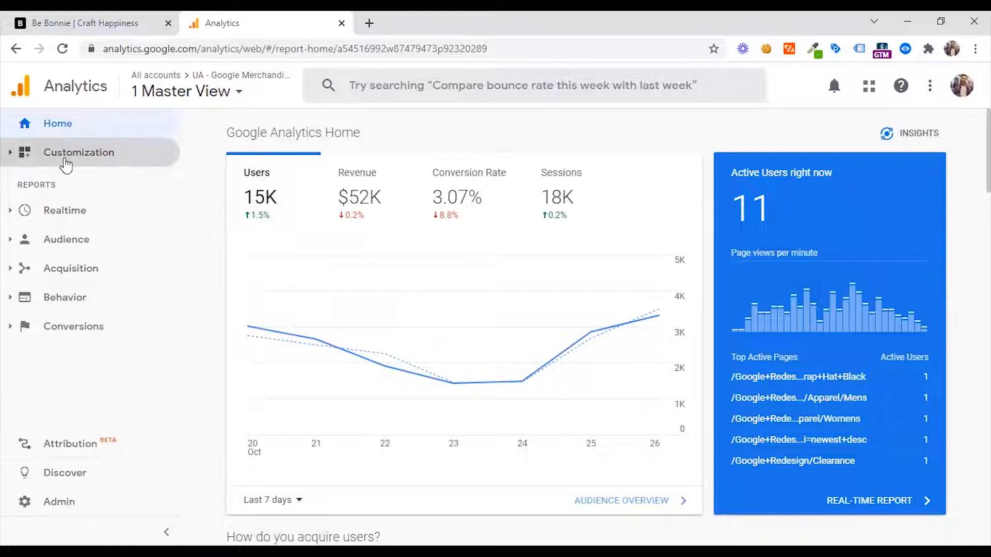
left_click(79, 153)
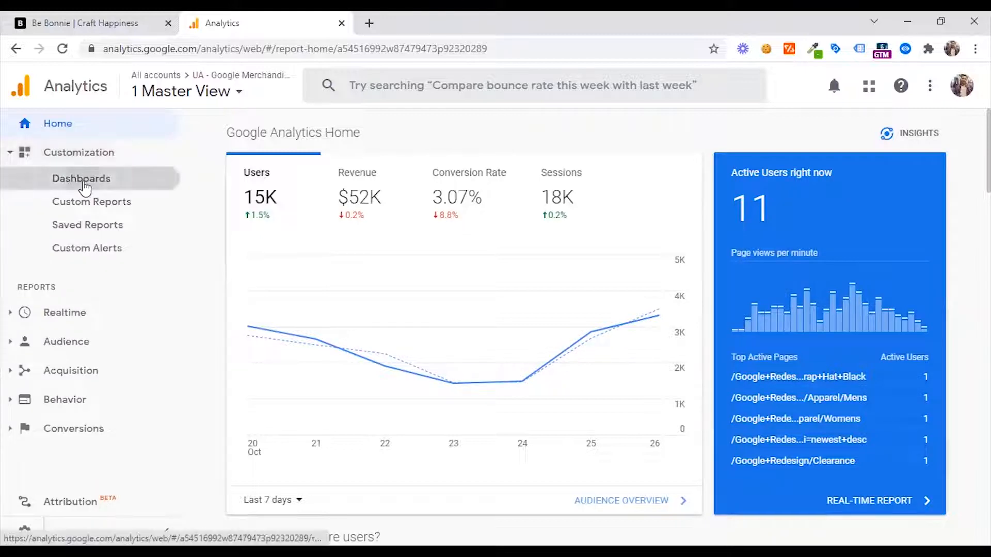
left_click(80, 178)
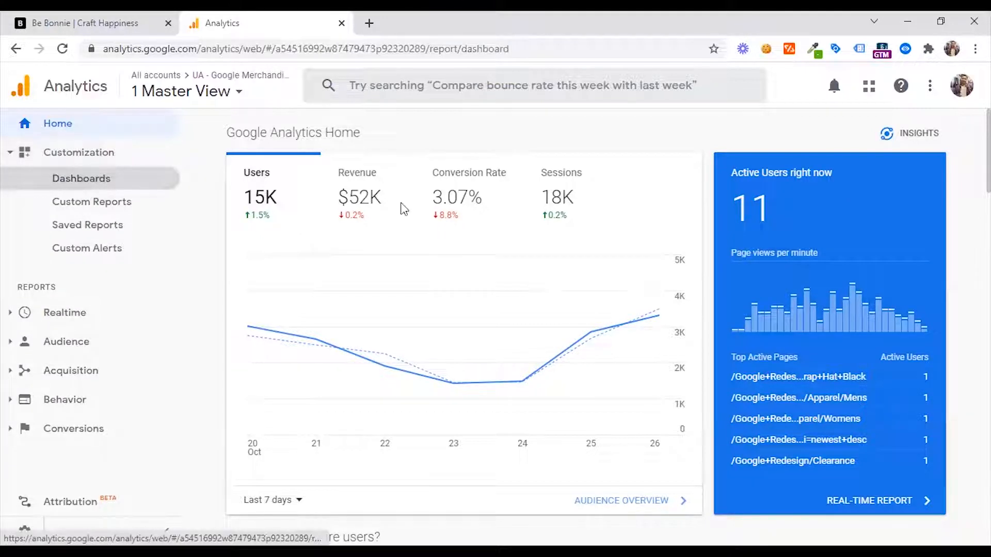
left_click(81, 179)
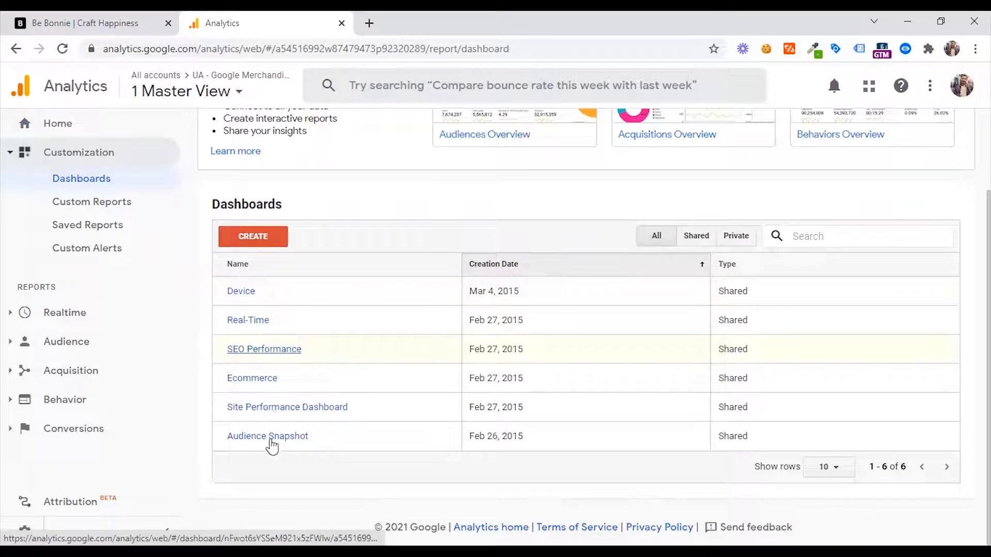
mouse_move(366, 403)
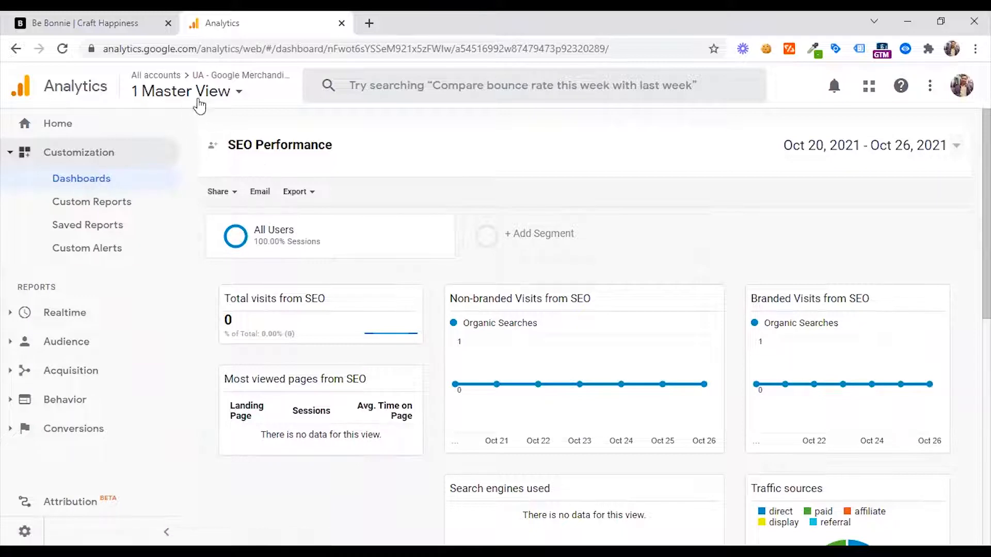
left_click(80, 179)
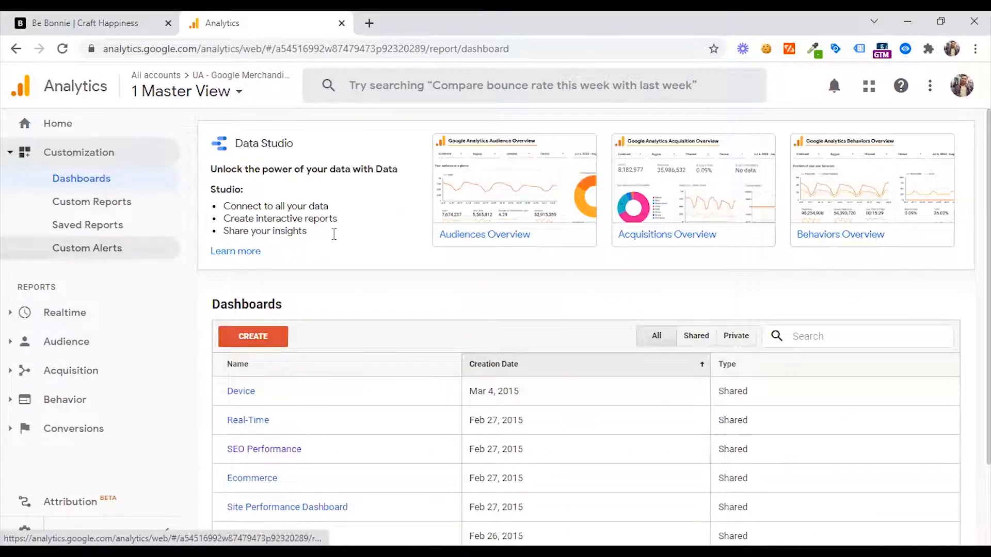
mouse_move(87, 276)
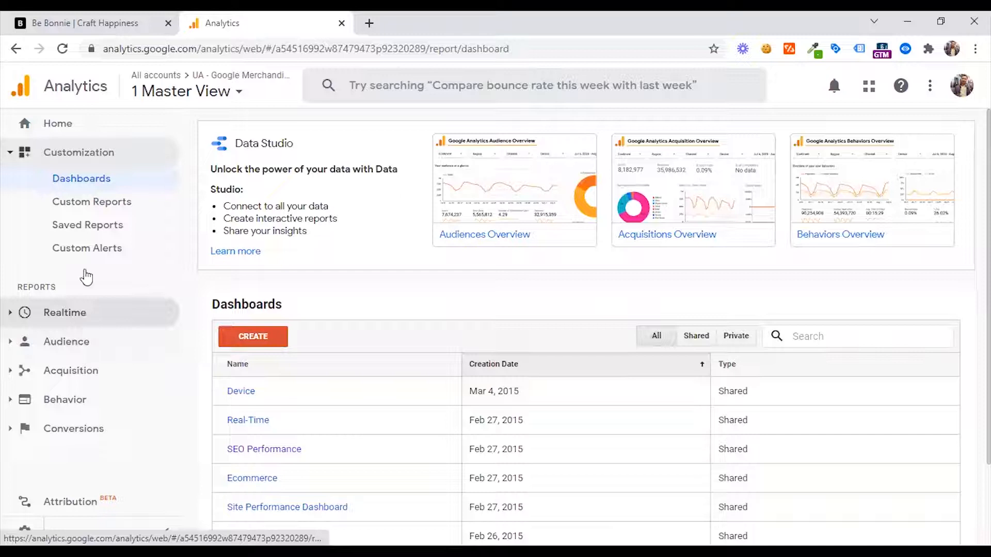
- Show the Realtime overview of currently active users and their top active pages
left_click(64, 312)
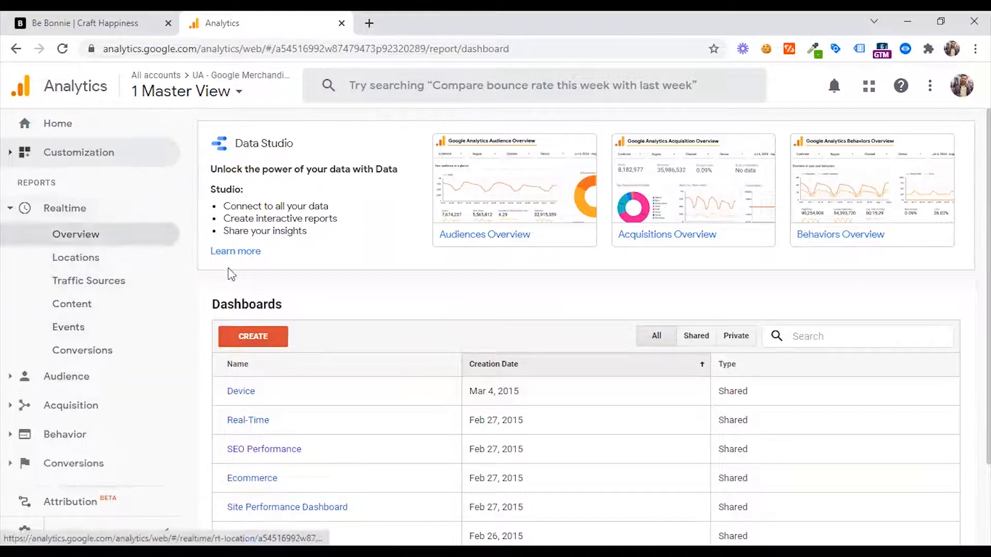
mouse_move(423, 300)
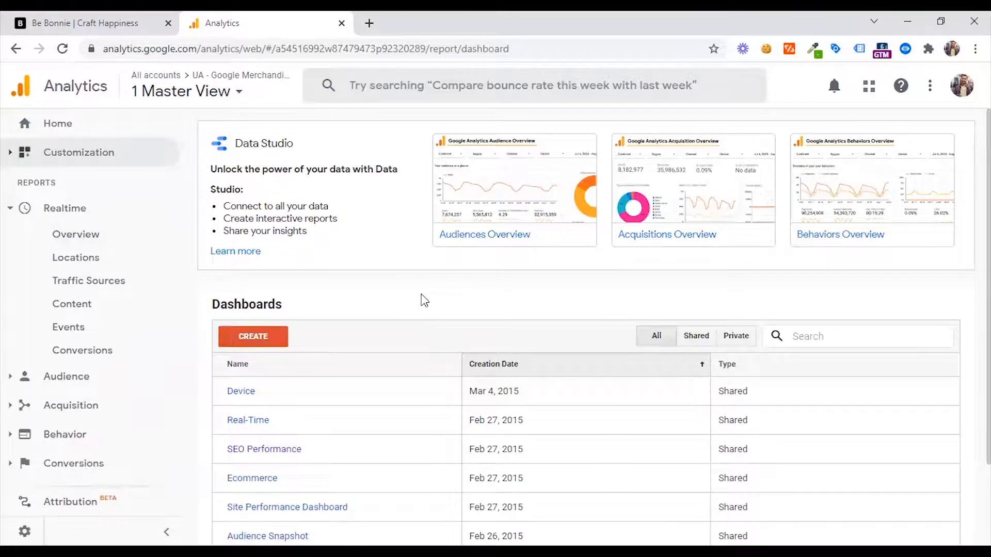
left_click(76, 234)
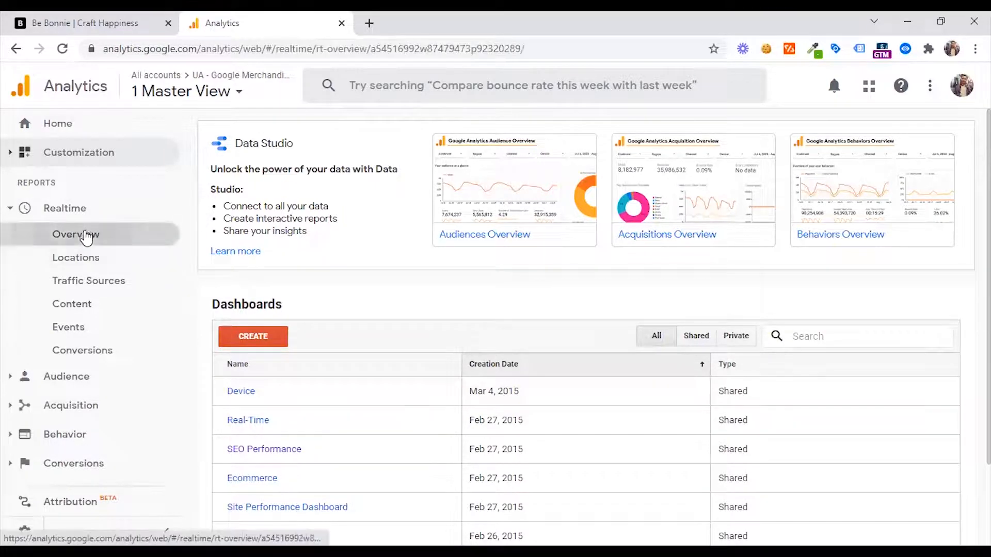
left_click(75, 234)
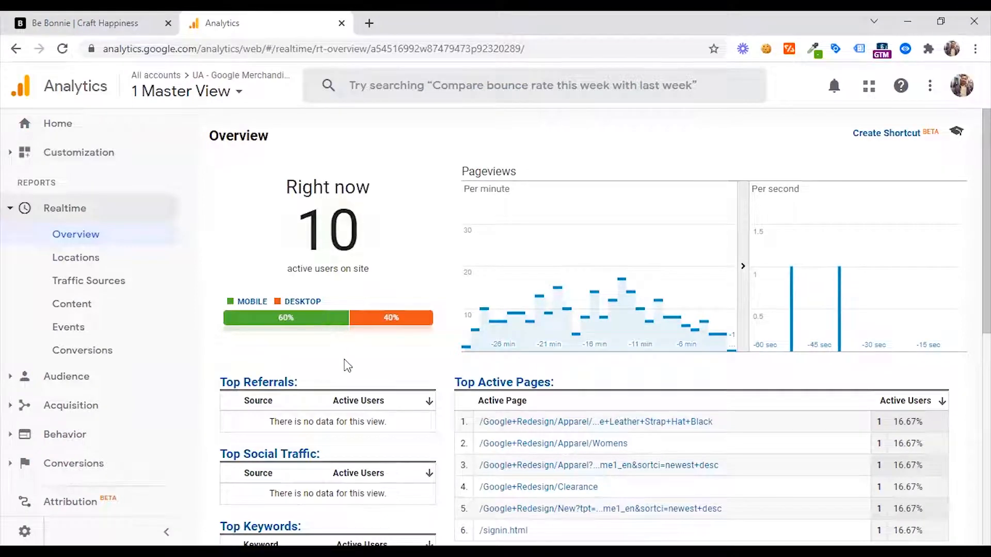
scroll("down", 3)
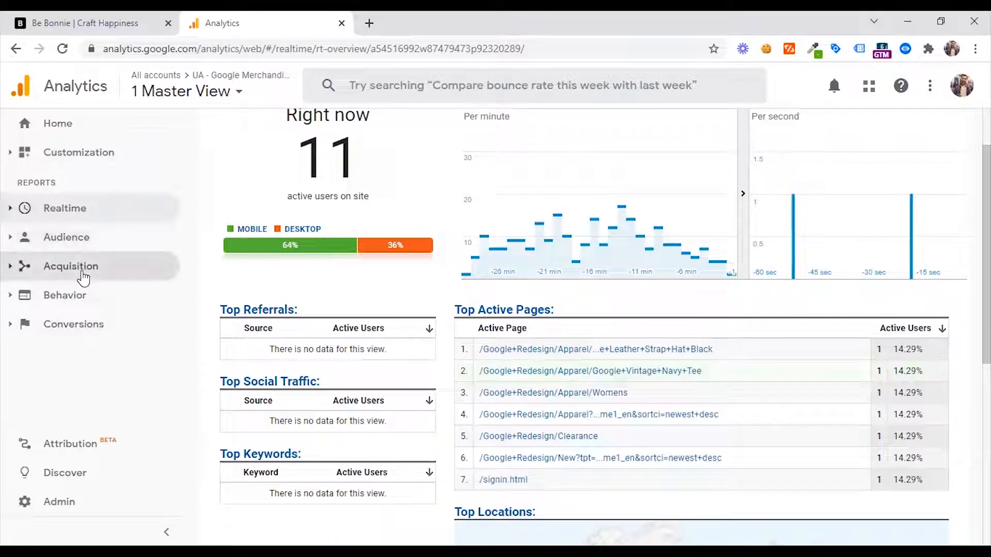
mouse_move(93, 331)
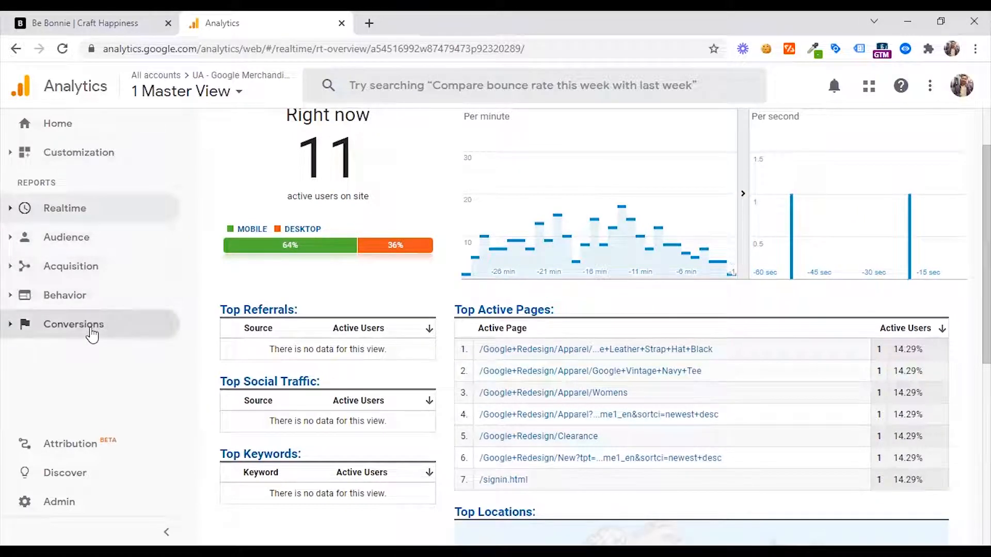
mouse_move(95, 267)
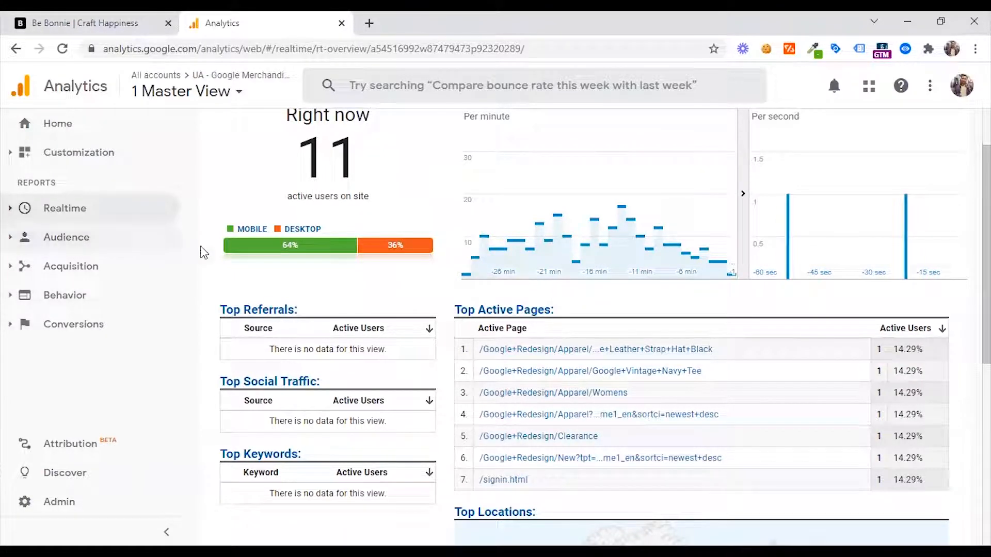
mouse_move(184, 324)
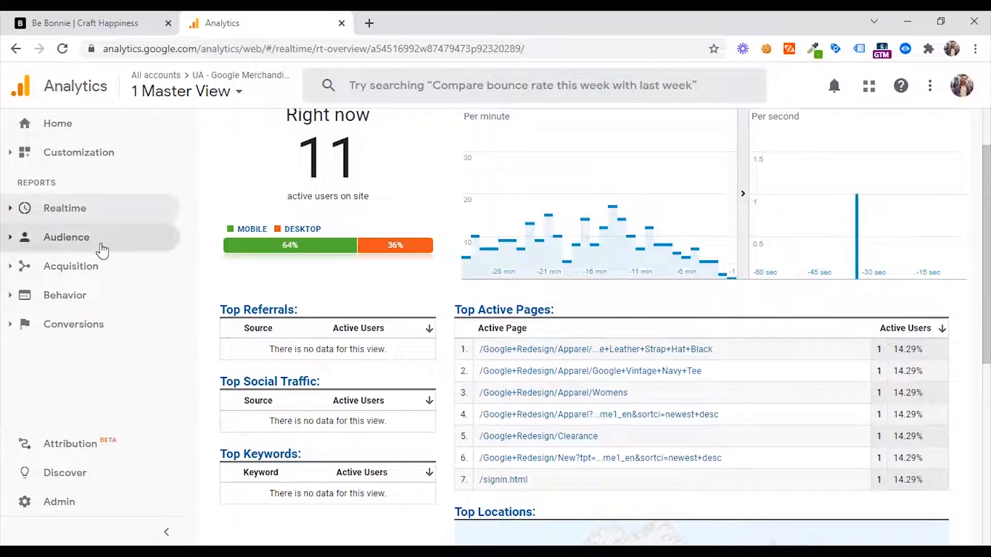
- Peek at the Audience report list, then load the Acquisition overview report
left_click(66, 237)
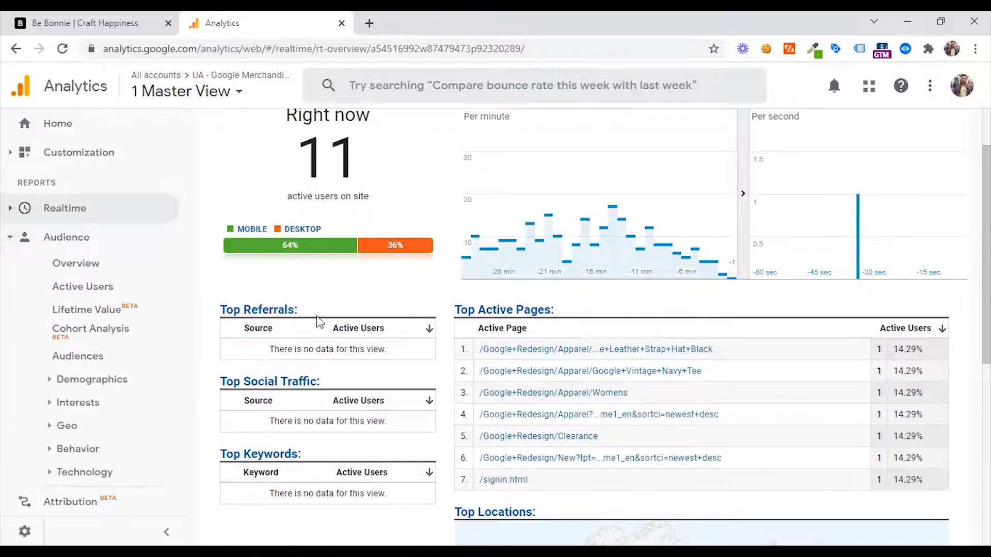
mouse_move(75, 247)
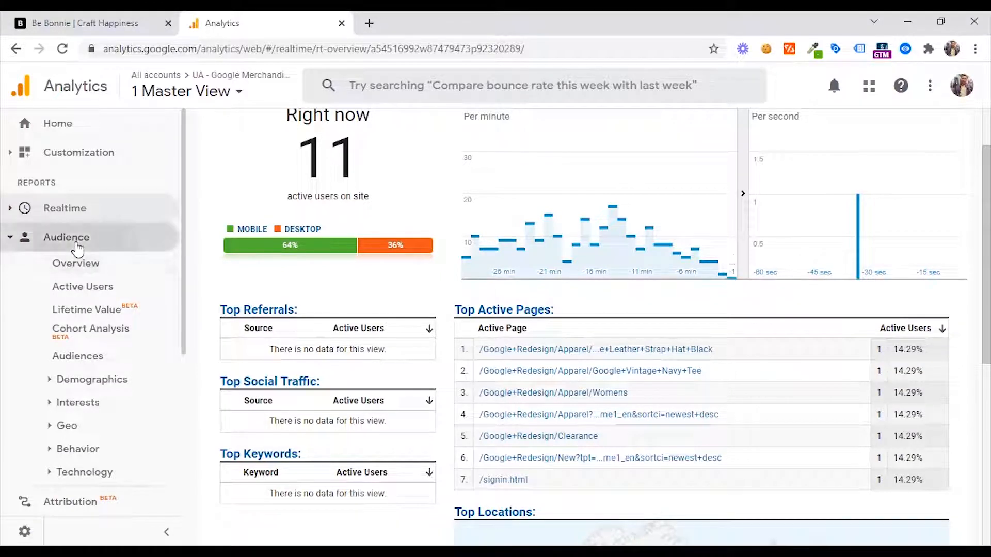
left_click(66, 237)
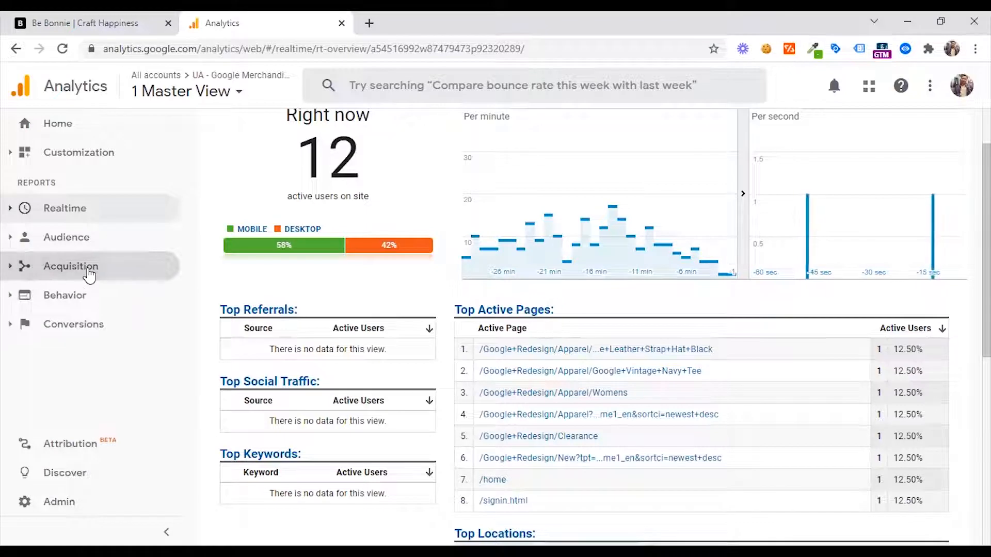
left_click(70, 267)
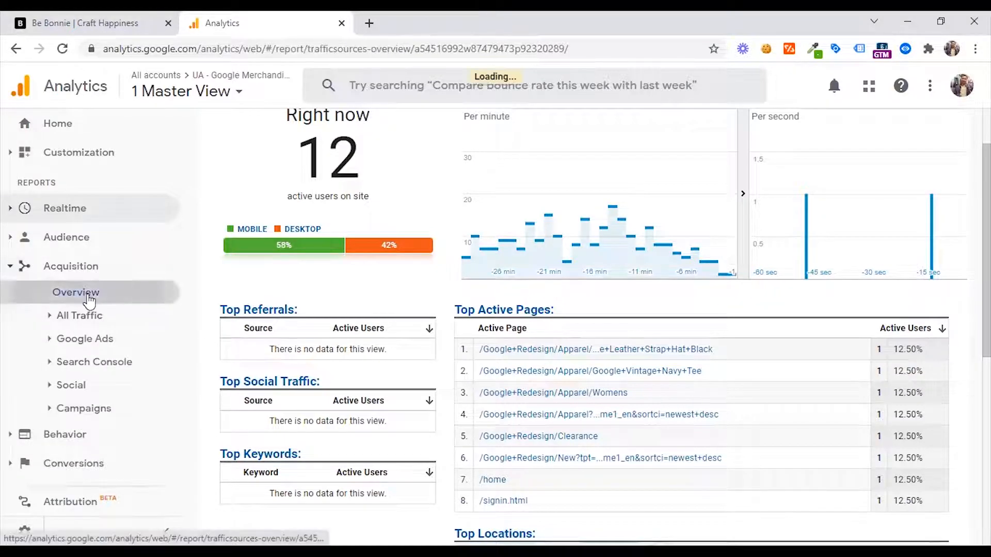
- Peek at the Behavior reports, then expand Conversions to list Goals, Ecommerce and Multi-Channel Funnels
left_click(63, 295)
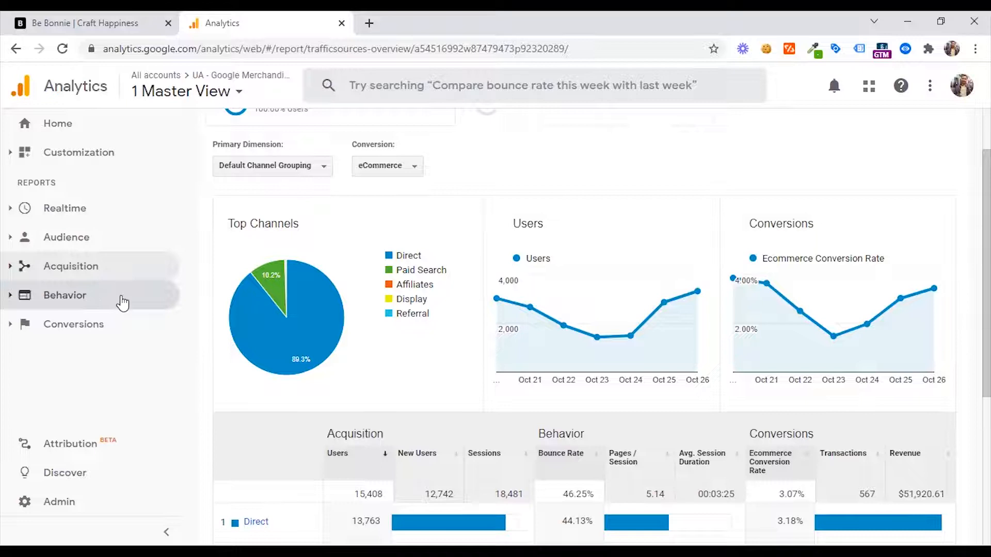
left_click(64, 296)
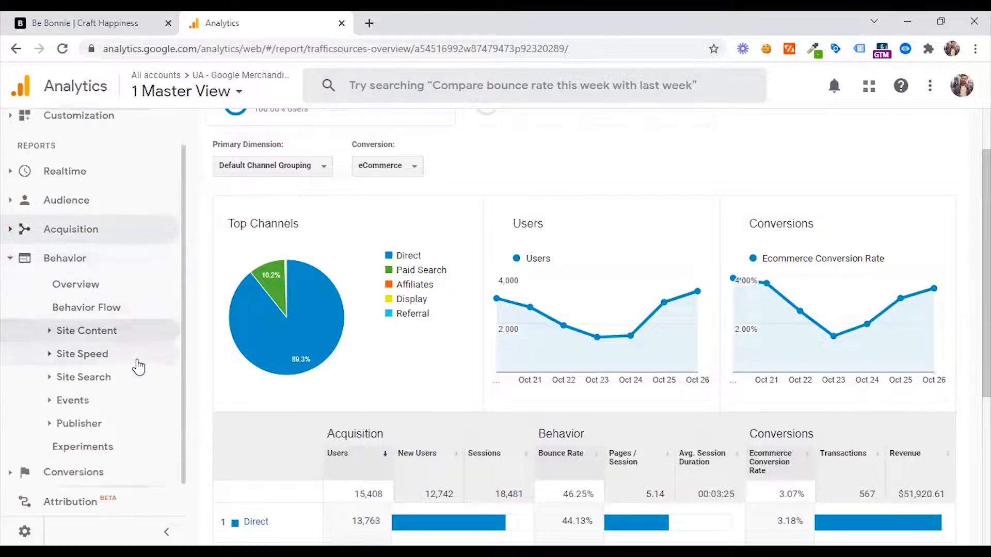
mouse_move(186, 432)
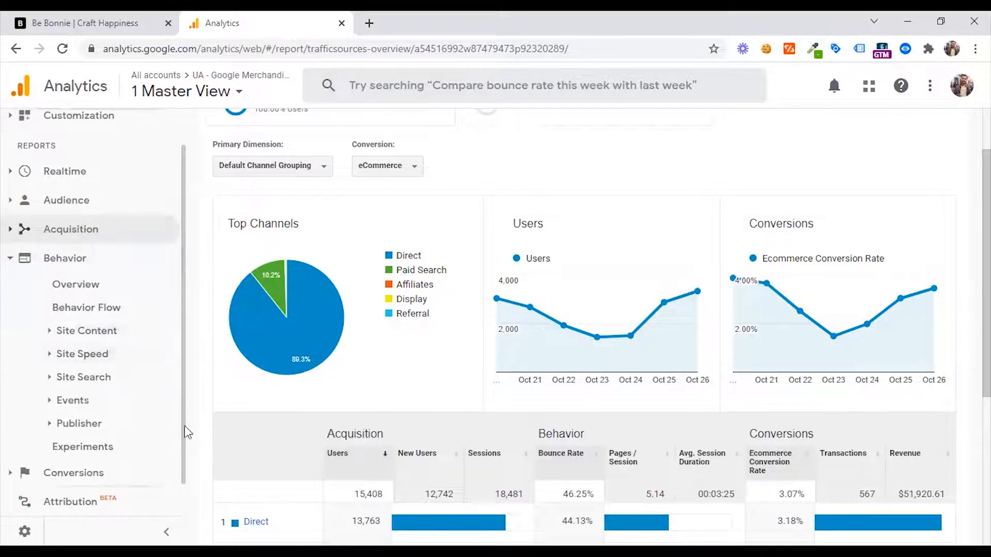
mouse_move(83, 377)
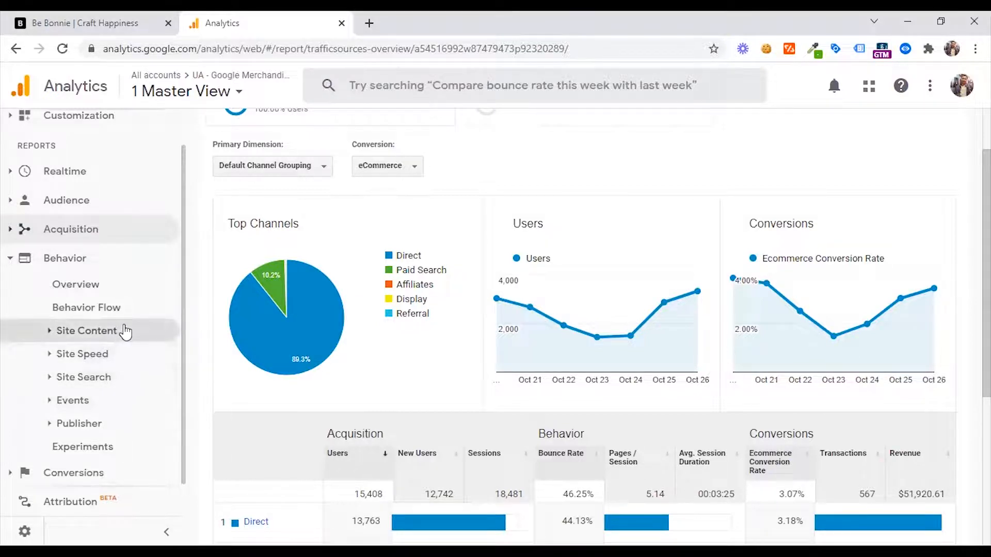
left_click(64, 258)
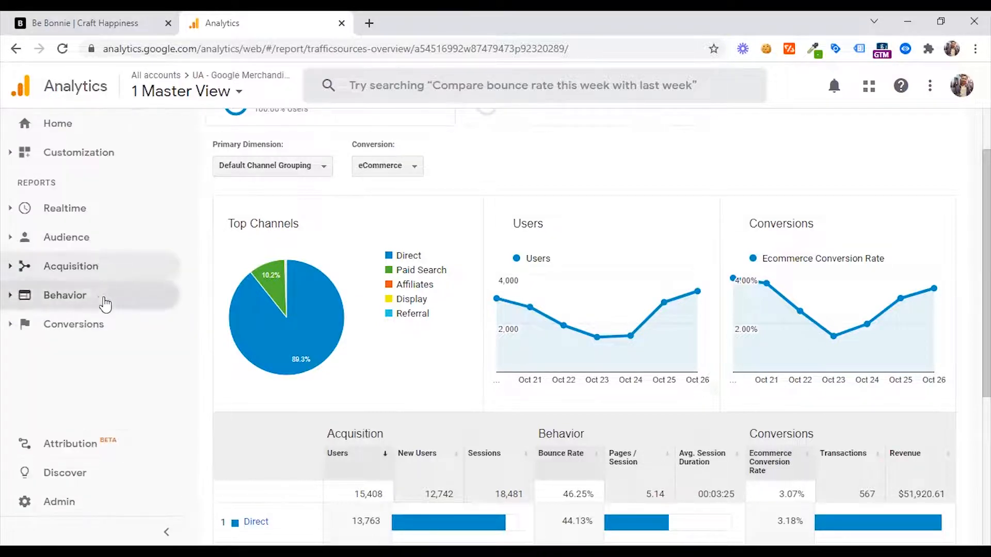
mouse_move(121, 331)
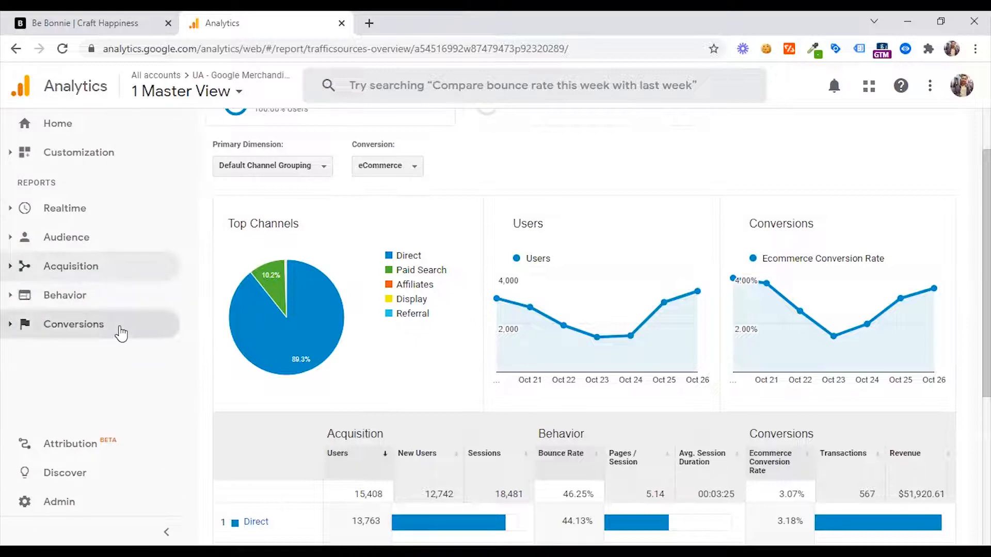
left_click(74, 324)
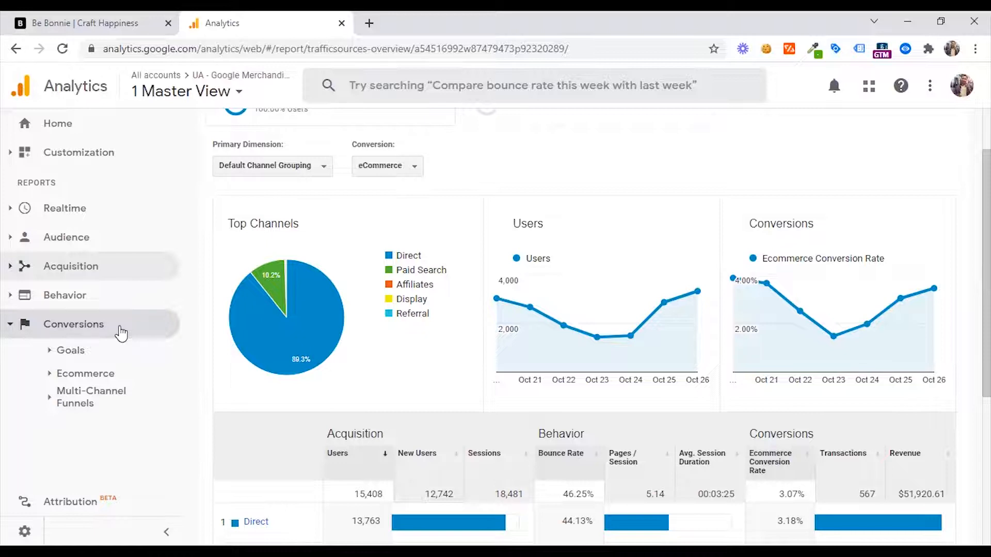
- Launch Attribution in a new tab and load the Google Merchandise Store project's Conversion paths report
left_click(73, 323)
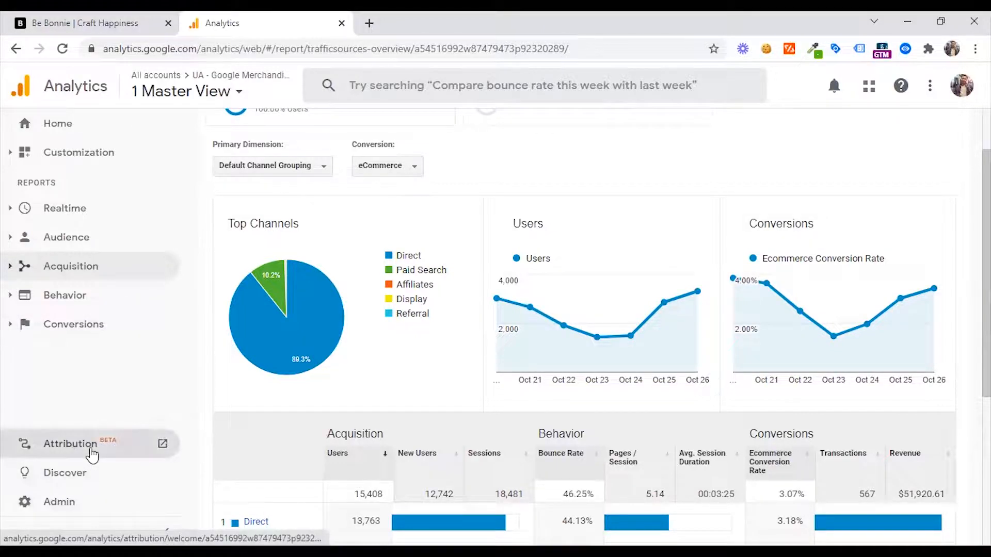
mouse_move(133, 449)
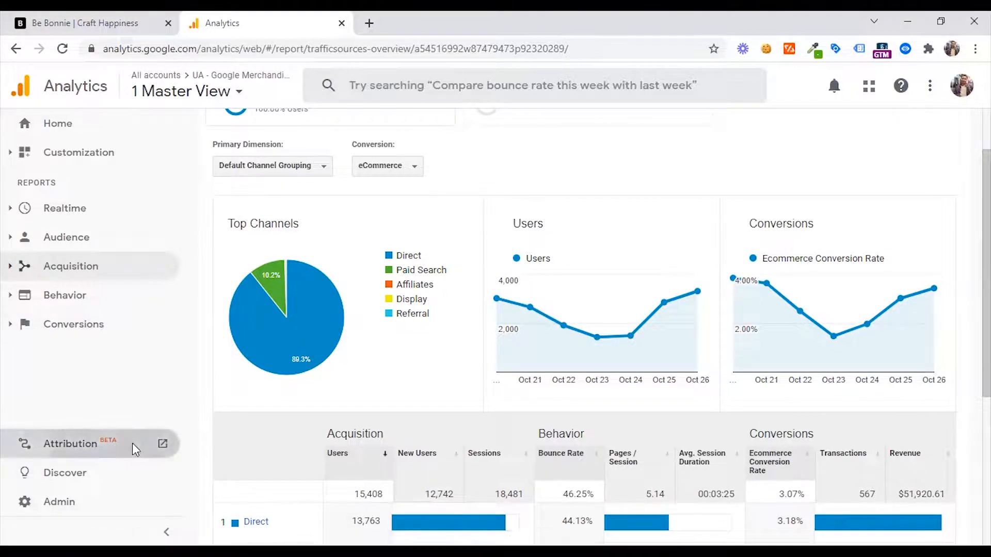
left_click(162, 444)
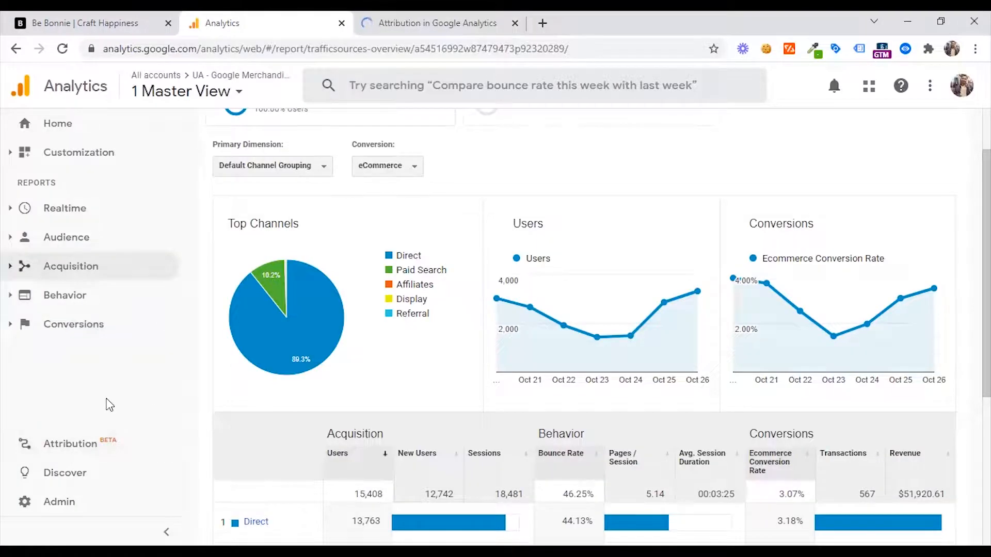
mouse_move(117, 450)
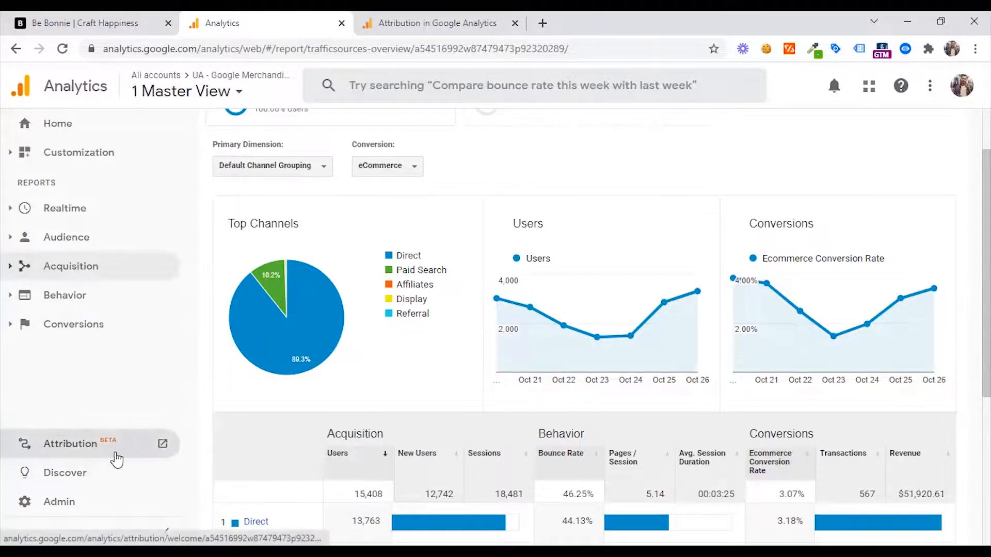
left_click(69, 444)
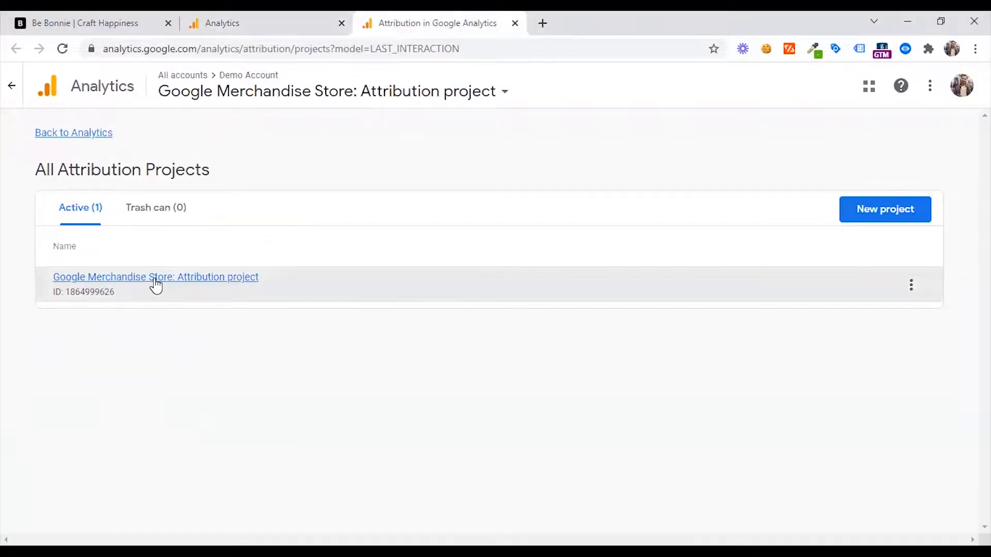
left_click(156, 276)
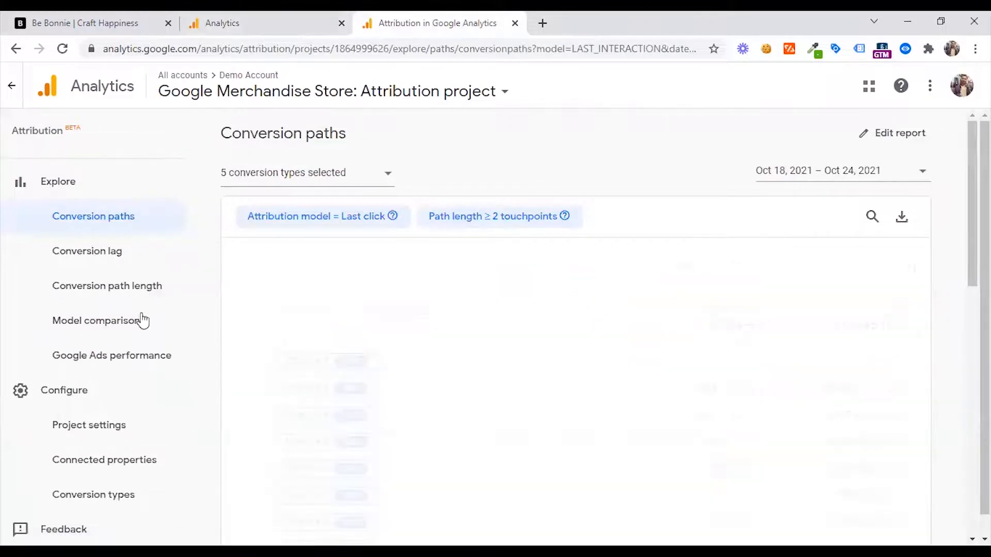
mouse_move(237, 382)
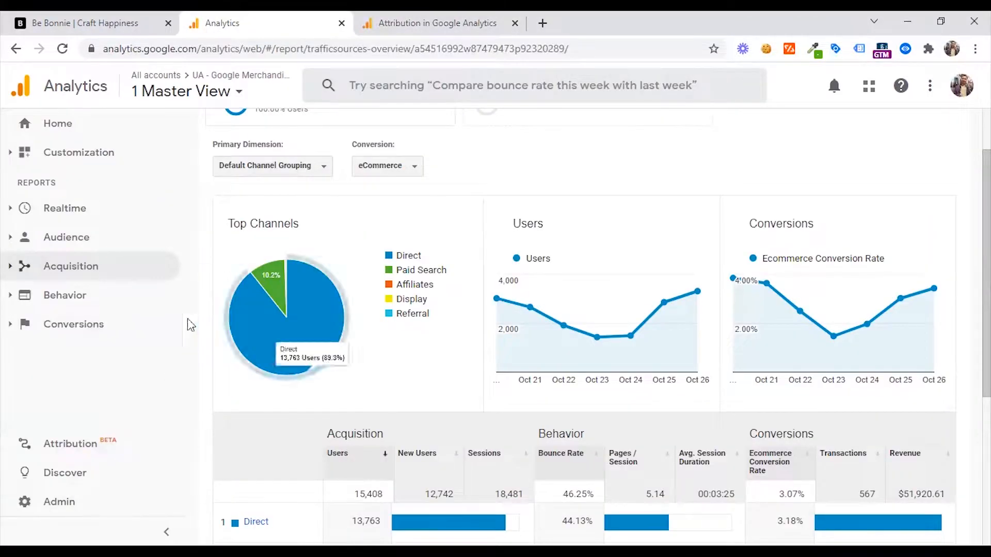
mouse_move(147, 481)
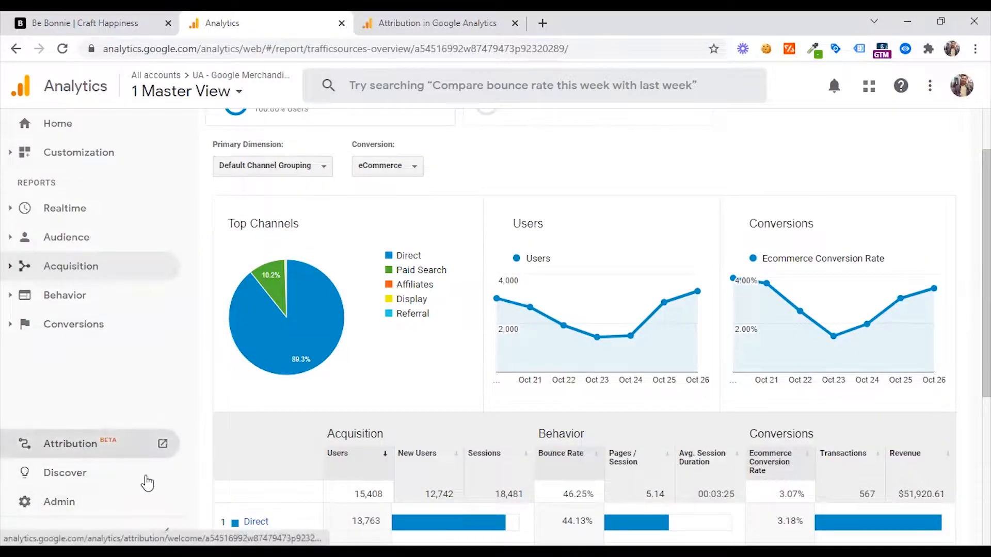
- Browse the Discover page resources: Analytics app, Demo Account, Academy and Help Center
left_click(64, 473)
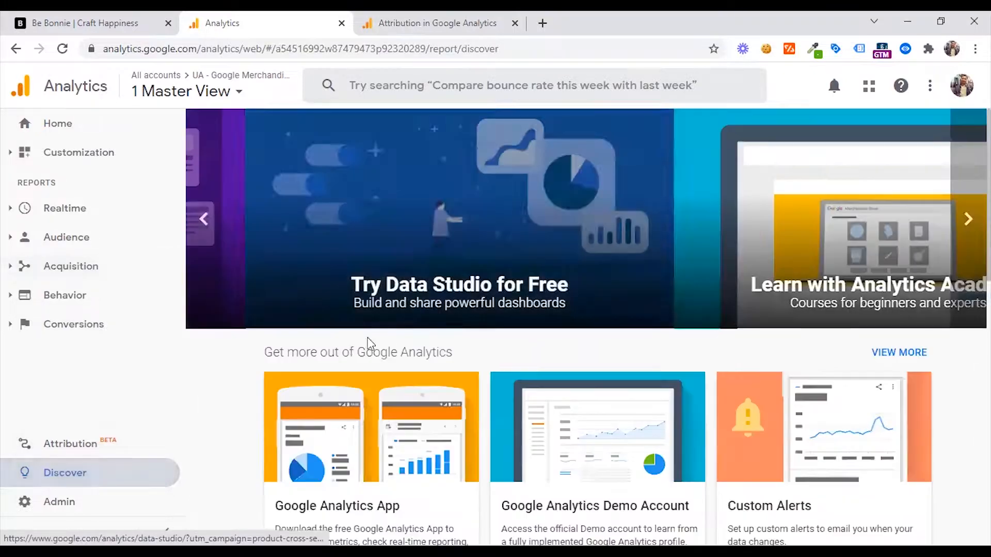
scroll("down", 3)
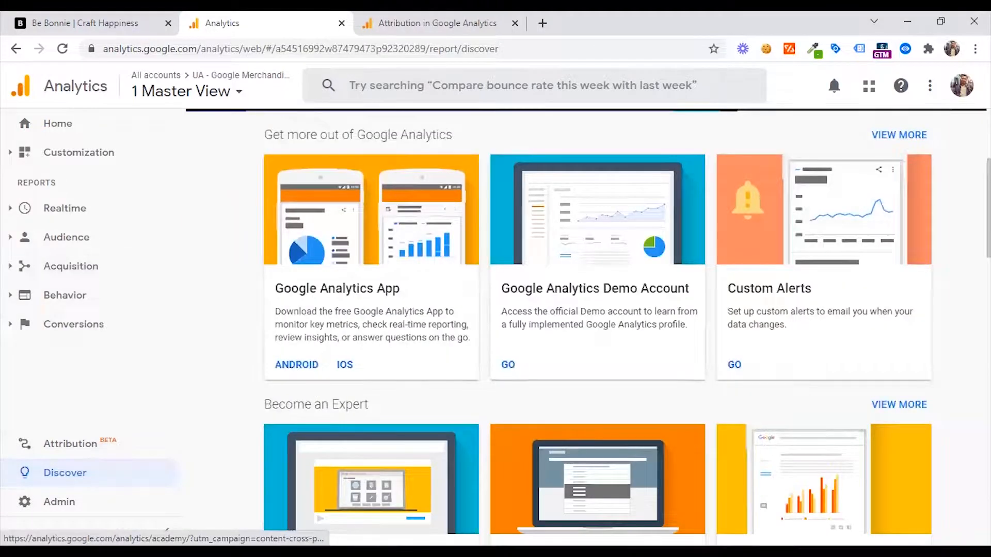
scroll("down", 3)
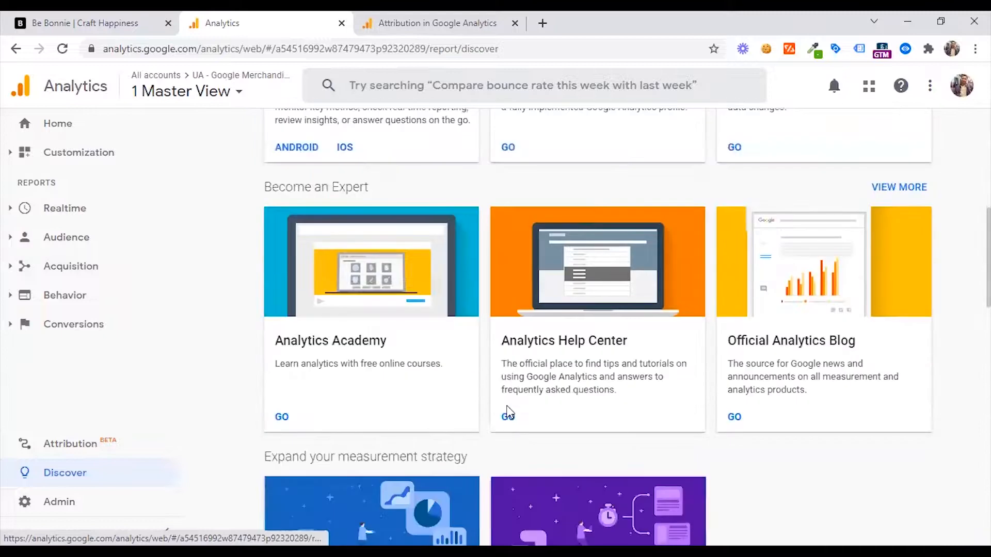
scroll("down", 3)
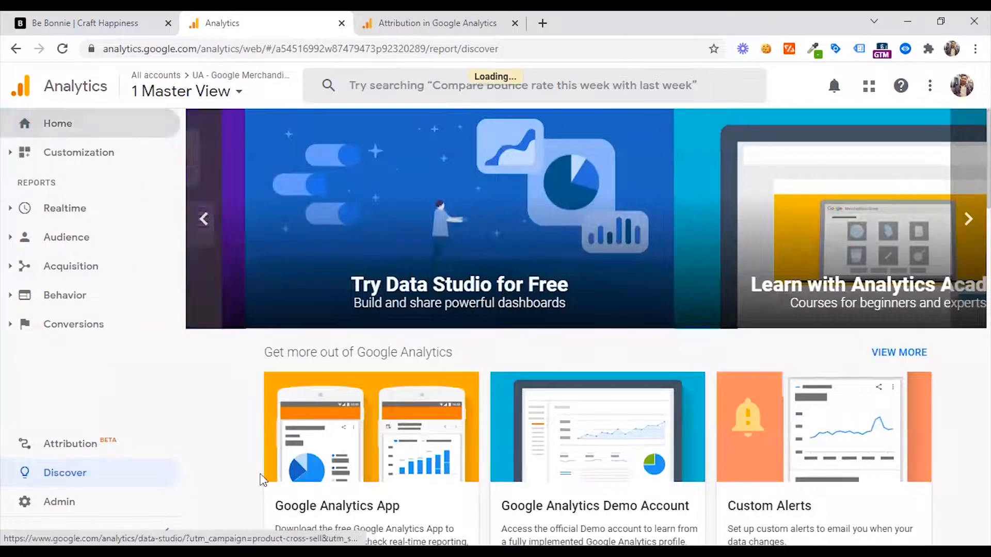
- Return to the Home overview and review the acquisition chart and active users
left_click(58, 123)
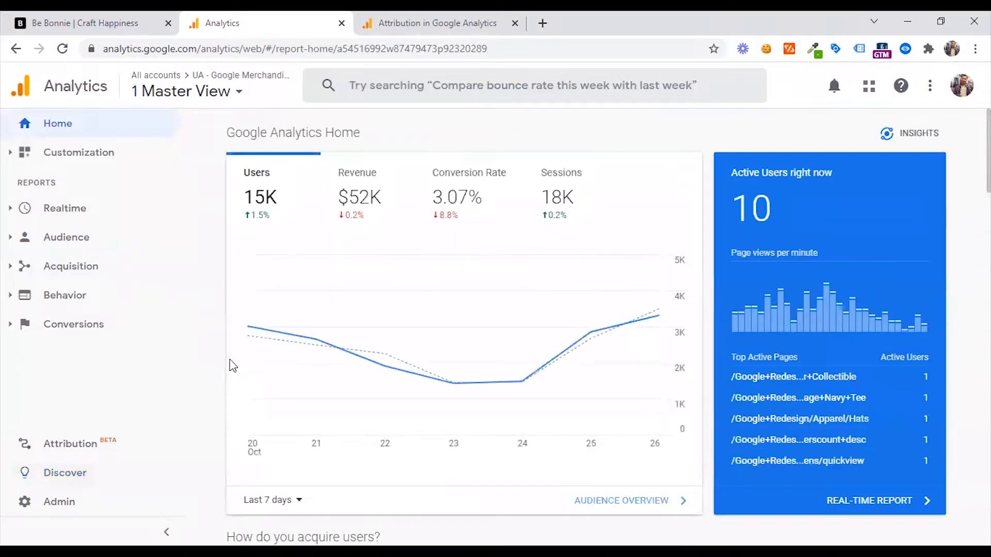
mouse_move(64, 207)
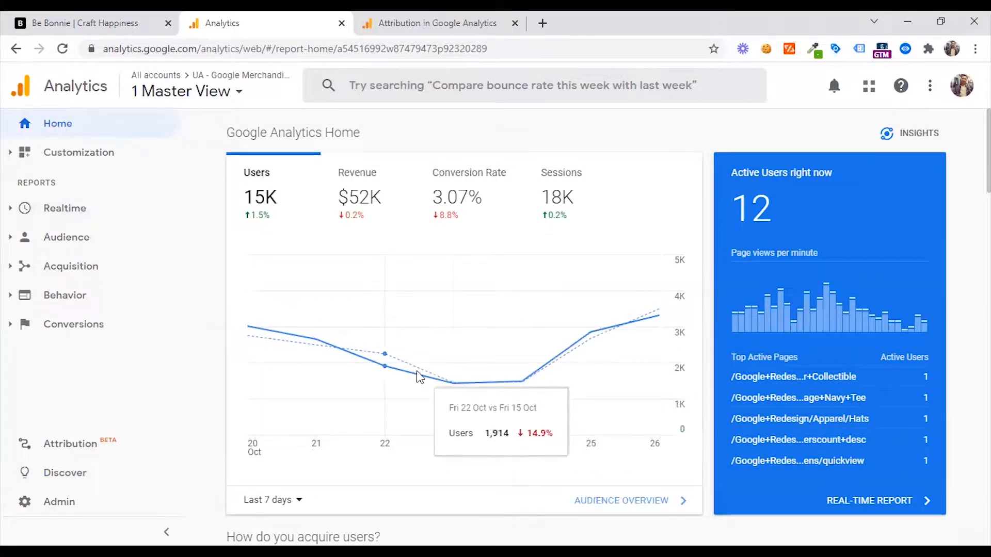
scroll("down", 3)
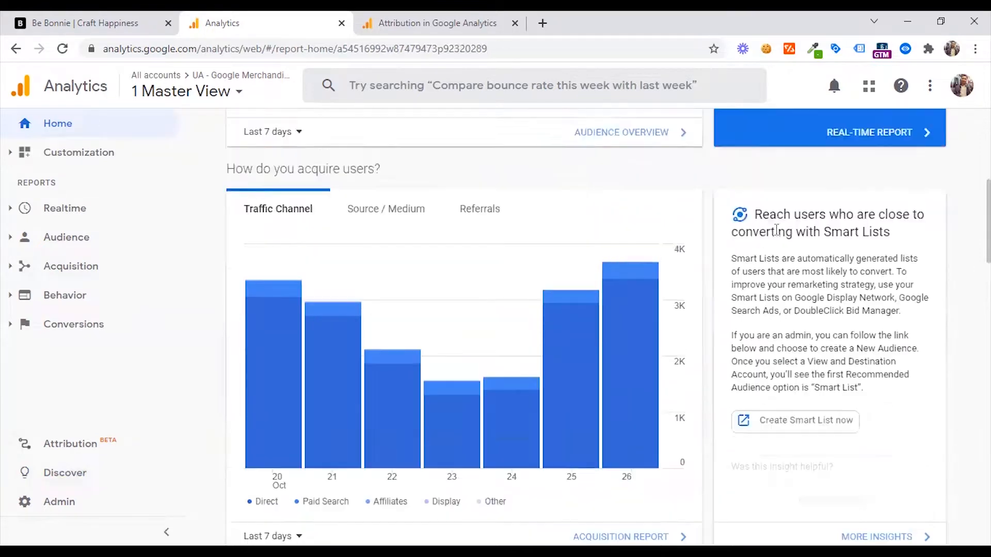
scroll("up", 3)
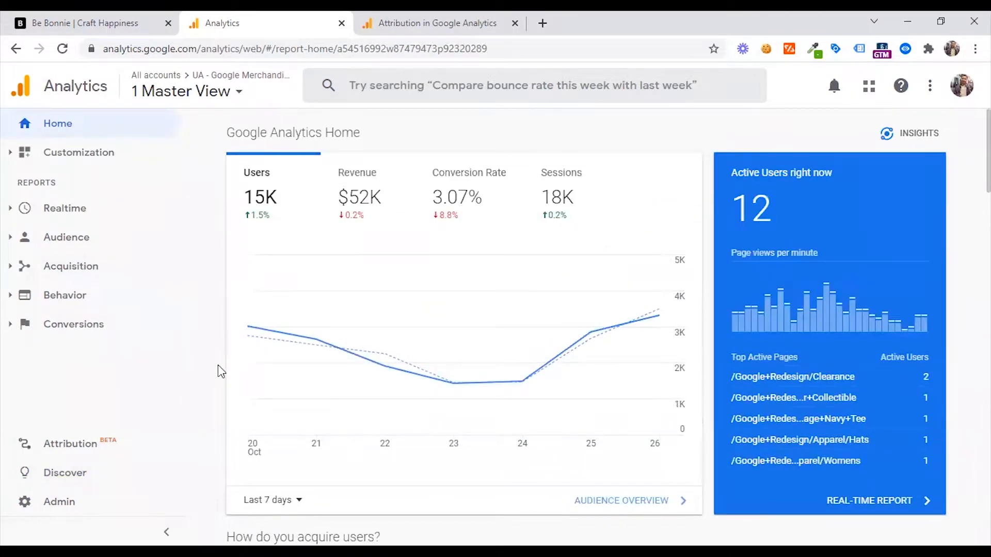
mouse_move(924, 87)
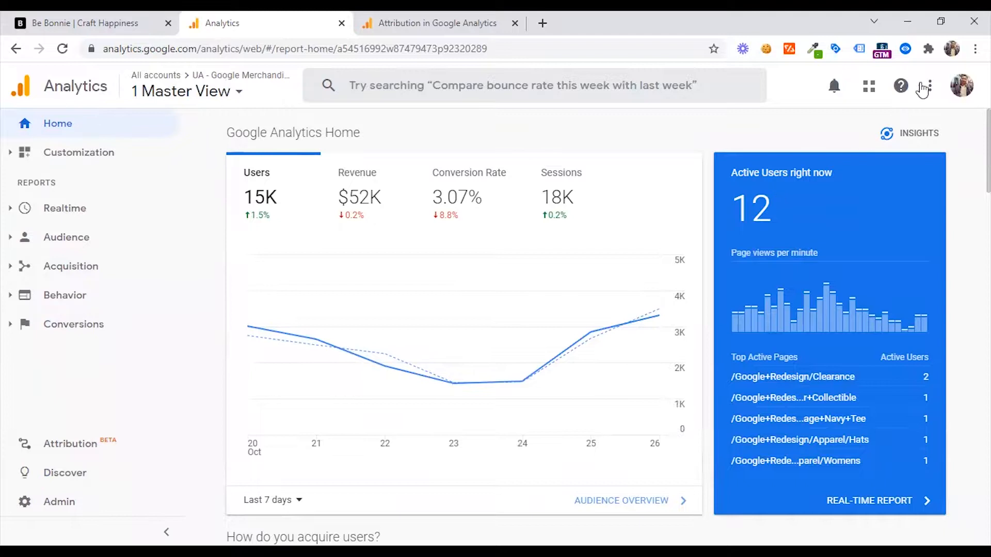
left_click(916, 133)
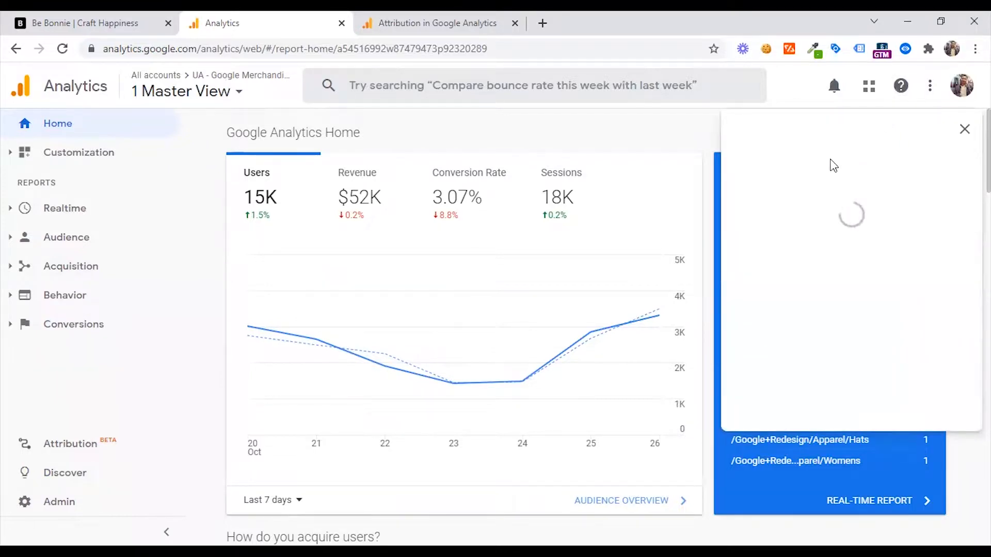
left_click(899, 85)
type("smart l")
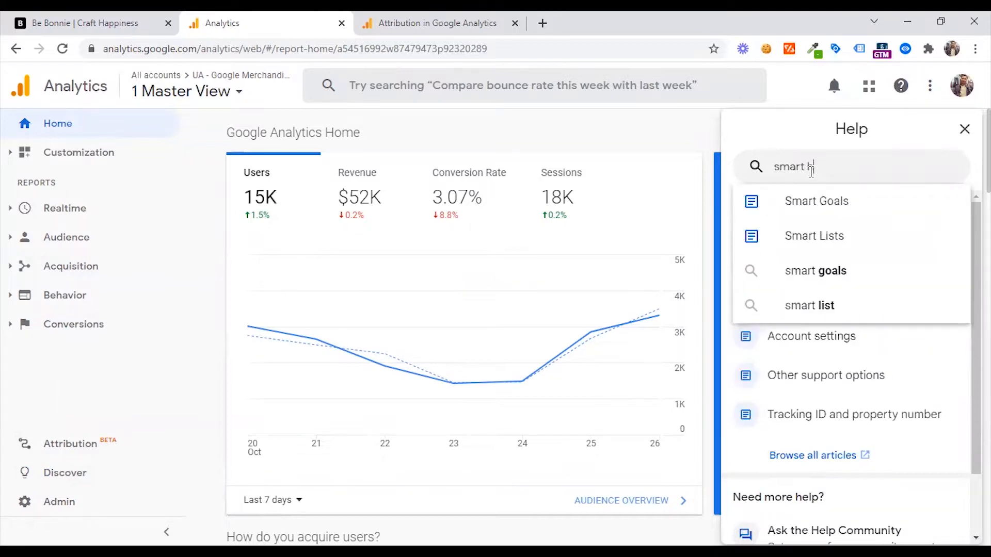
mouse_move(834, 202)
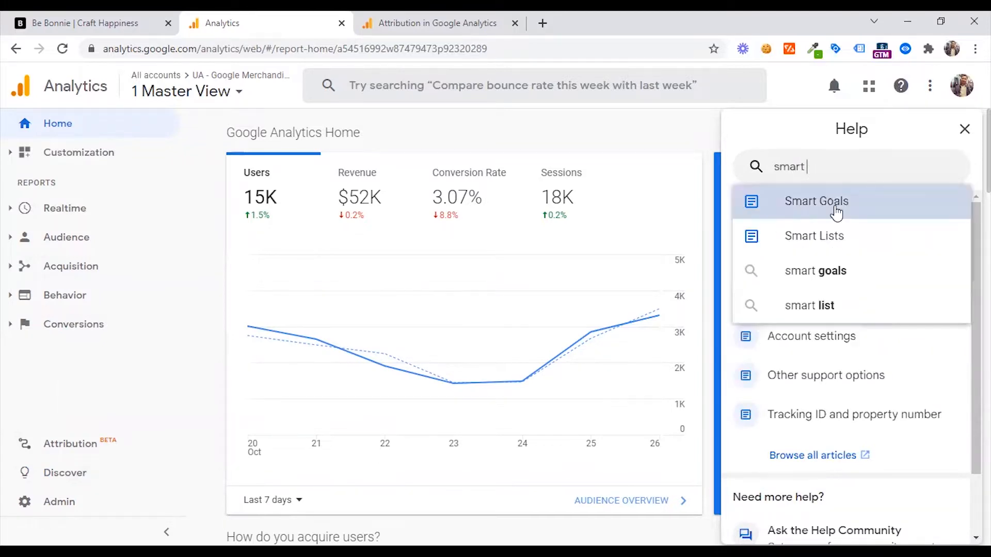
left_click(815, 201)
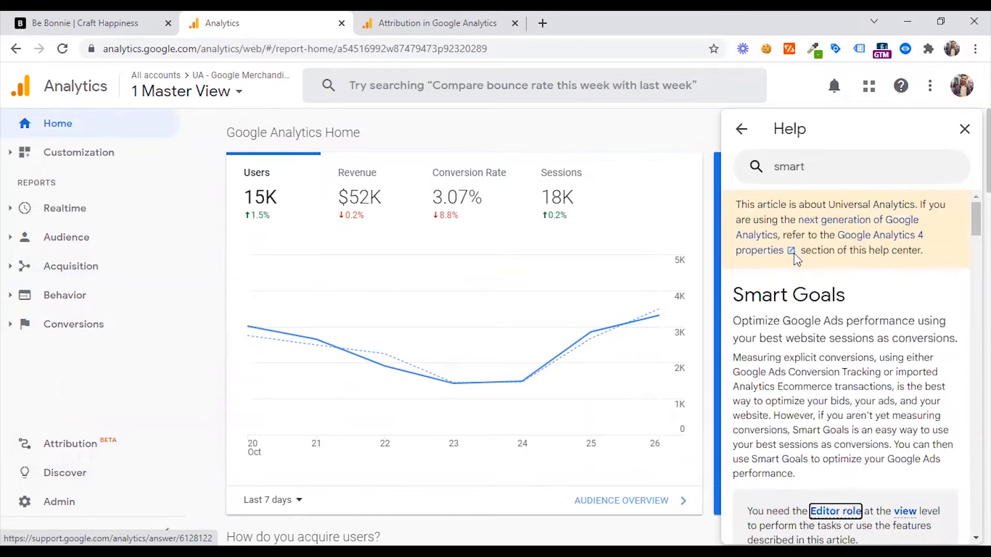
left_click(741, 129)
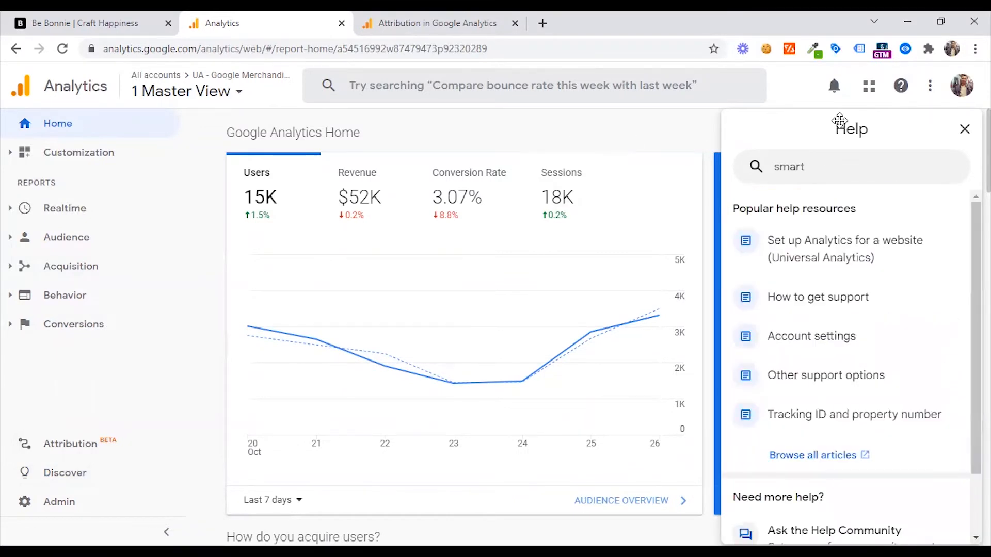
left_click(964, 129)
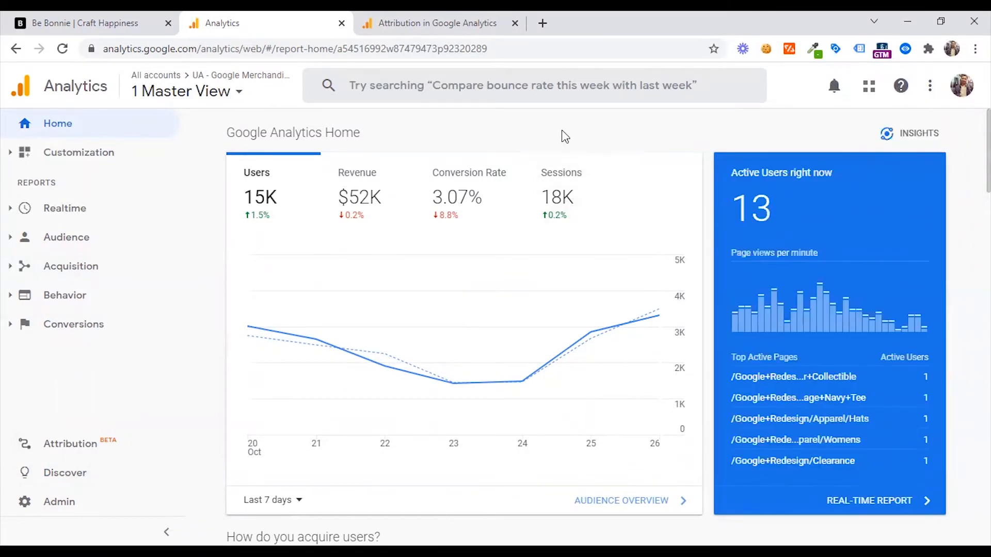